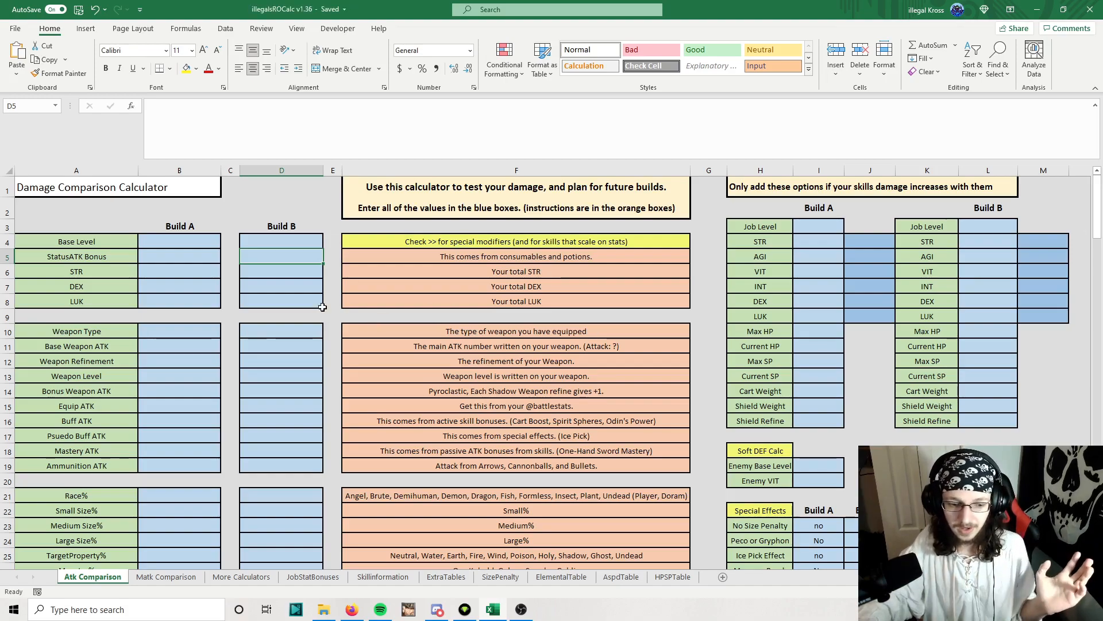
mouse_move(291, 365)
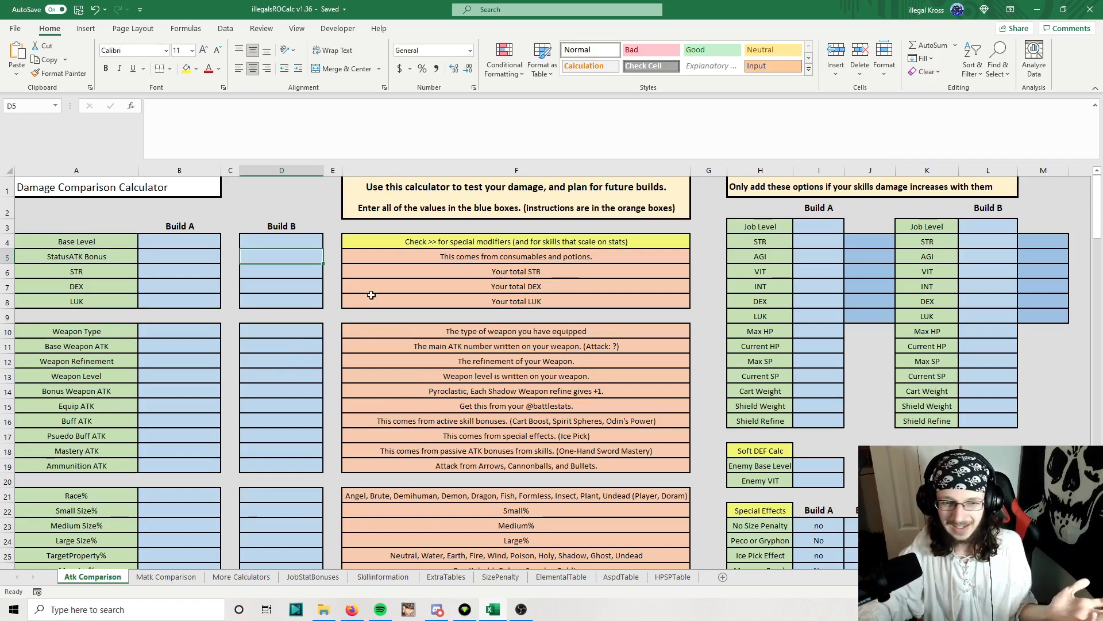
Step: Review the Build A and Build B input columns and enter katar as Build A's Weapon Type
click(180, 225)
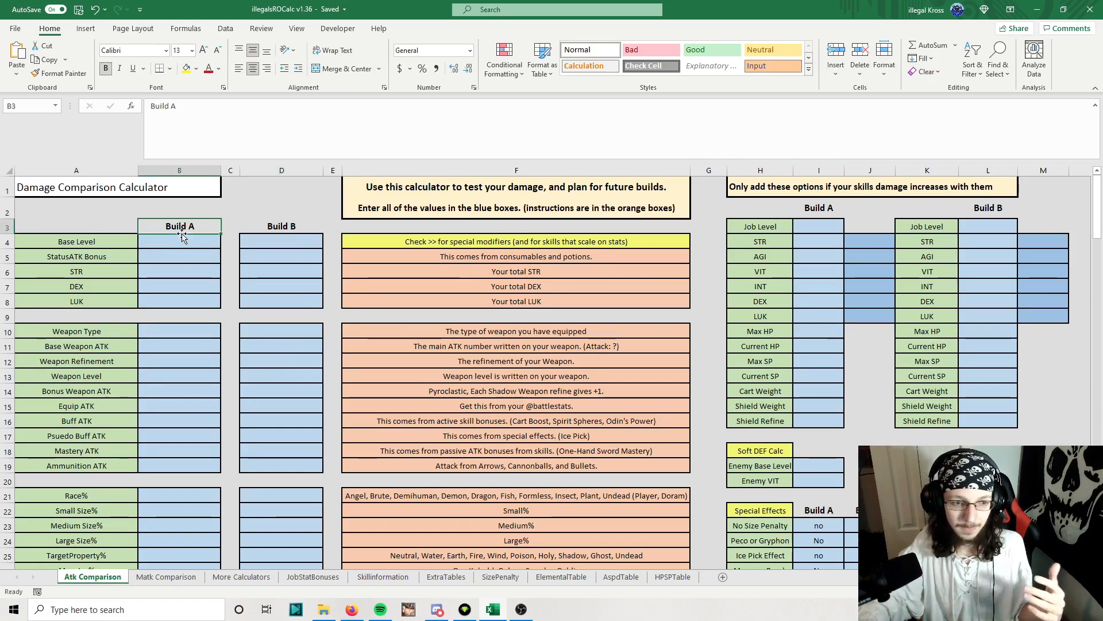
click(280, 240)
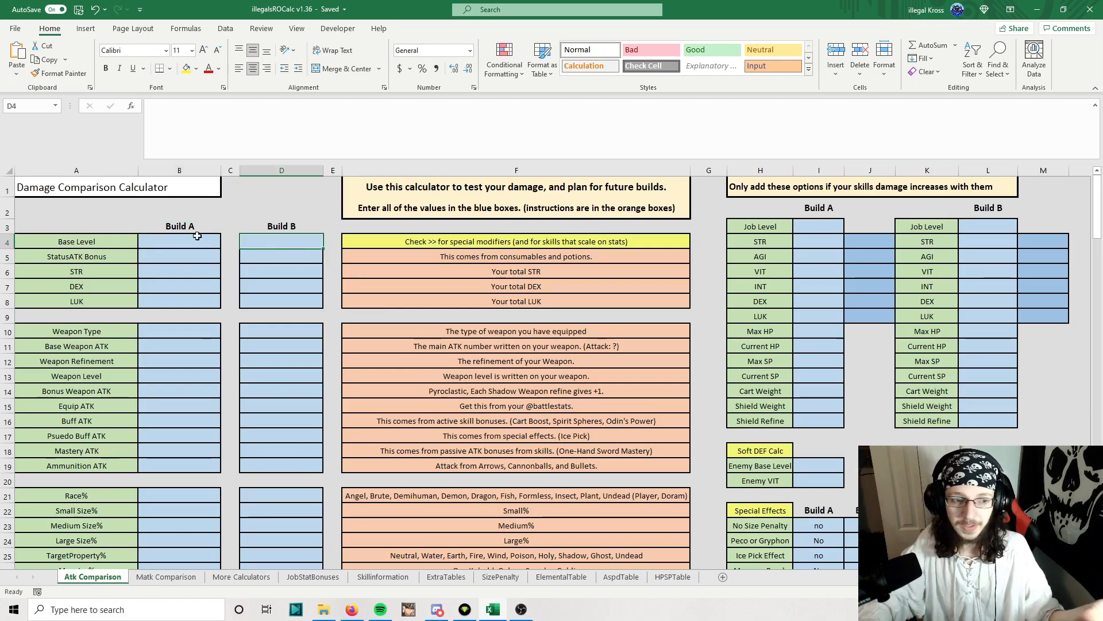
mouse_move(360, 201)
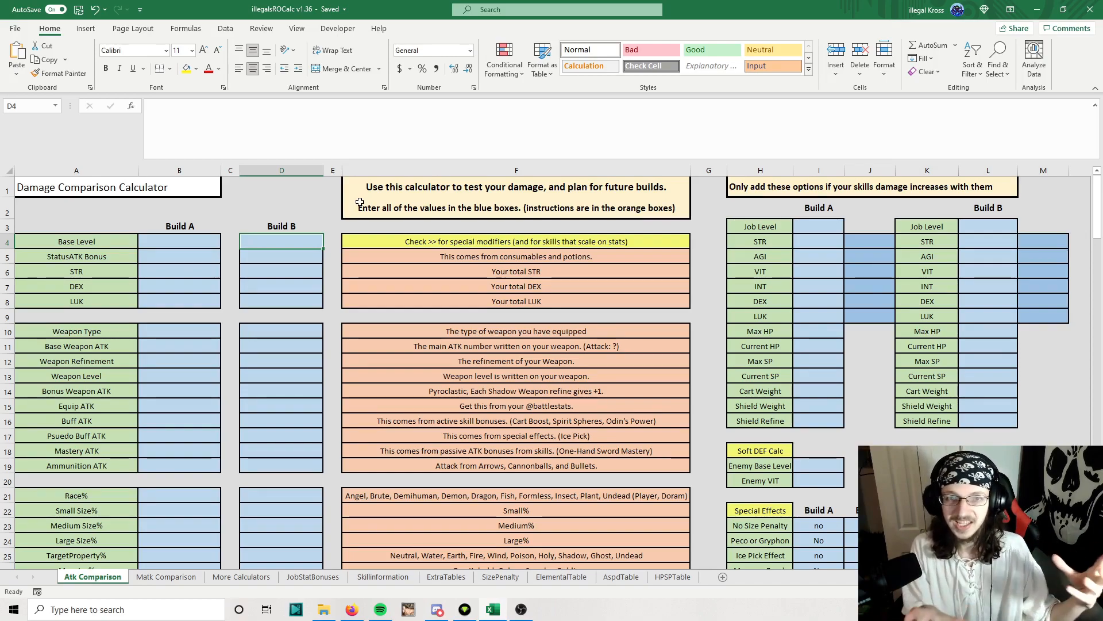
scroll(down, 3)
text(k)
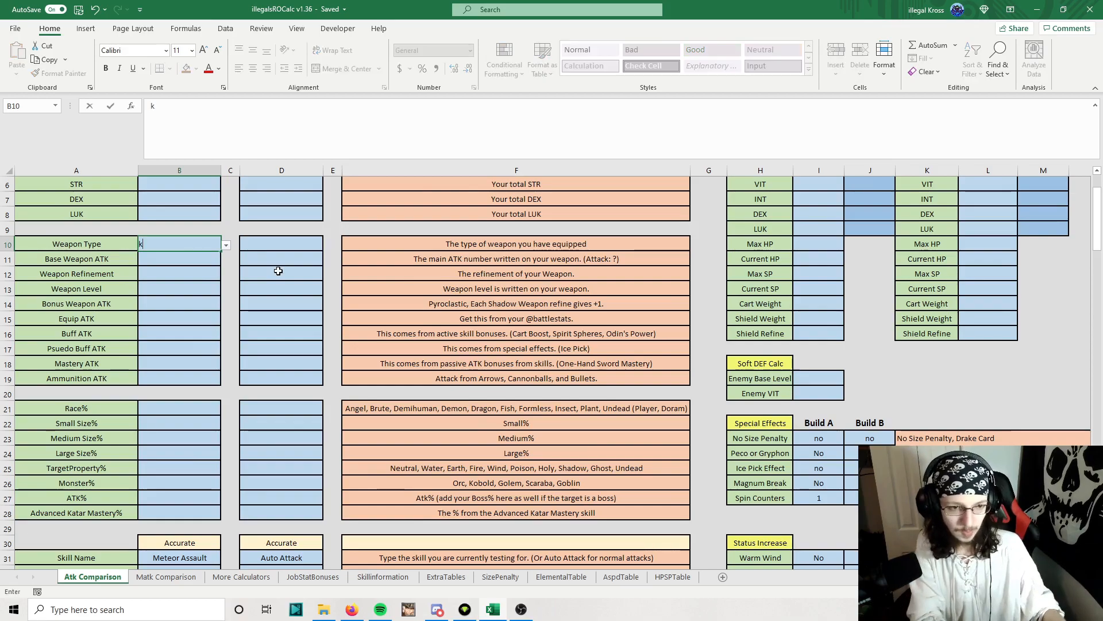
text(atar)
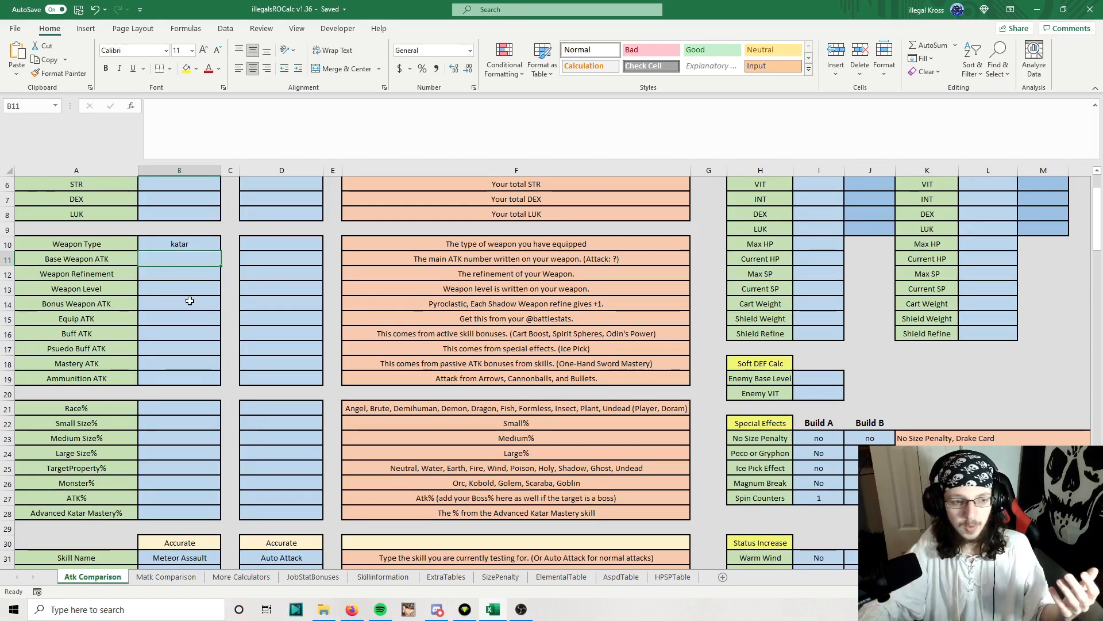
click(179, 303)
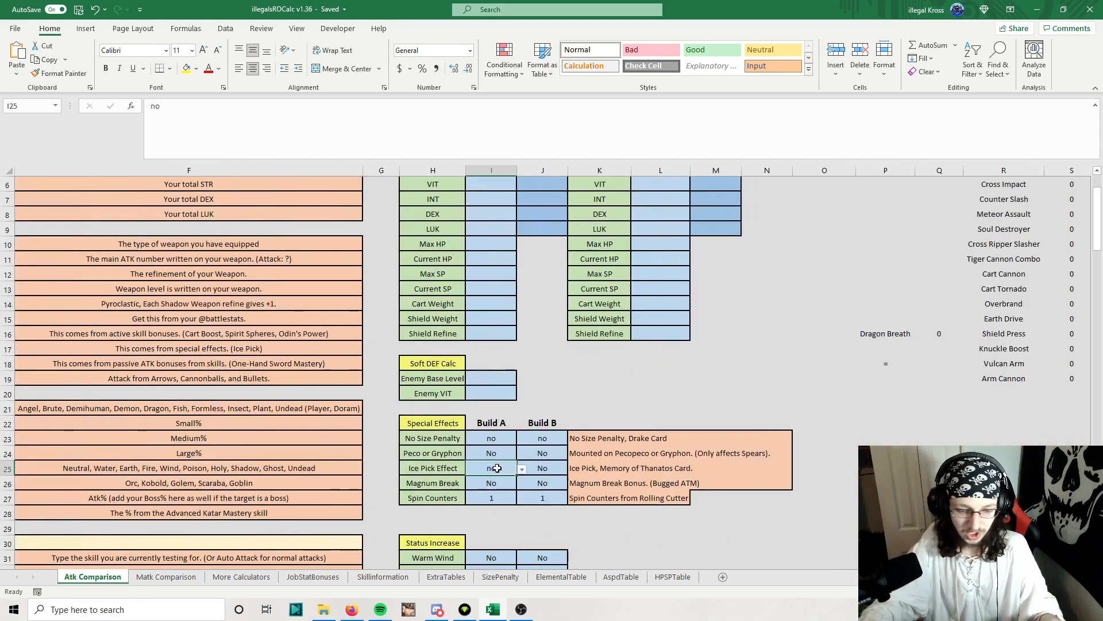
Step: Review Build B's special effect settings and Build A's Mastery ATK input
click(541, 483)
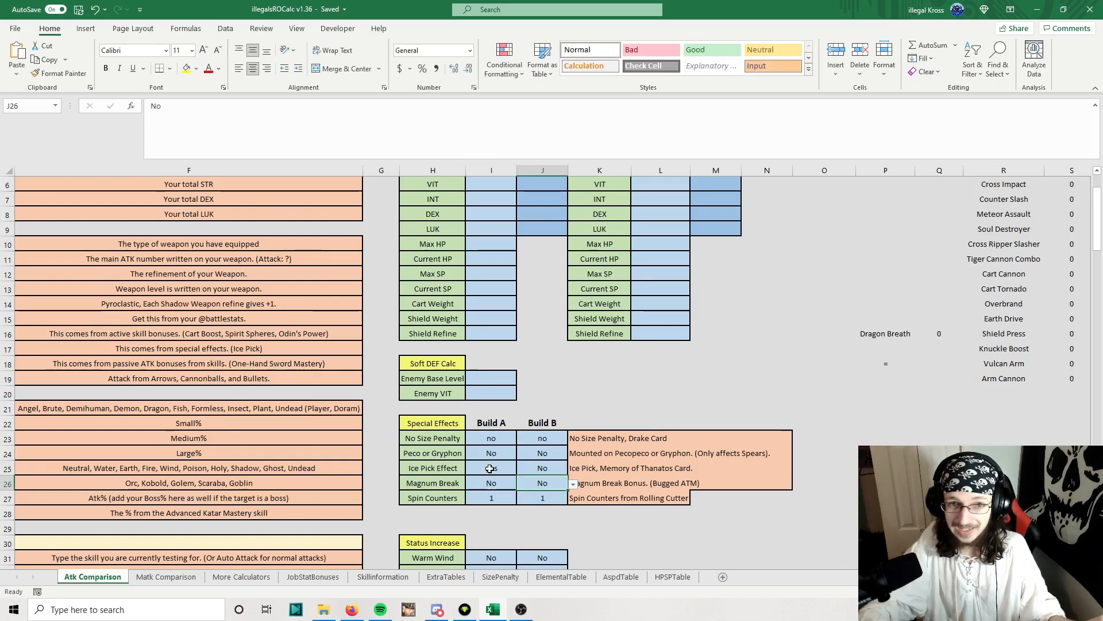
click(766, 468)
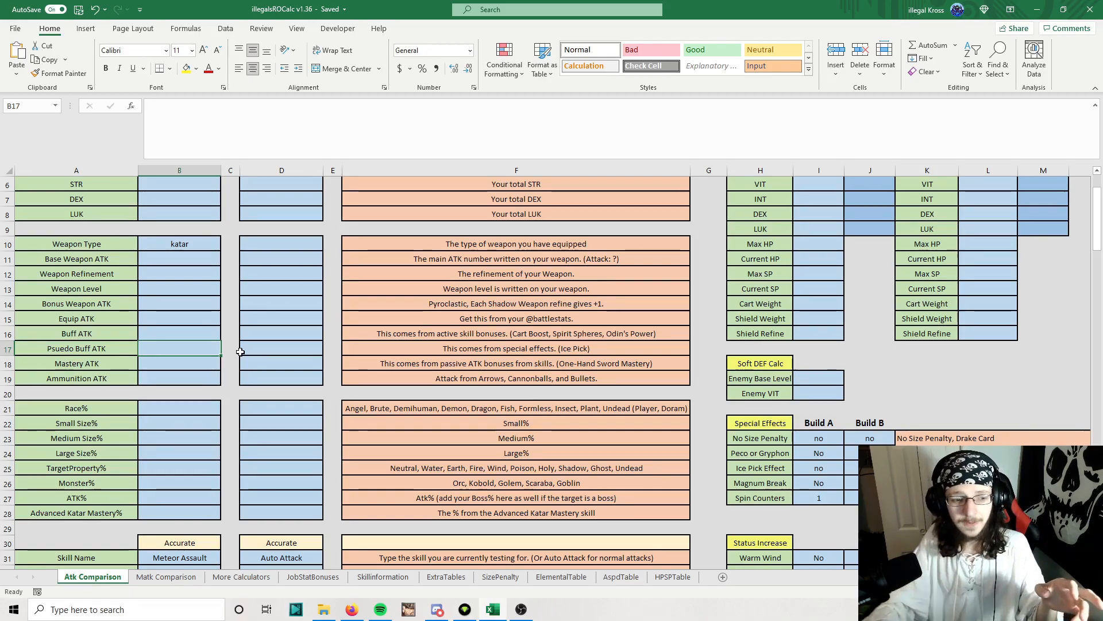
mouse_move(167, 359)
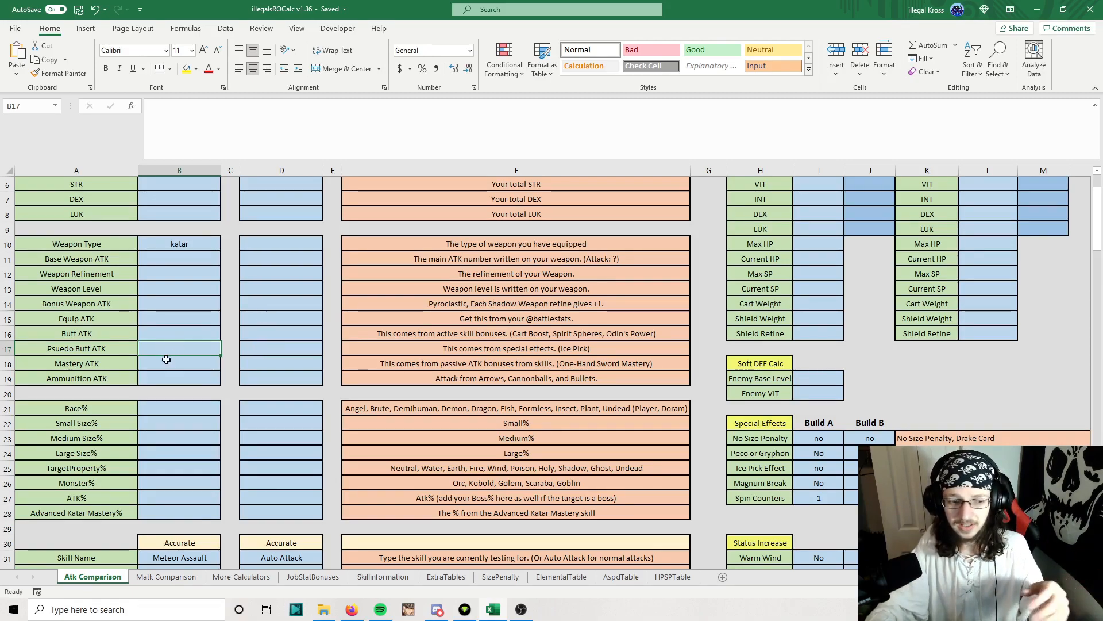
click(179, 363)
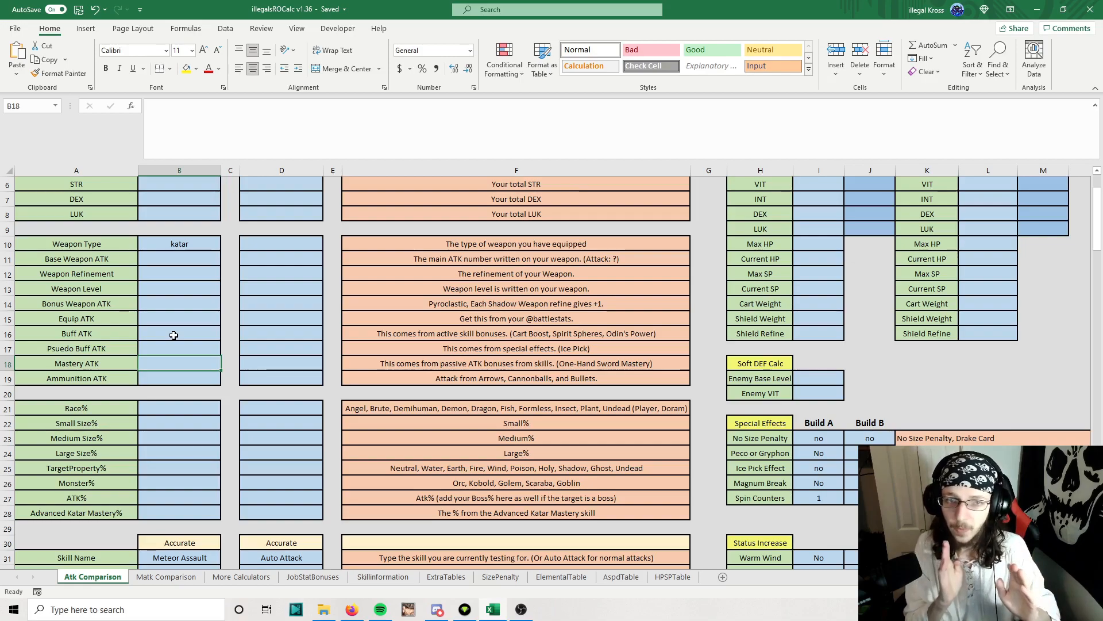
scroll(down, 3)
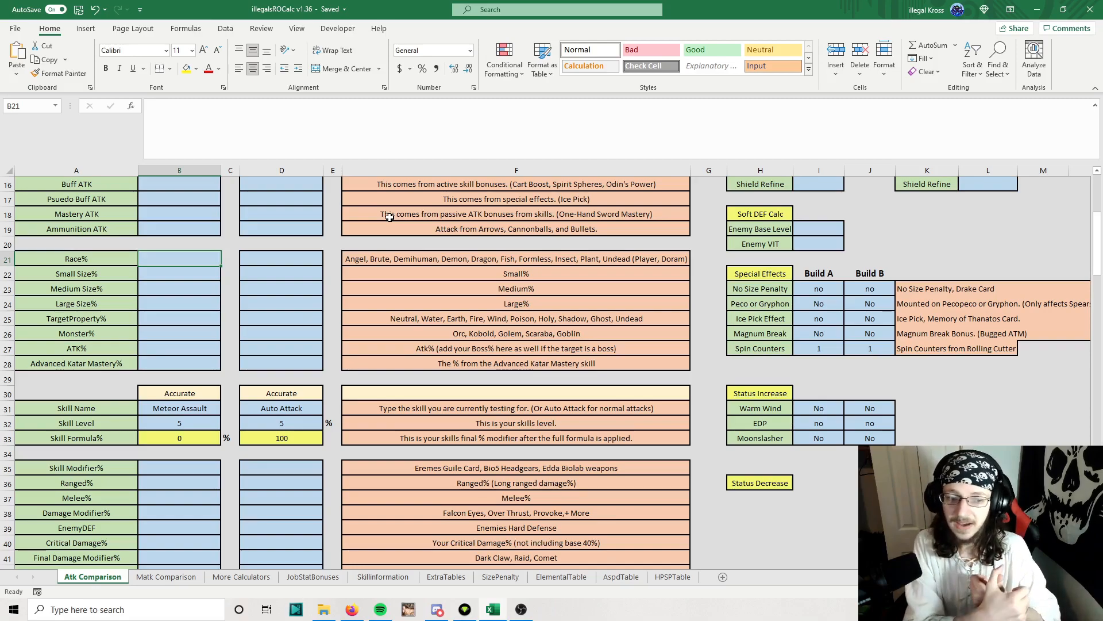
mouse_move(125, 296)
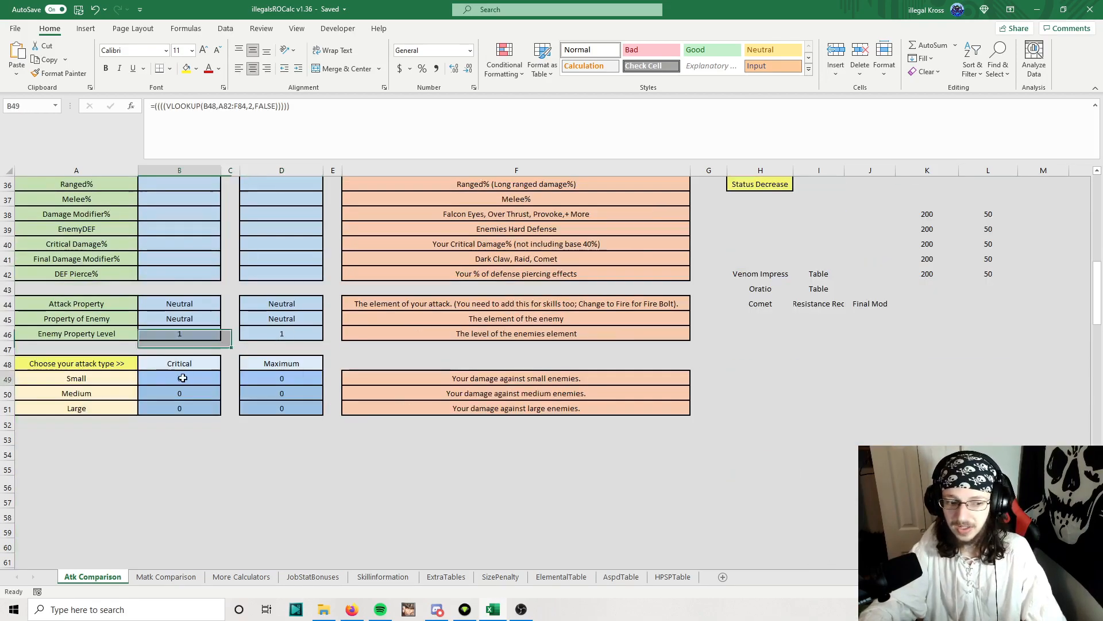
scroll(up, 3)
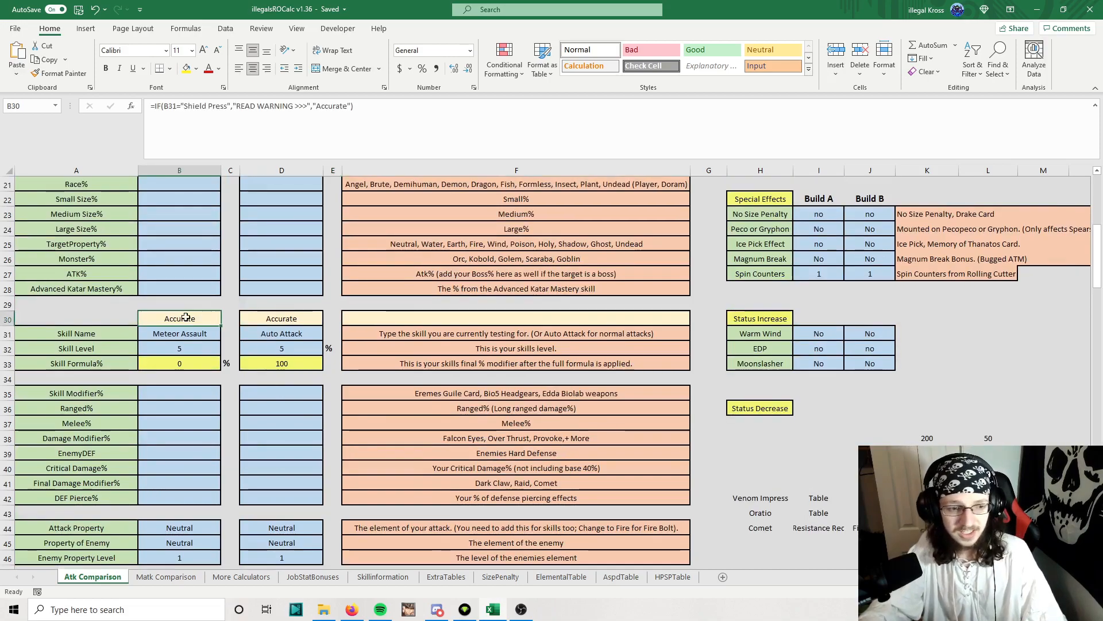
Step: Pick Soul Destroyer from Build A's skill dropdown, replacing Meteor Assault
click(179, 333)
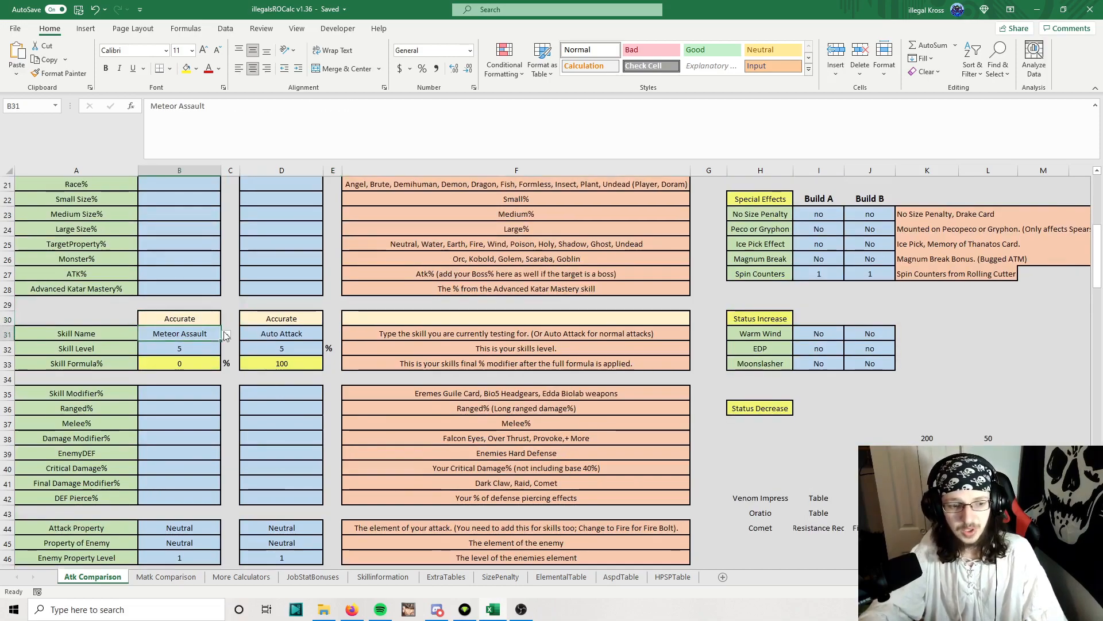
click(225, 333)
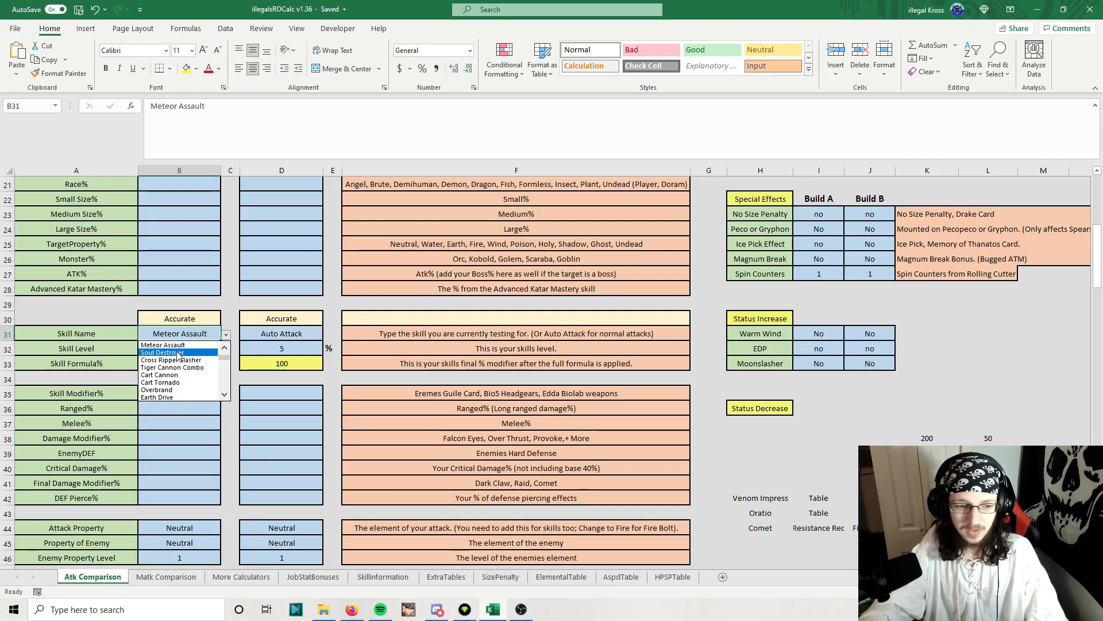
click(163, 352)
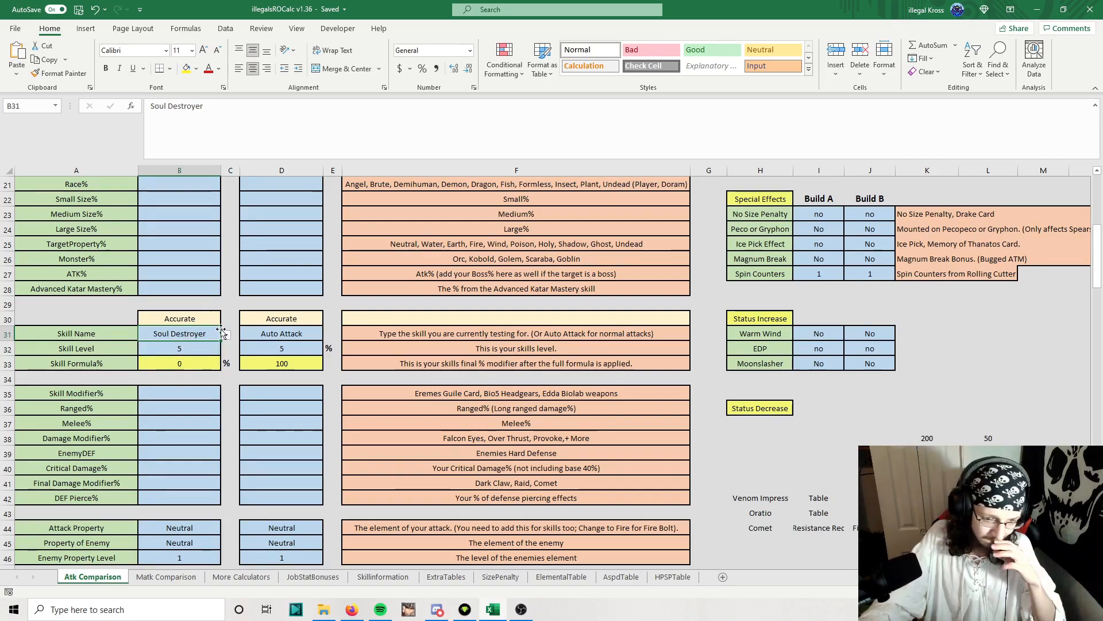
mouse_move(406, 609)
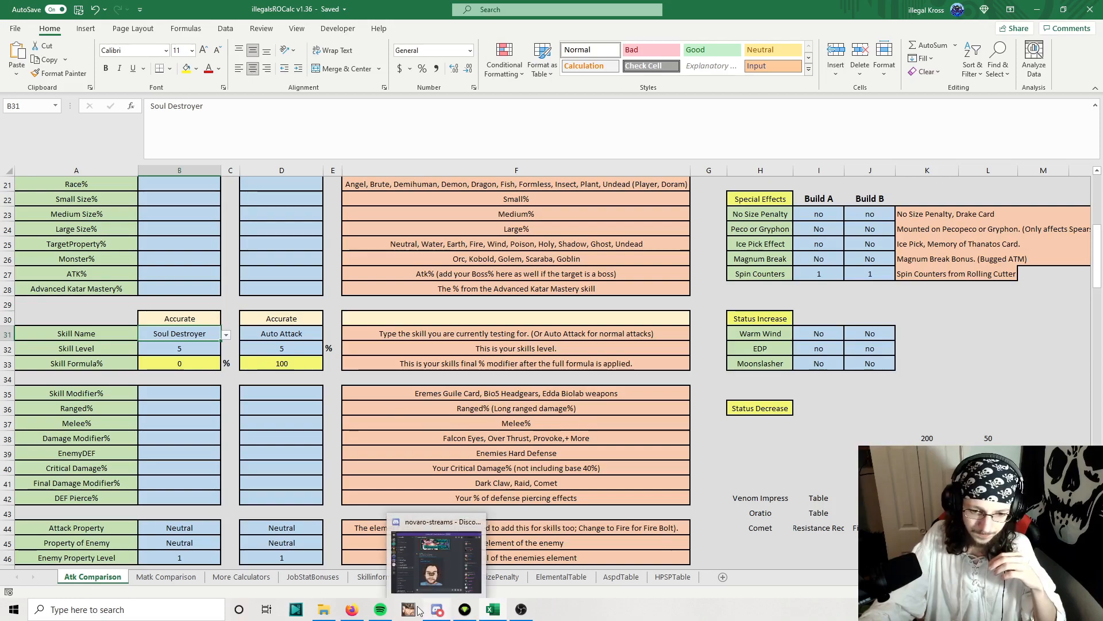
Step: Switch to Discord's #damage-calculator channel and scroll to the post with the xlsx download
click(437, 556)
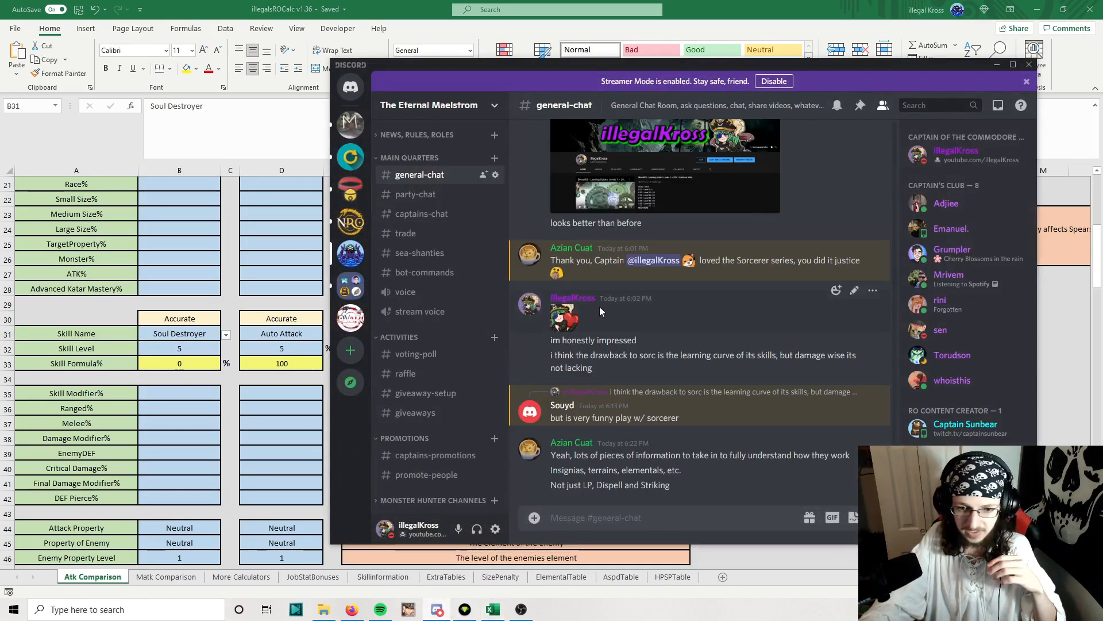
scroll(down, 3)
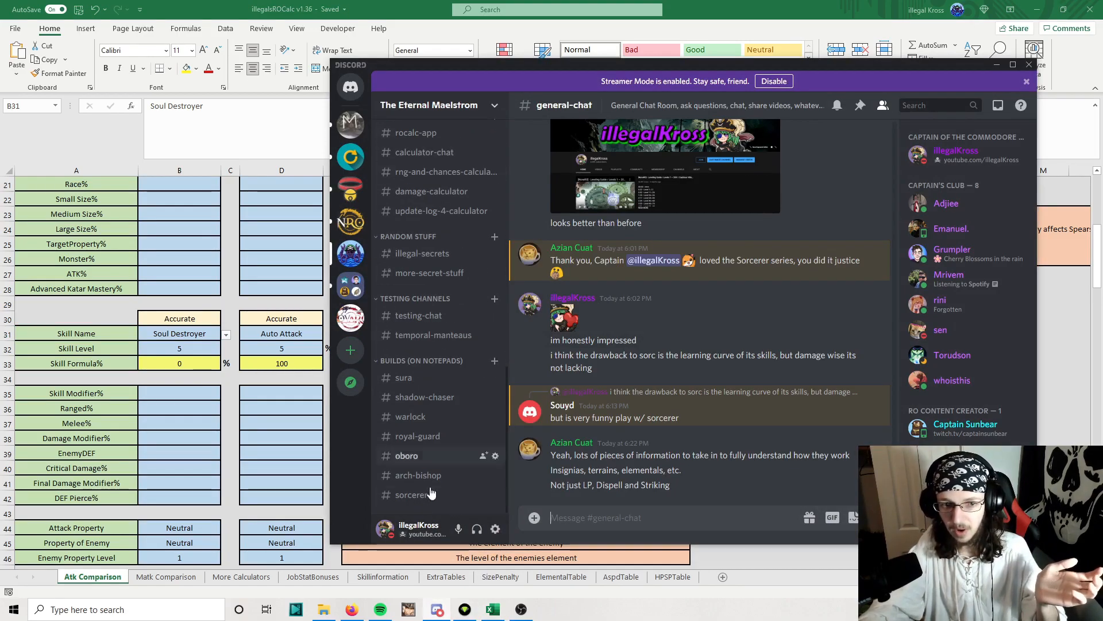
scroll(up, 3)
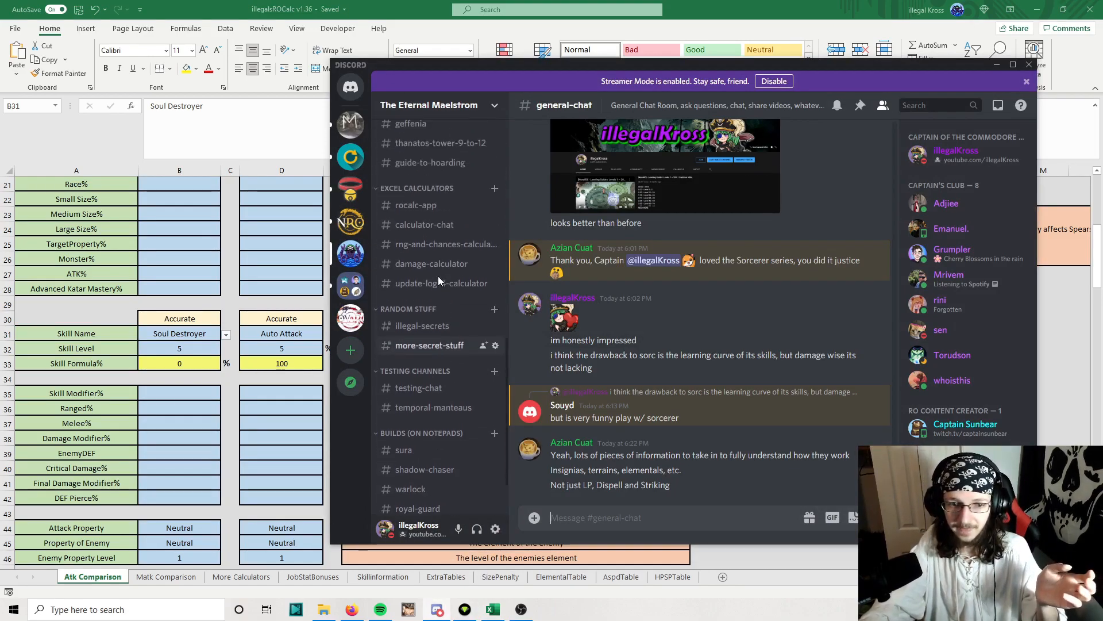
click(431, 264)
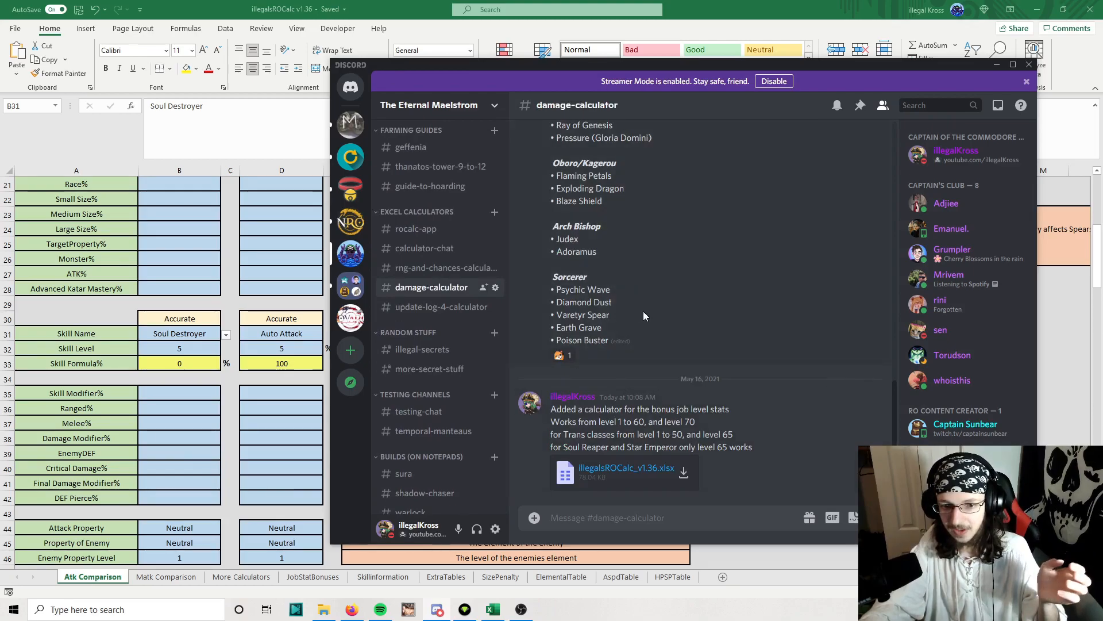
scroll(up, 3)
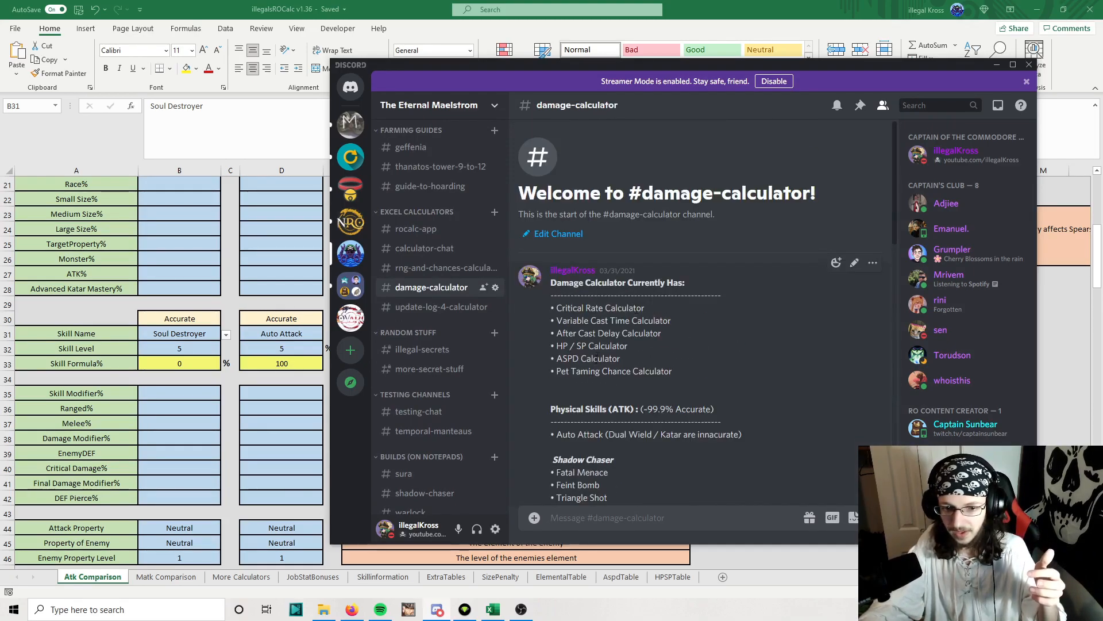
scroll(down, 3)
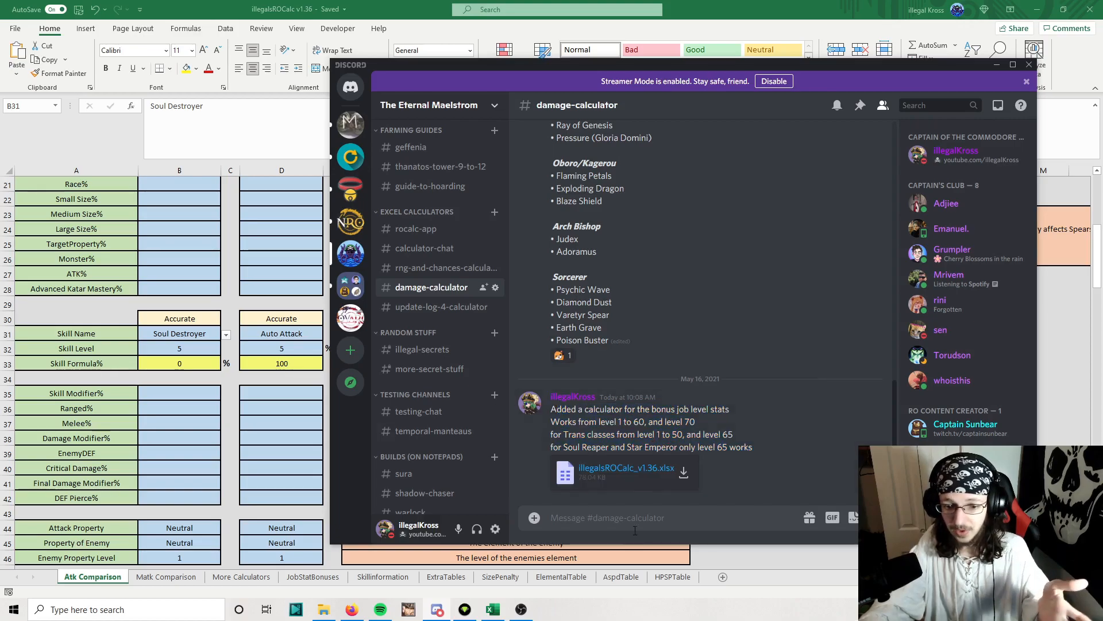
scroll(up, 3)
text(999)
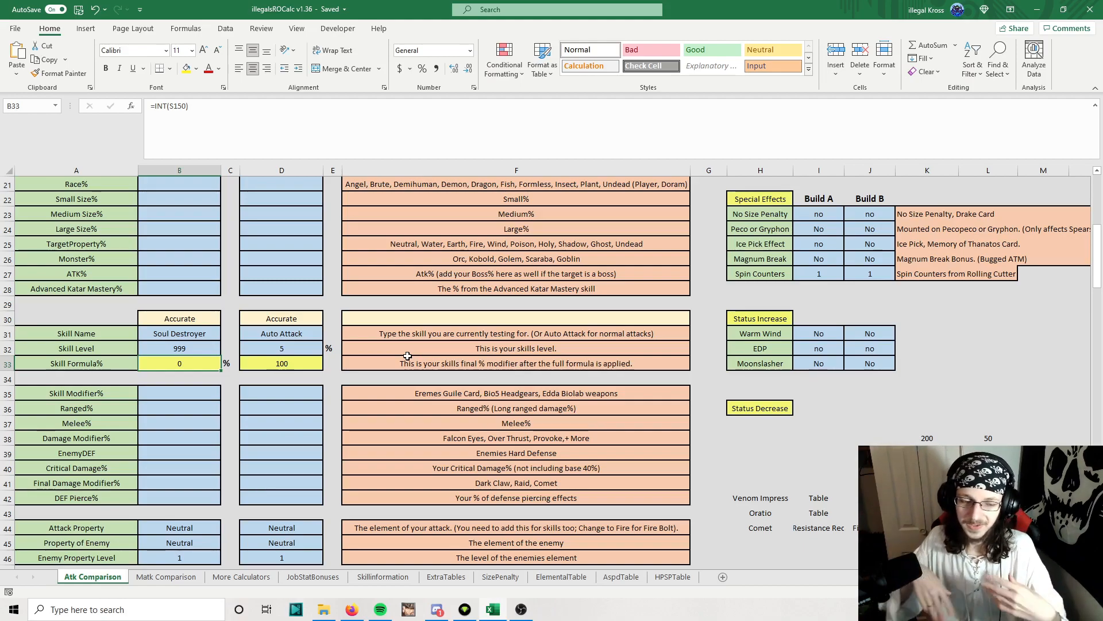
Step: Enter 10 as Build A's Soul Destroyer skill level after testing 999
click(179, 347)
text(10)
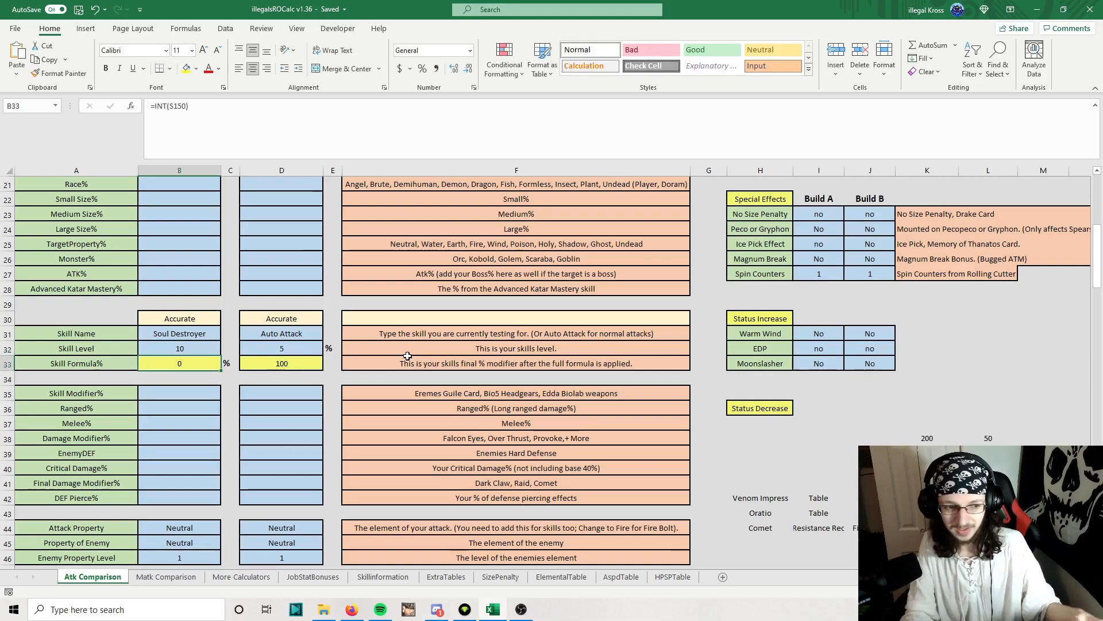
mouse_move(293, 342)
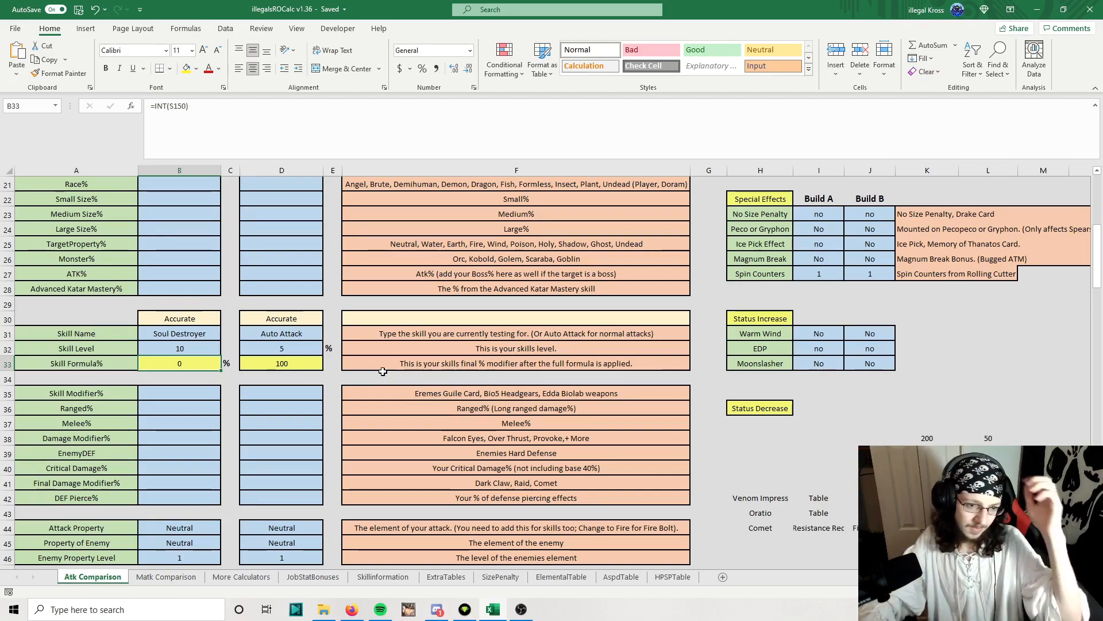
mouse_move(378, 369)
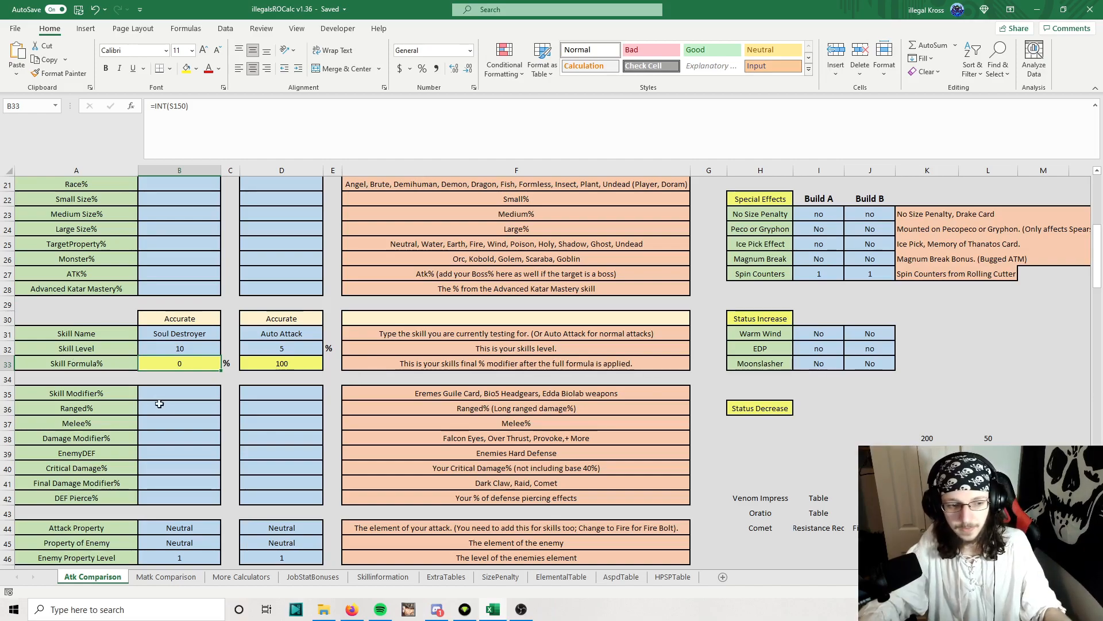
click(179, 318)
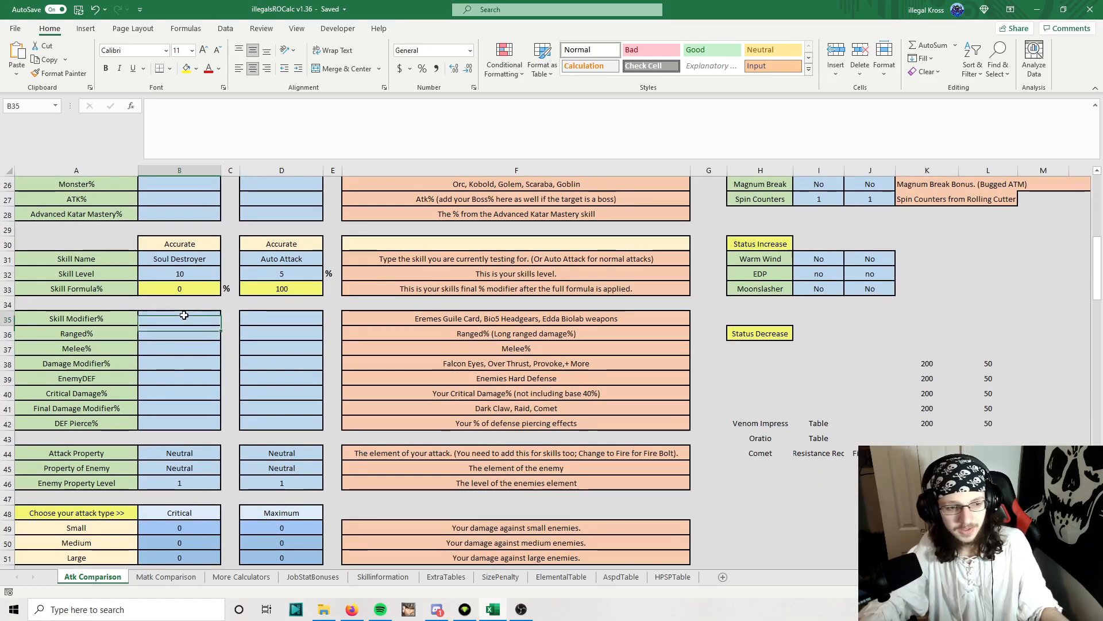
click(76, 318)
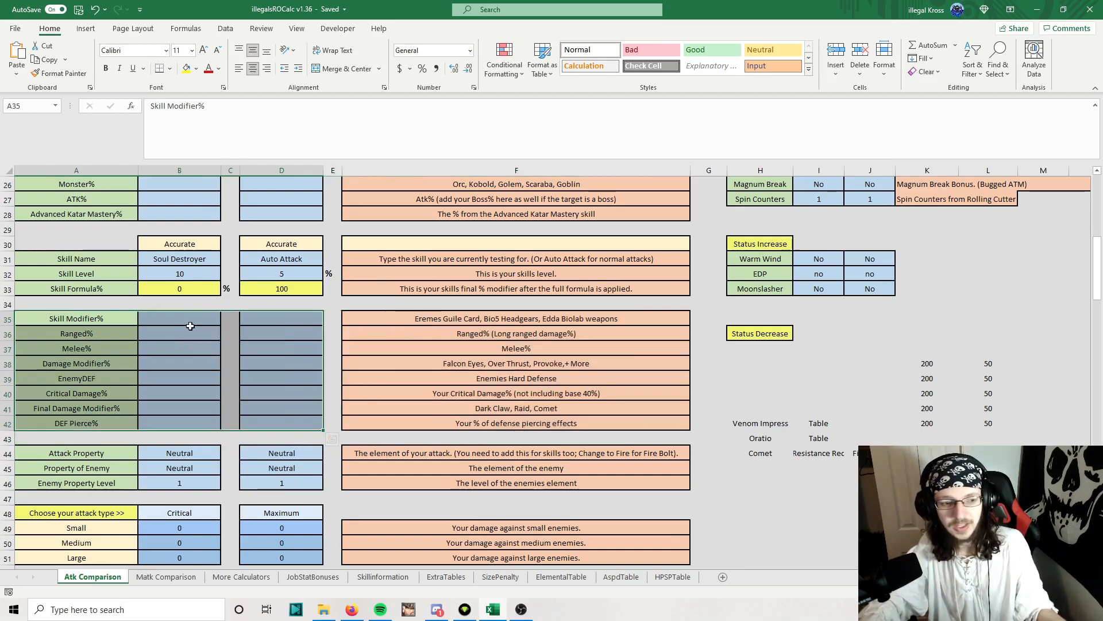
click(179, 318)
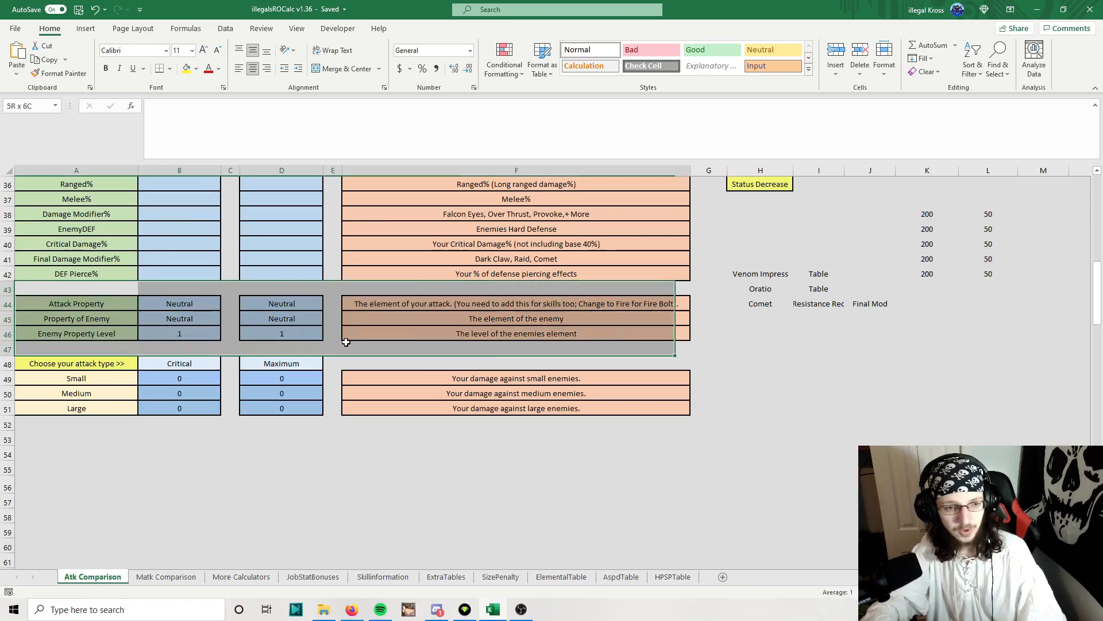
click(180, 303)
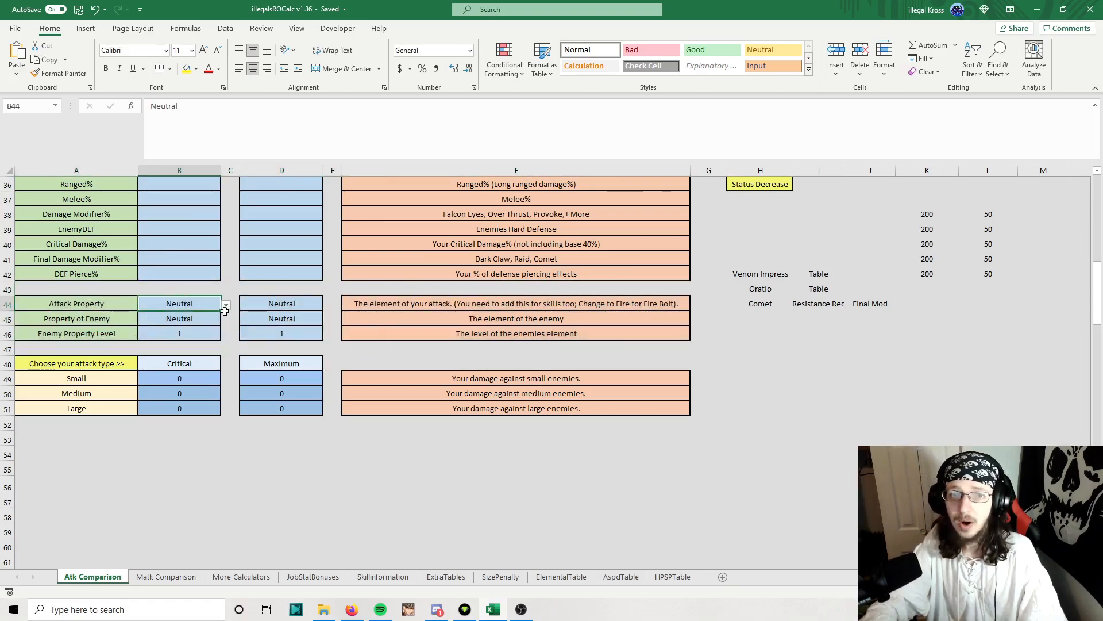
click(179, 319)
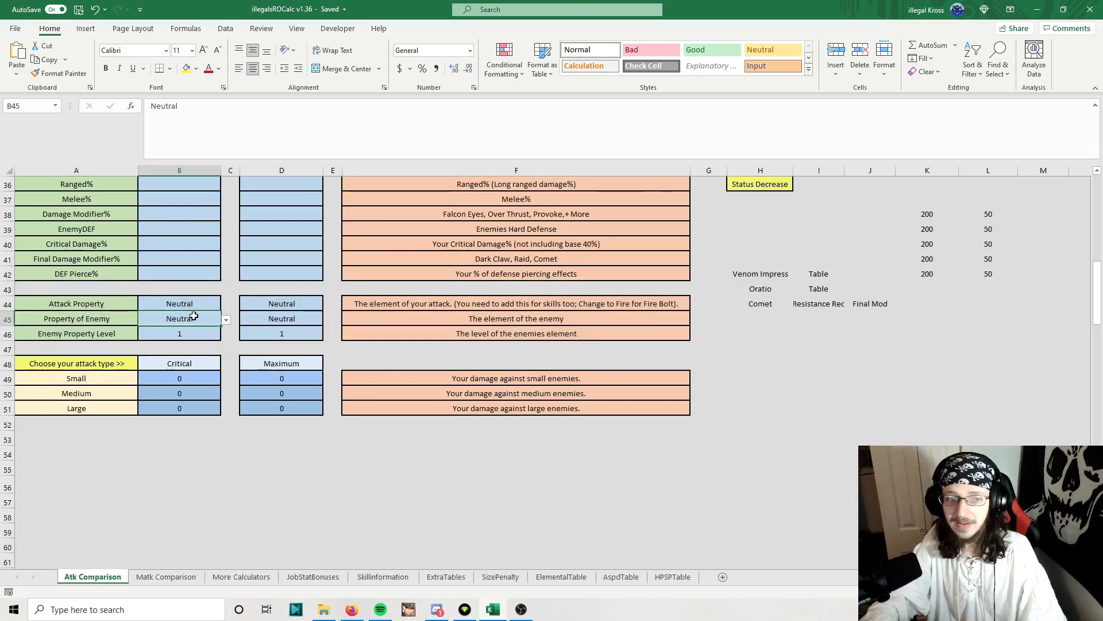
click(179, 333)
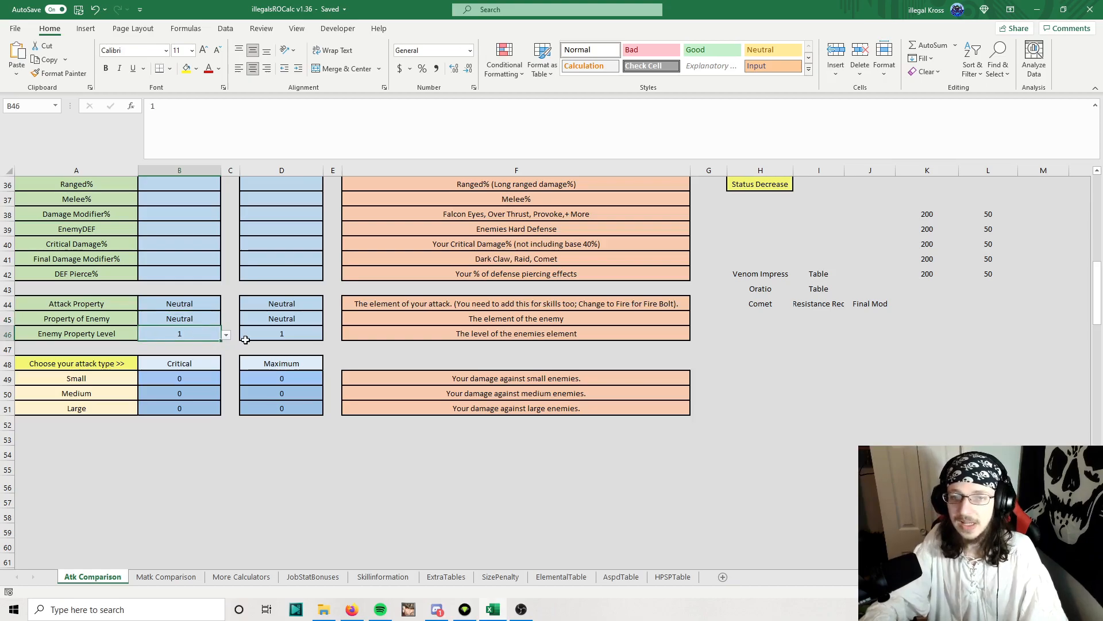
click(179, 378)
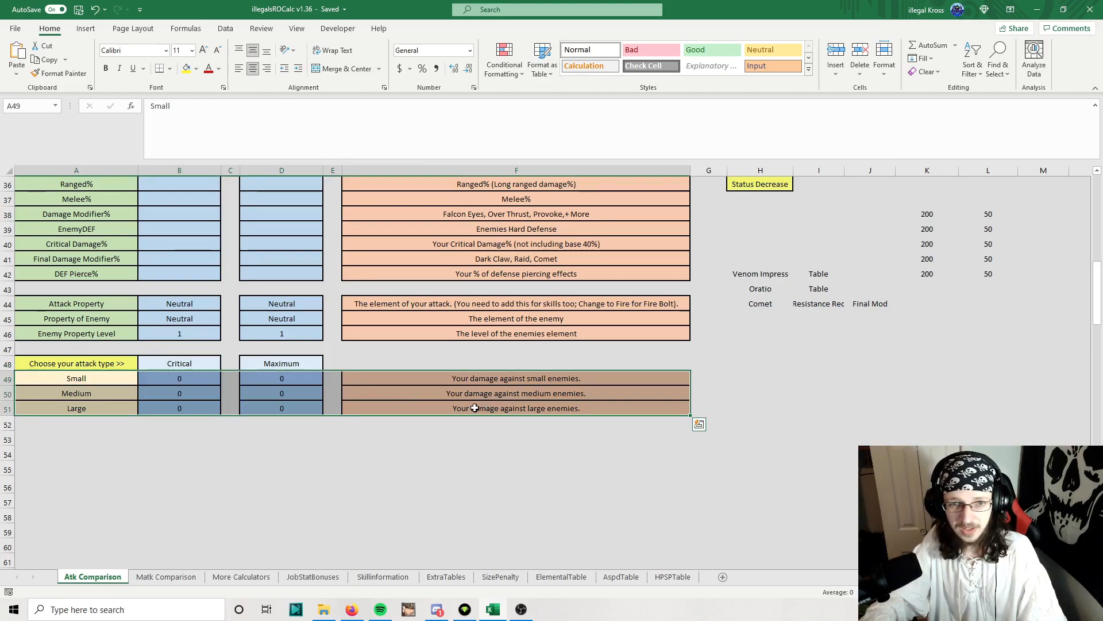
click(180, 362)
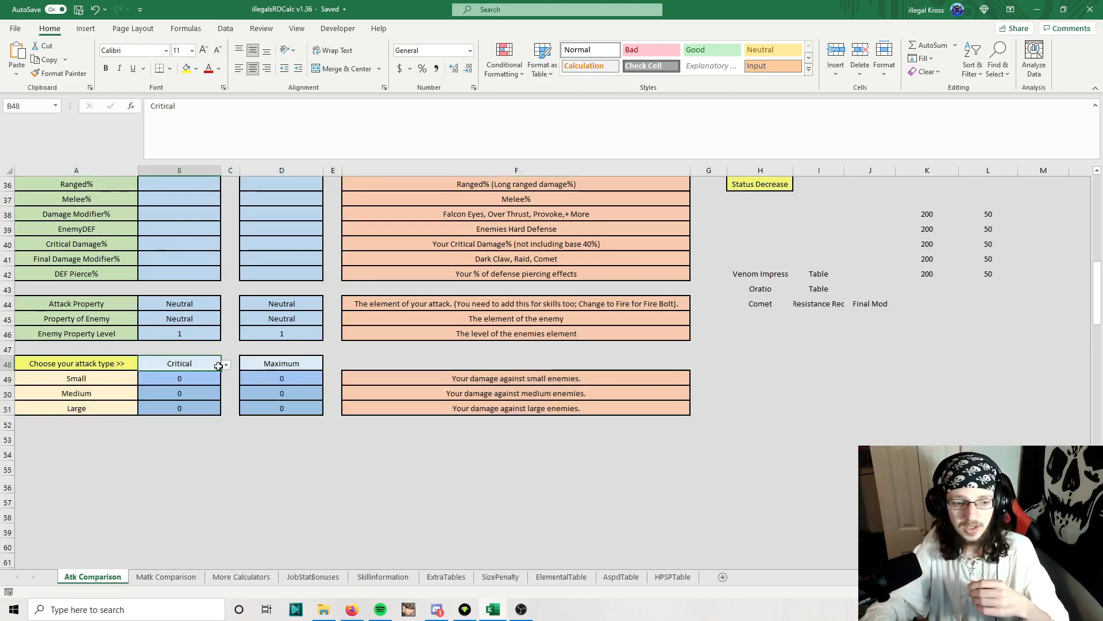
click(225, 363)
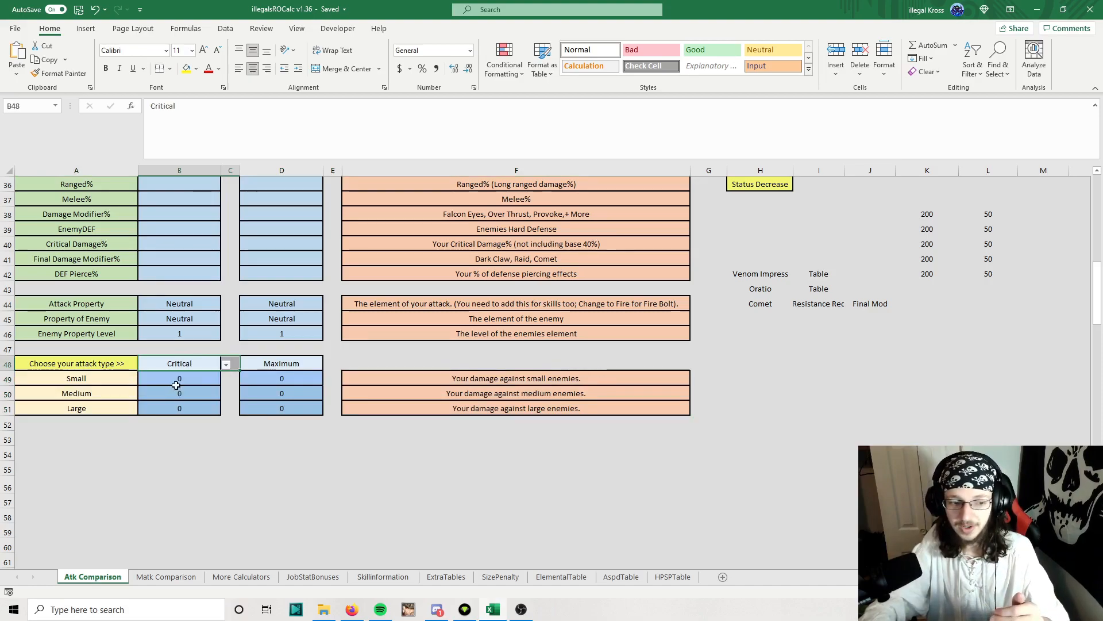
click(282, 378)
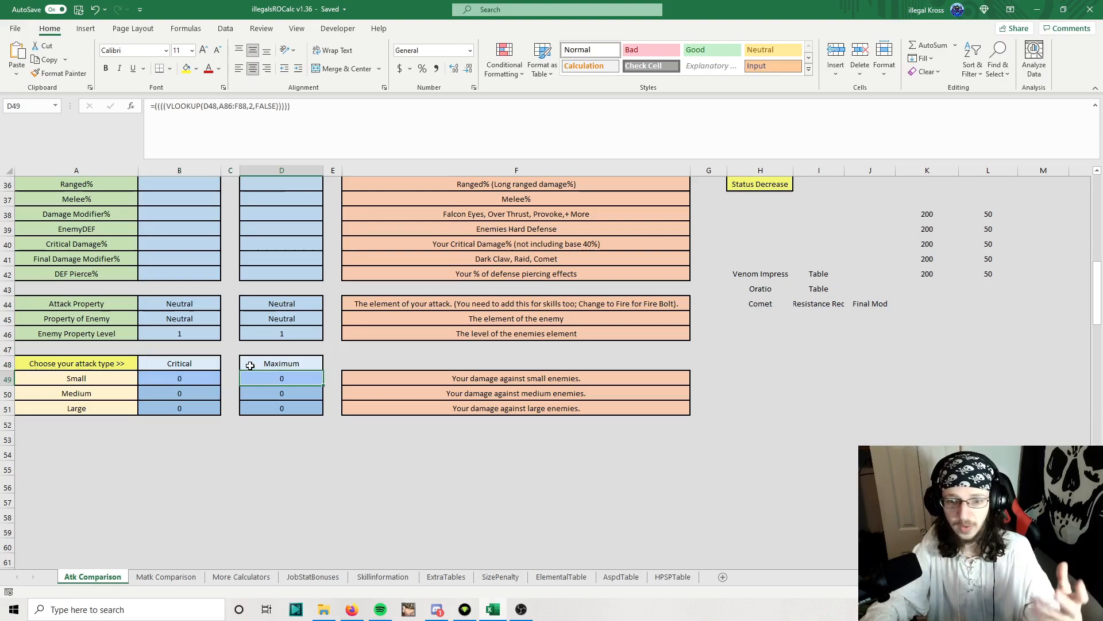
scroll(up, 3)
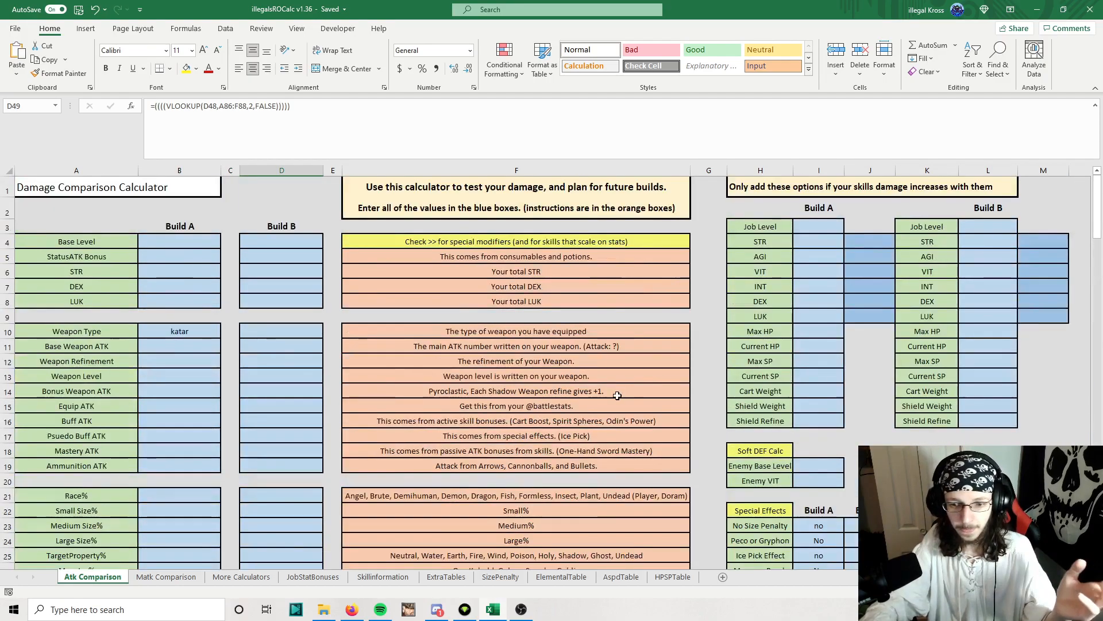
mouse_move(586, 405)
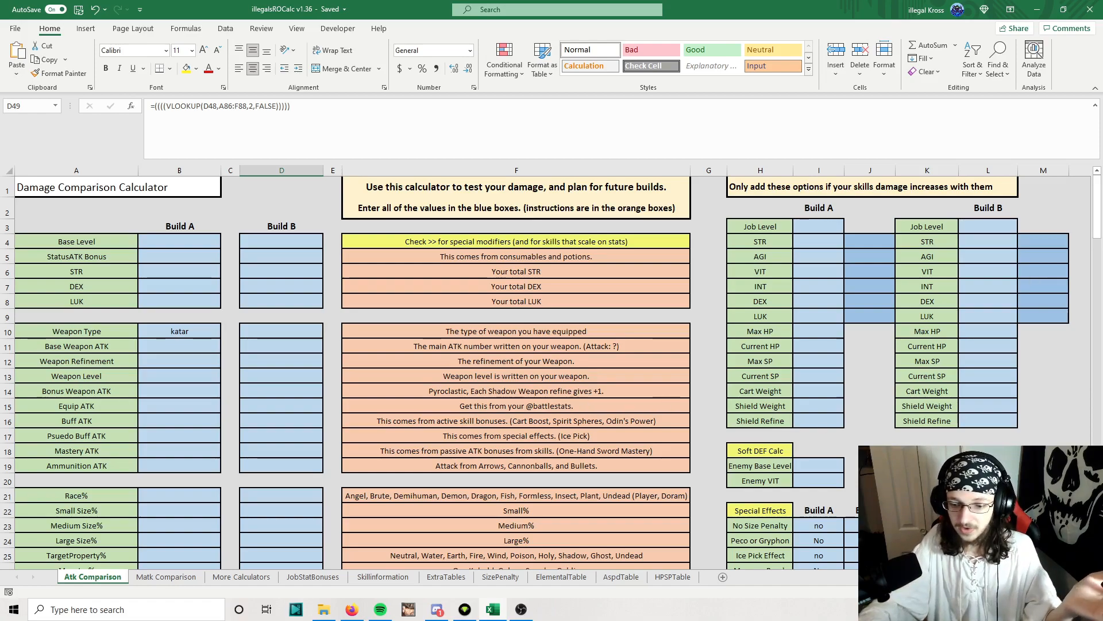
Step: Enter Build A's job stats of 100 STR and 100 INT in the job stat columns
scroll(right, 3)
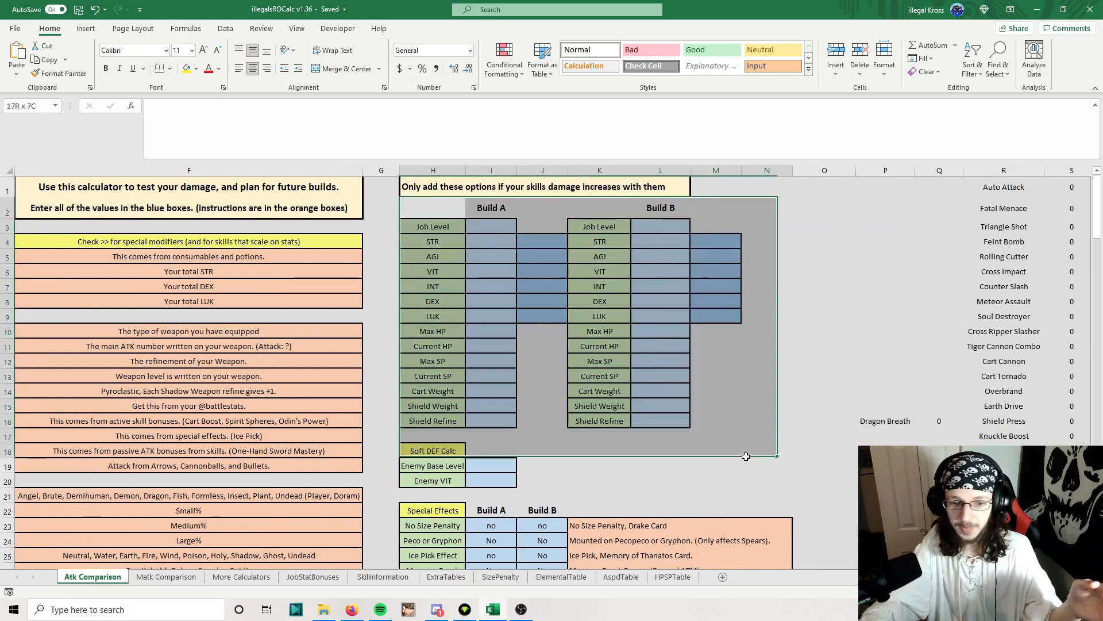
click(490, 226)
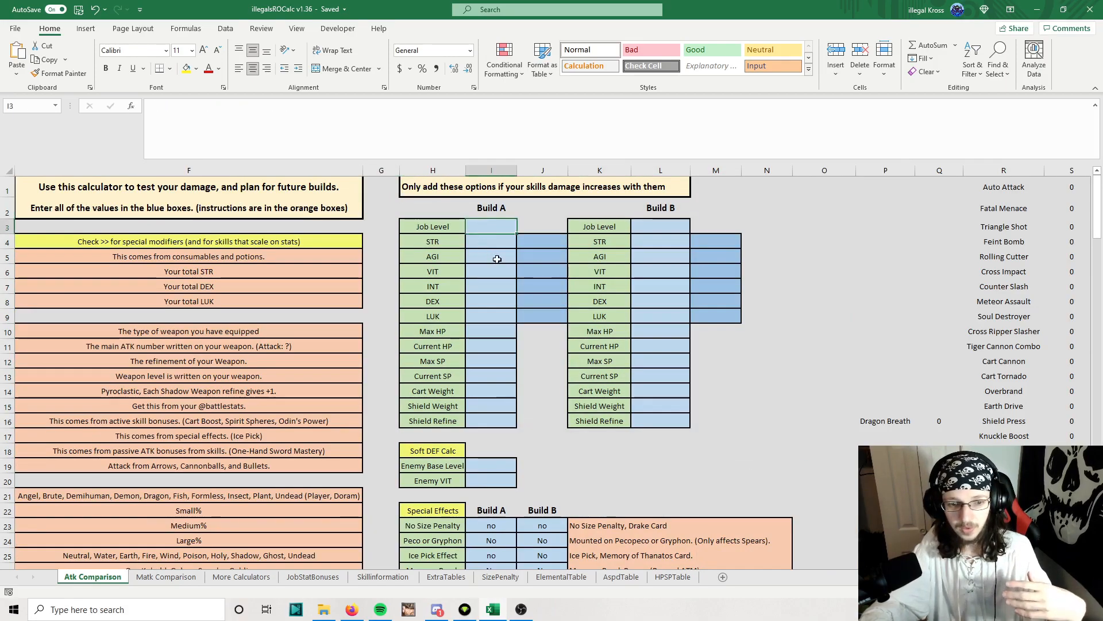
text(100)
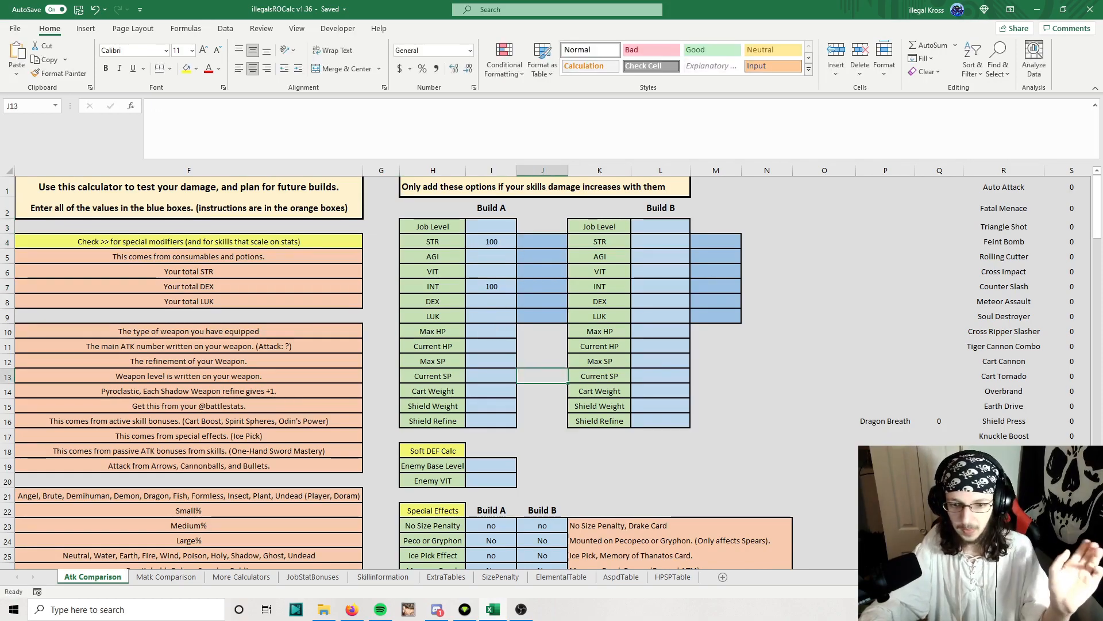
scroll(left, 3)
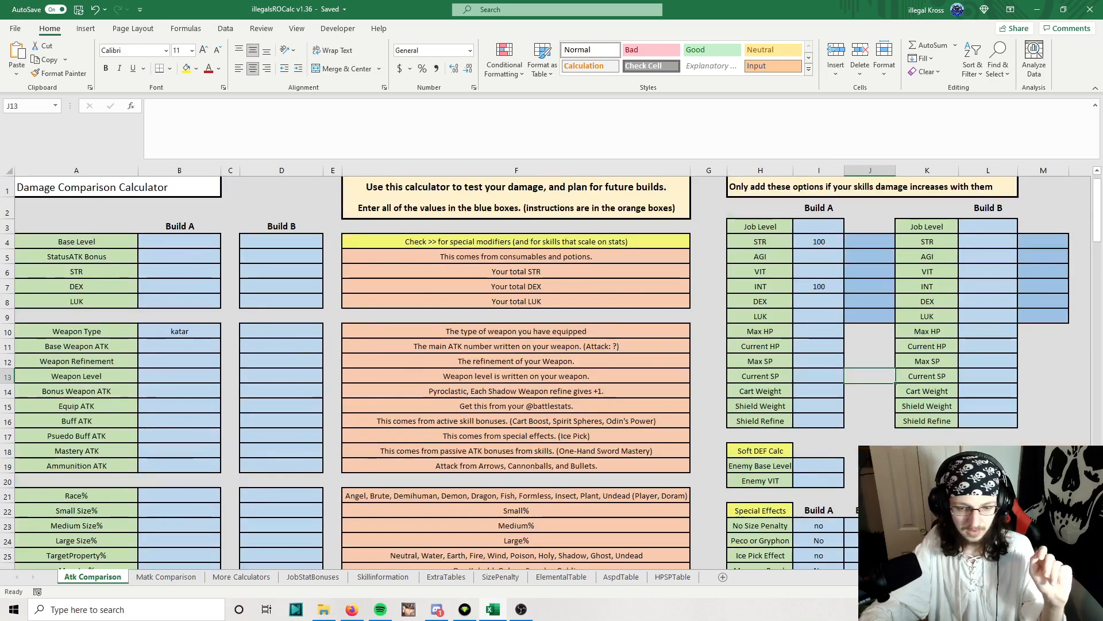
scroll(right, 3)
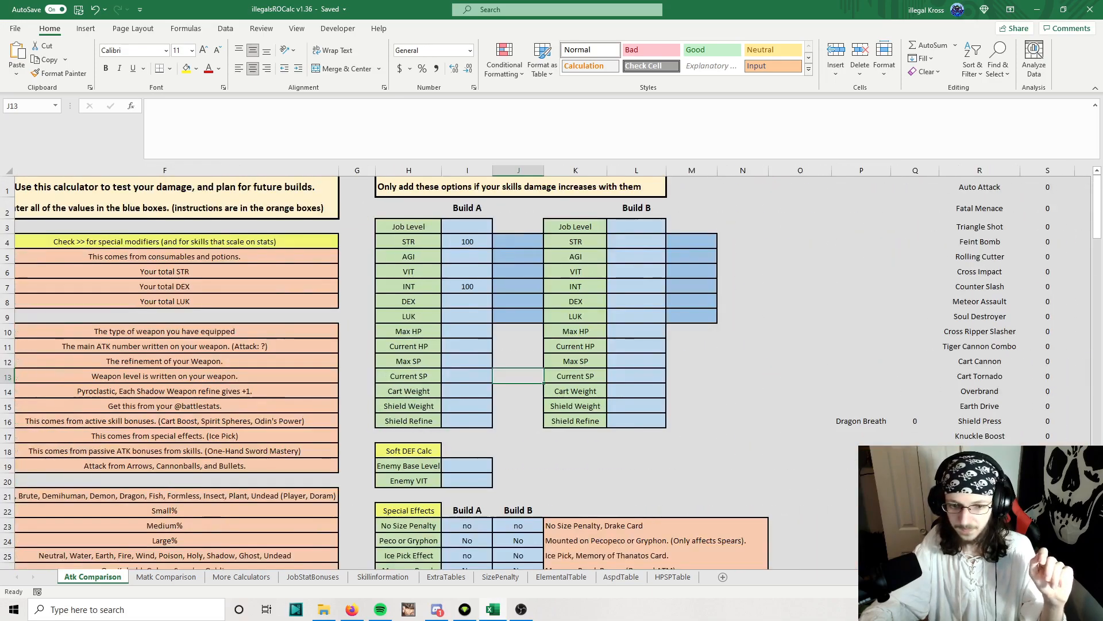
Step: Enter Build A's Base Level so the Soul Destroyer skill formula reads 1700%
click(541, 301)
text(1)
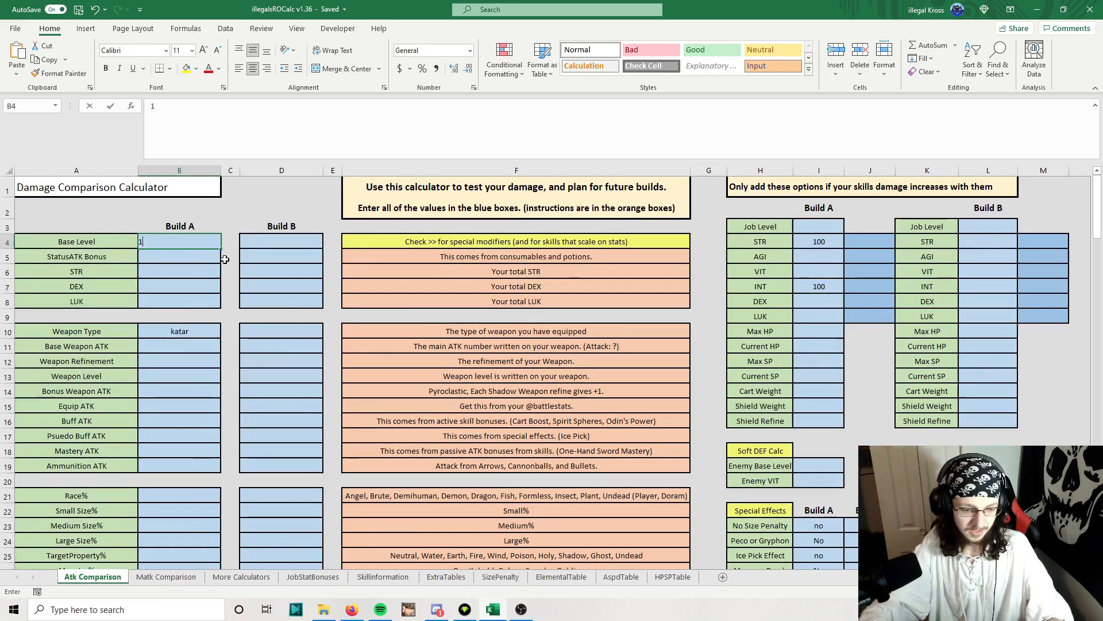
scroll(down, 3)
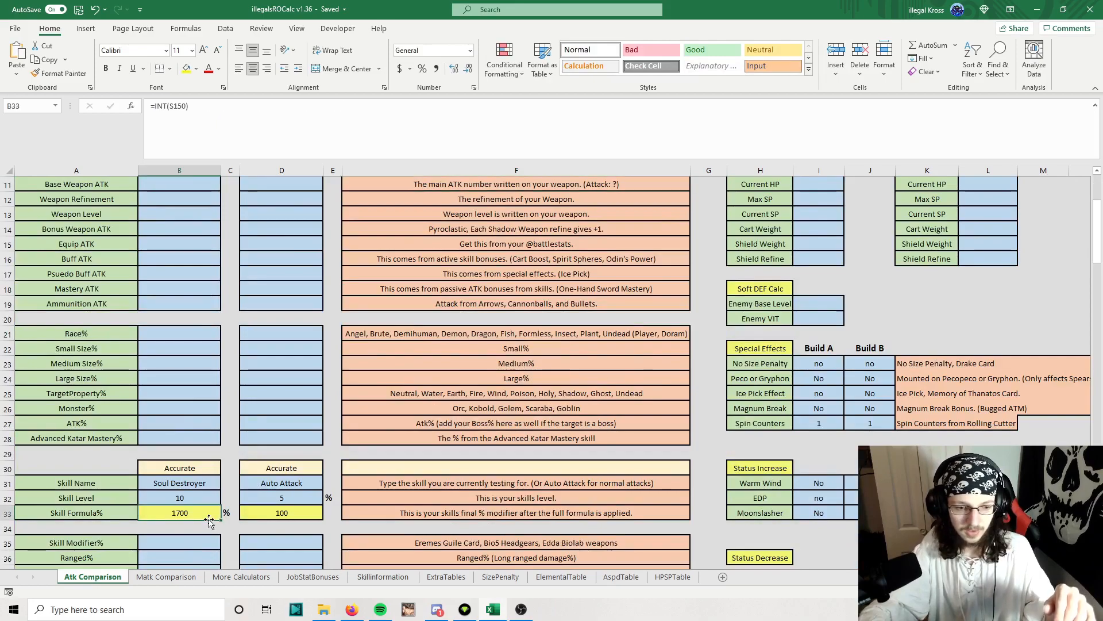
scroll(down, 3)
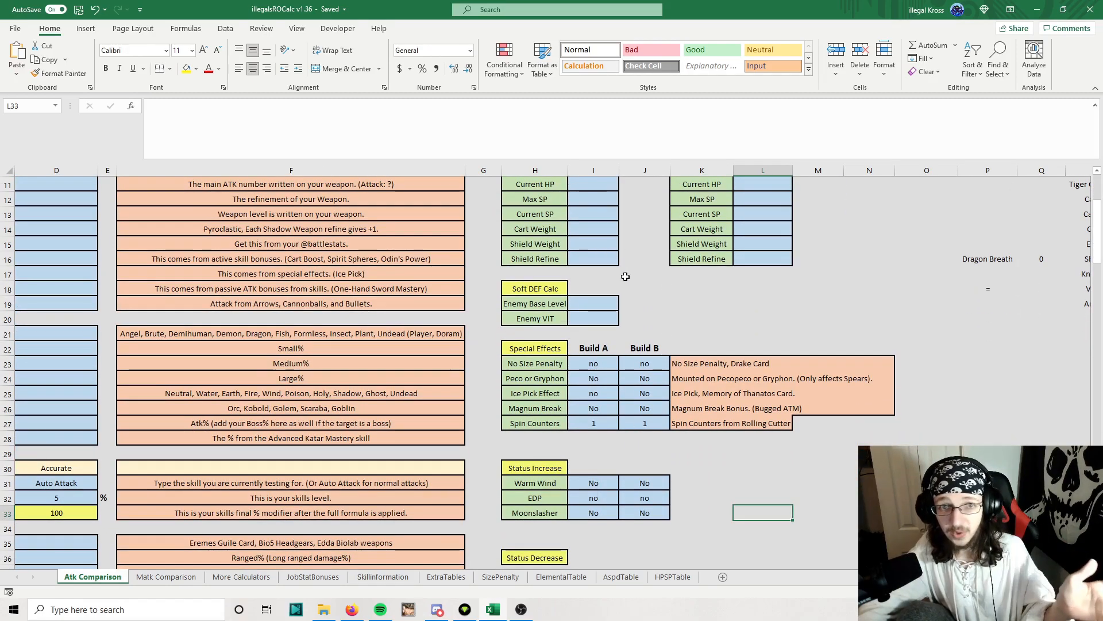
click(593, 303)
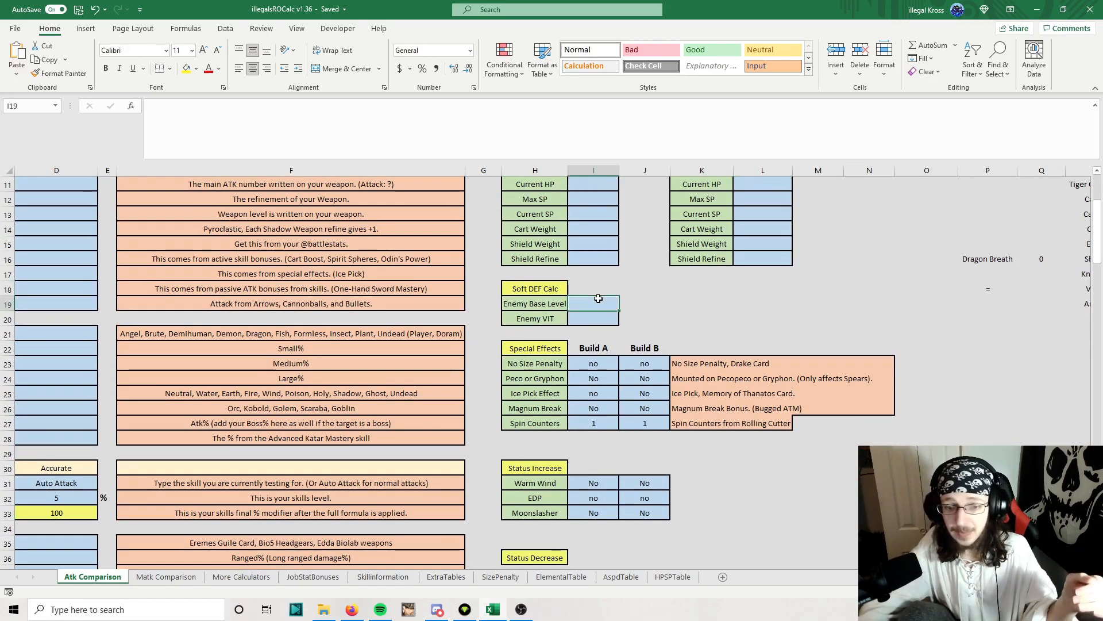
click(593, 318)
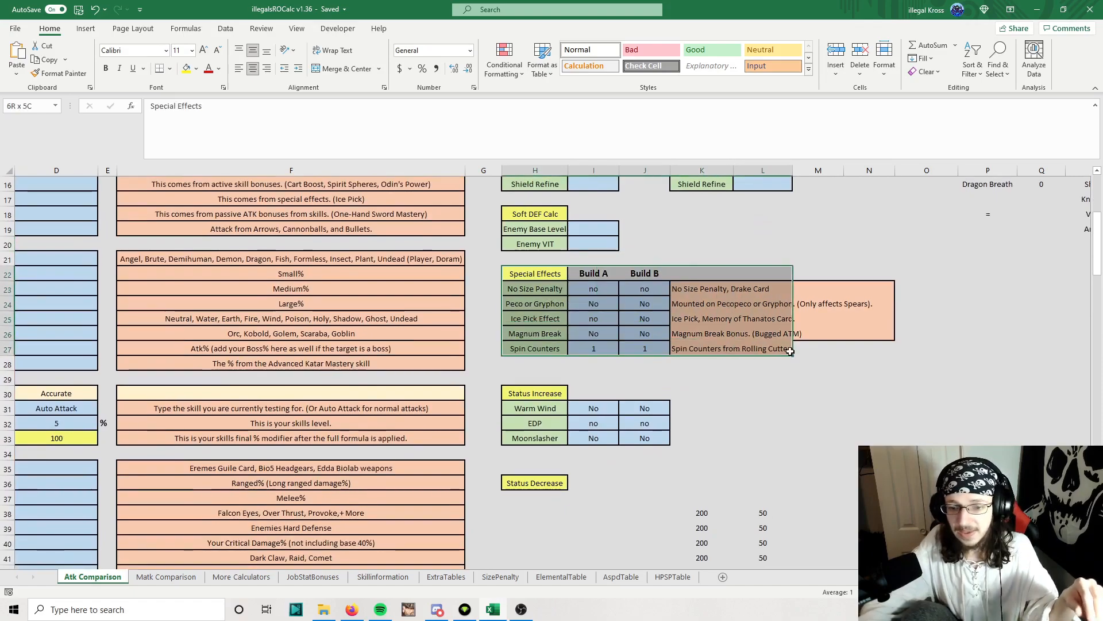
click(593, 289)
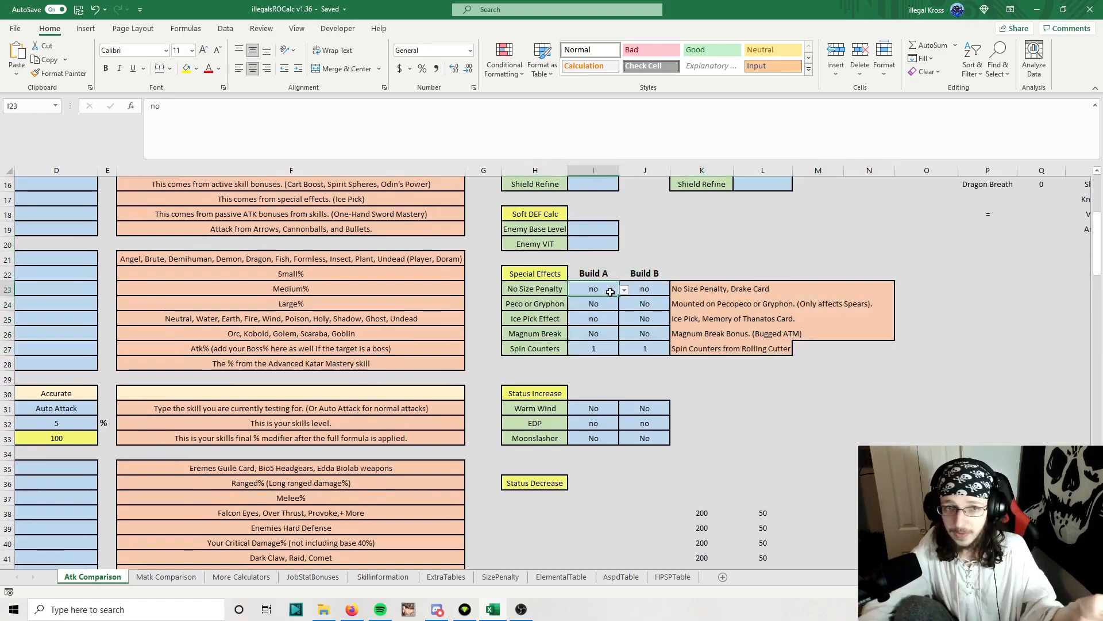
click(593, 303)
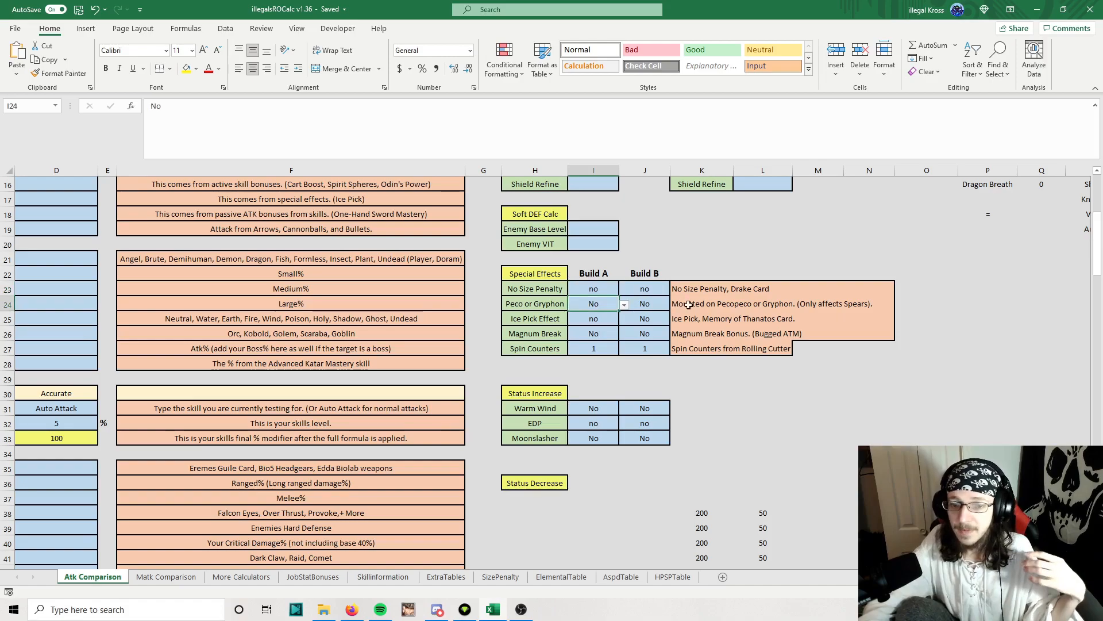
mouse_move(662, 312)
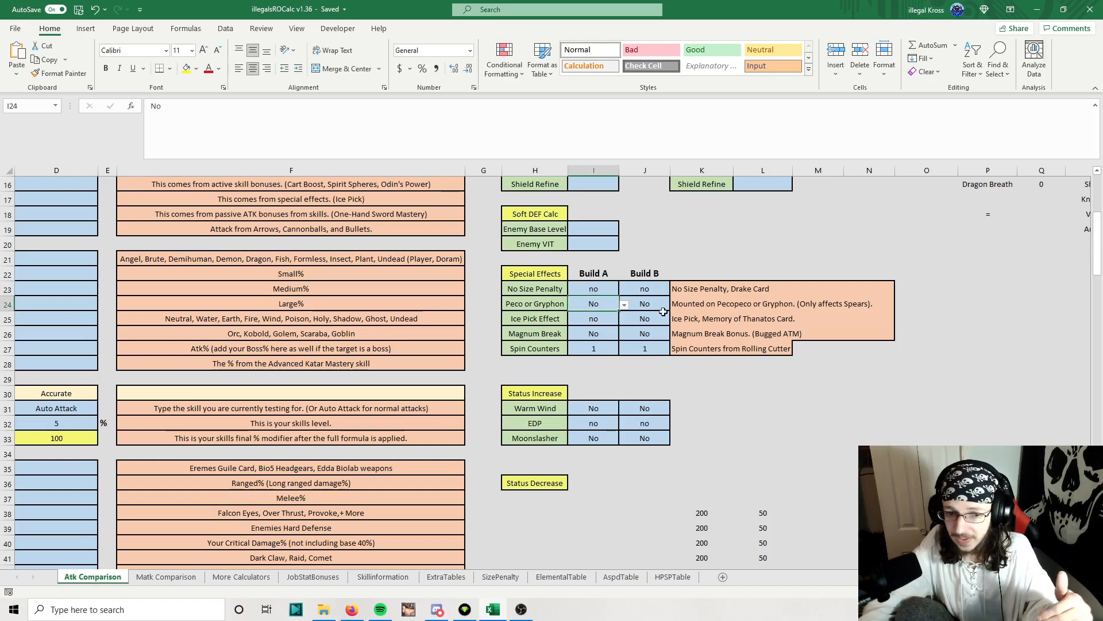
click(593, 334)
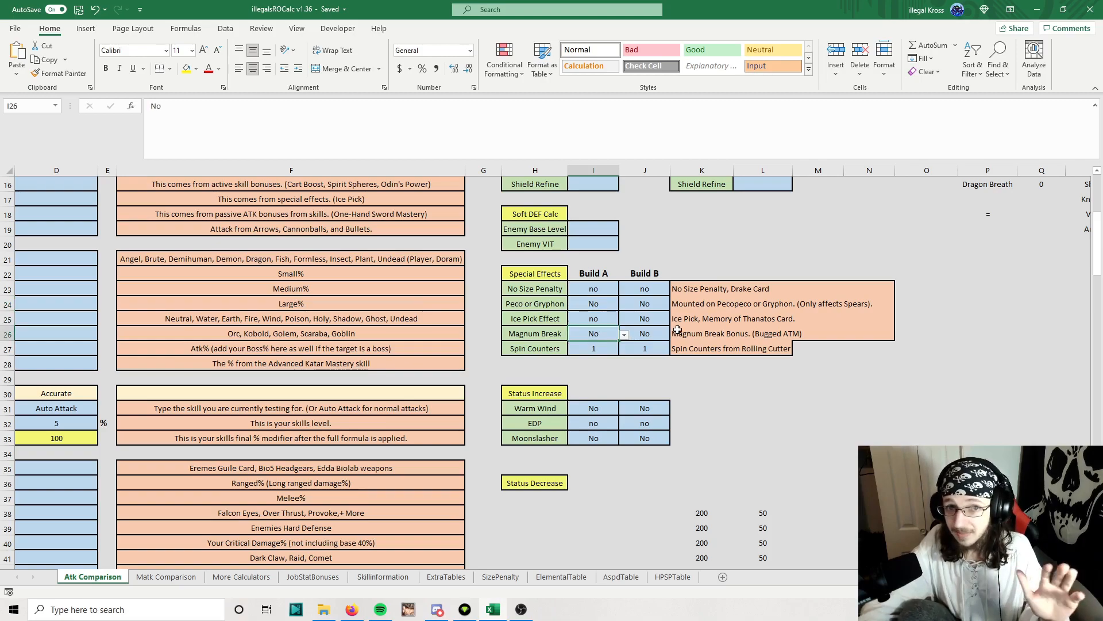
mouse_move(650, 333)
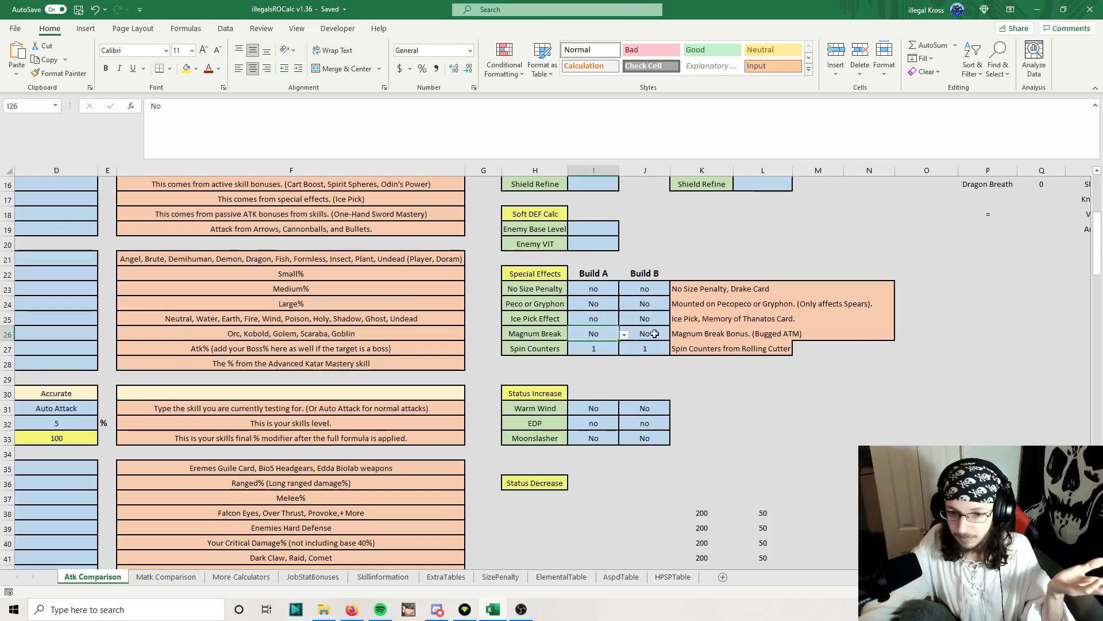
click(731, 333)
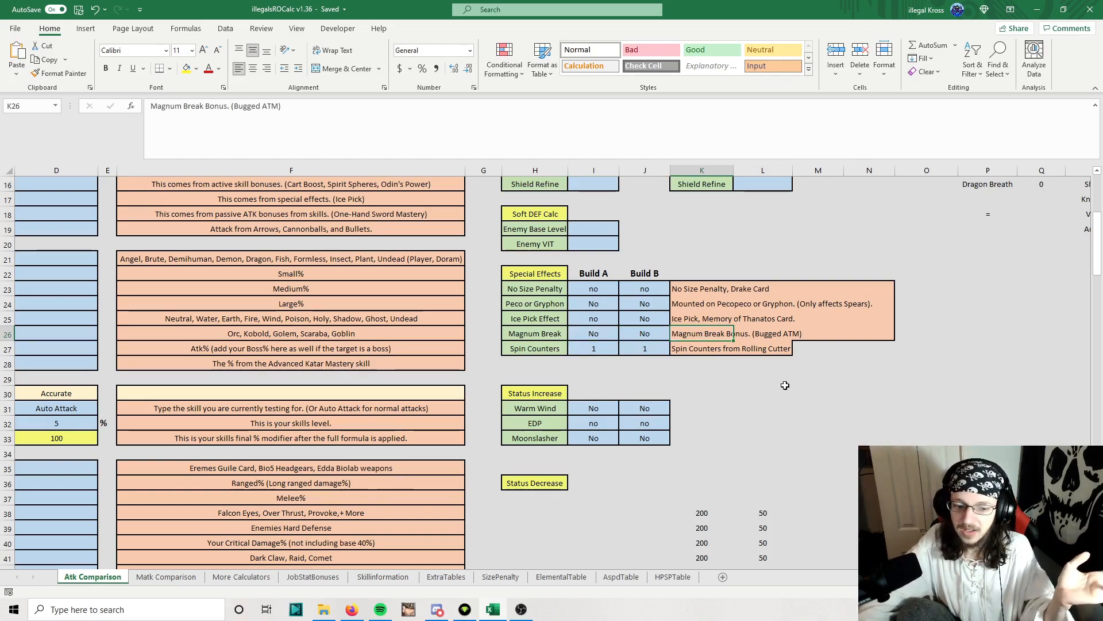
click(701, 364)
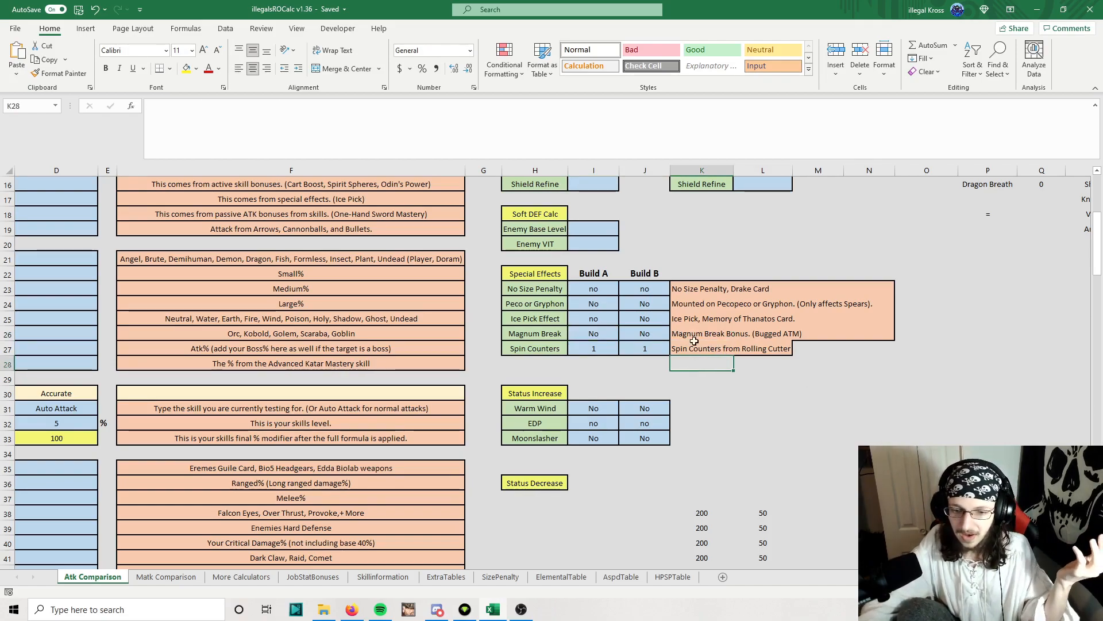
click(734, 333)
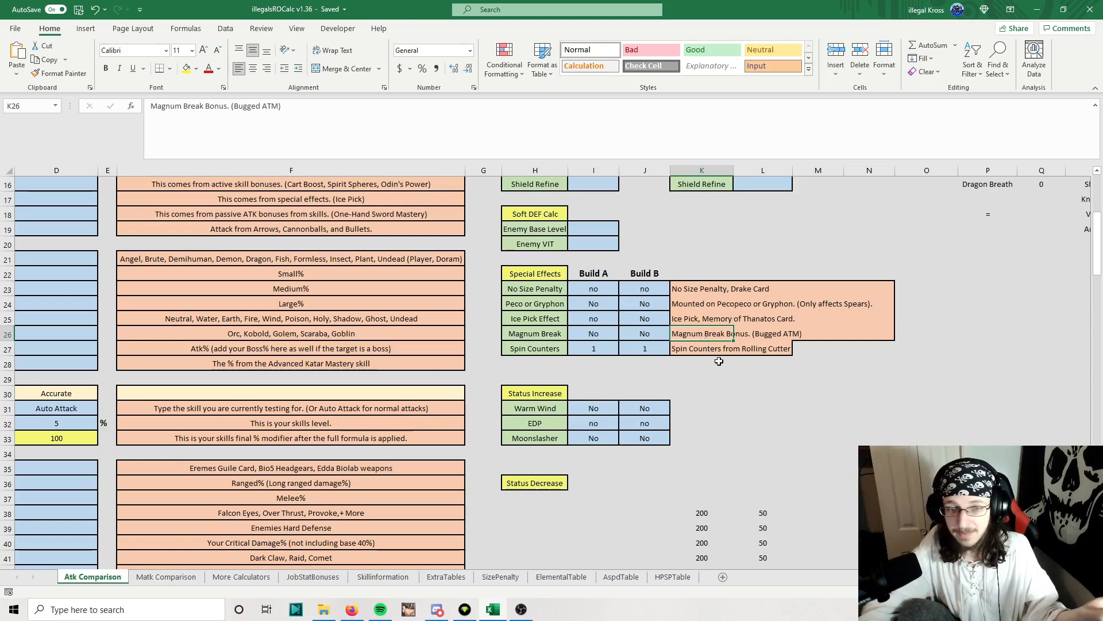
click(643, 362)
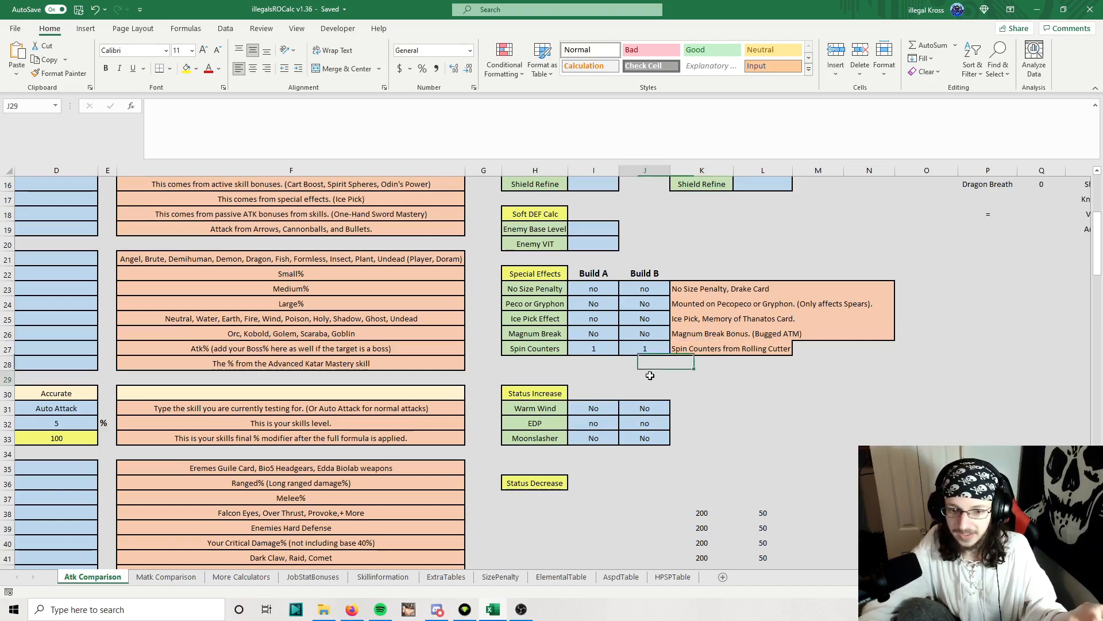
click(644, 377)
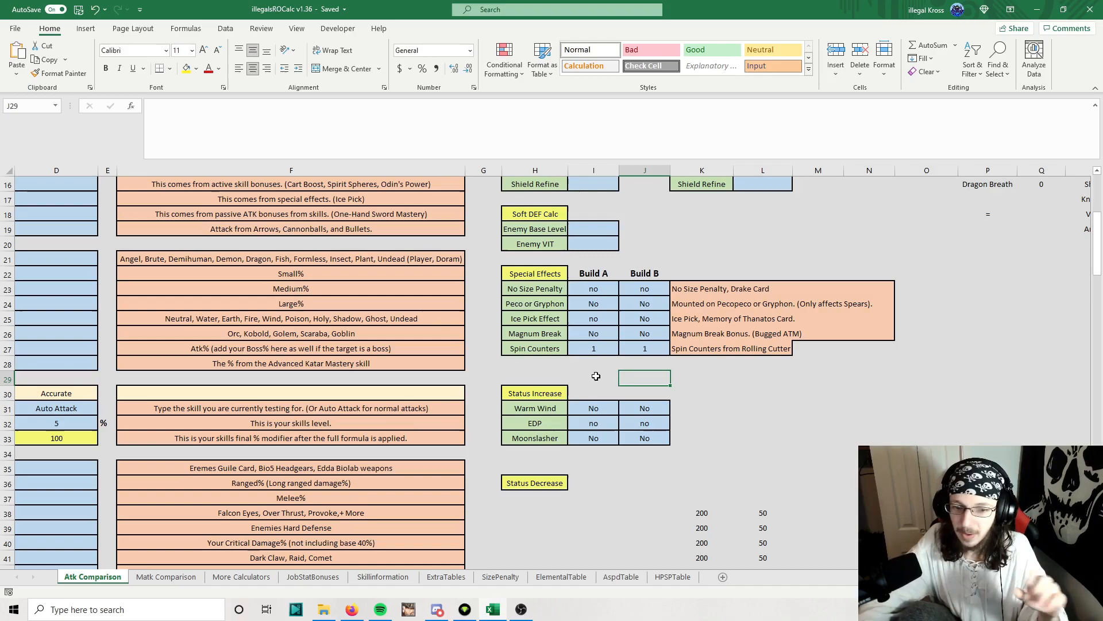
click(644, 347)
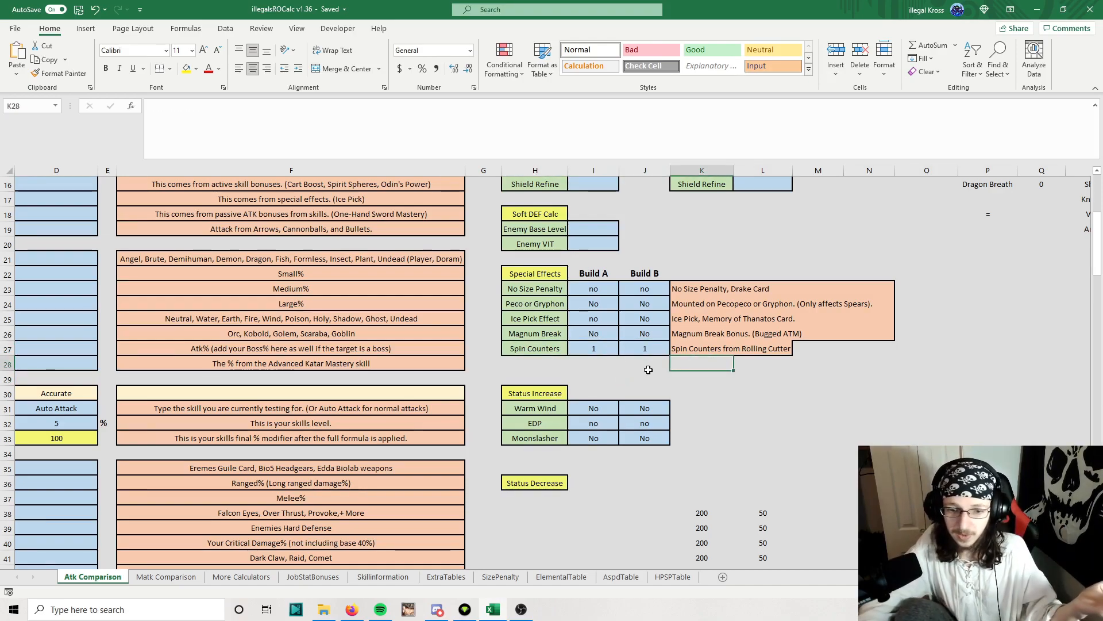
click(643, 378)
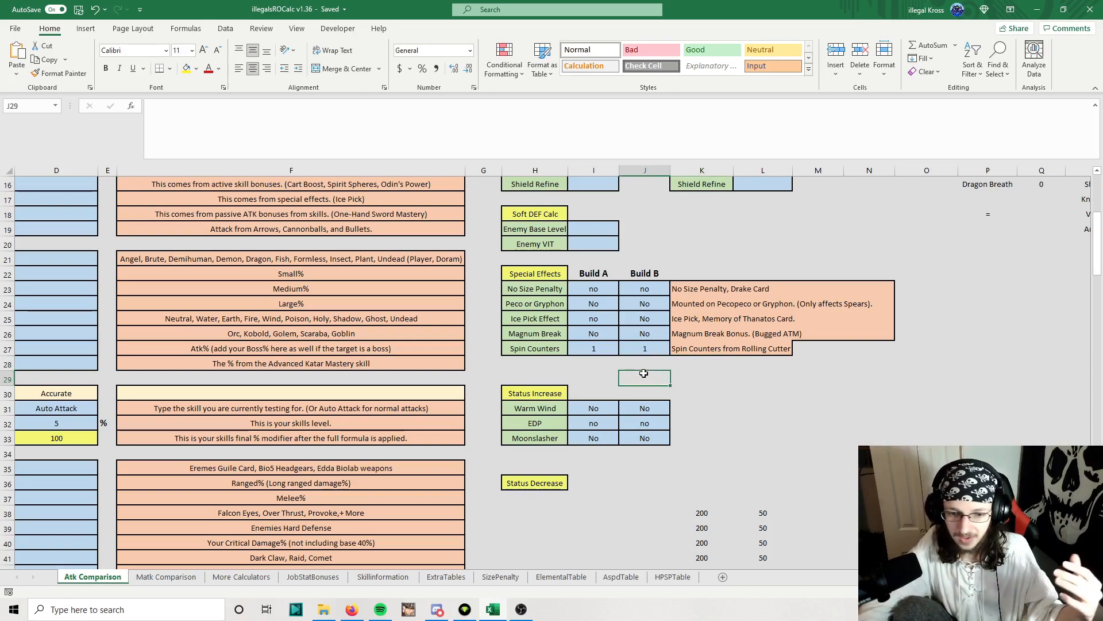
click(534, 393)
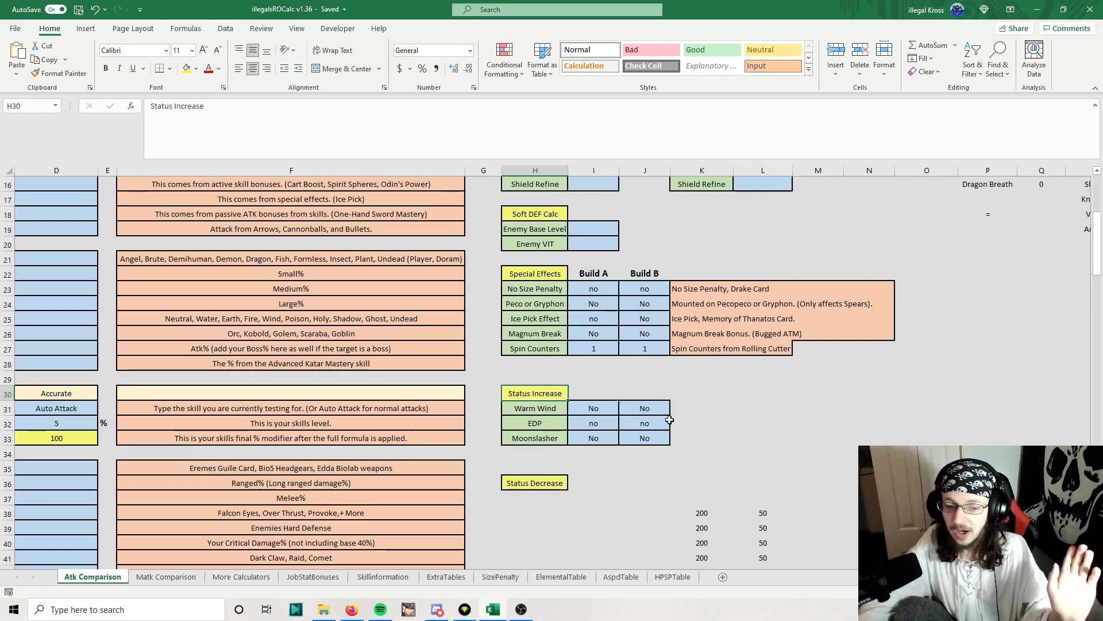
scroll(down, 3)
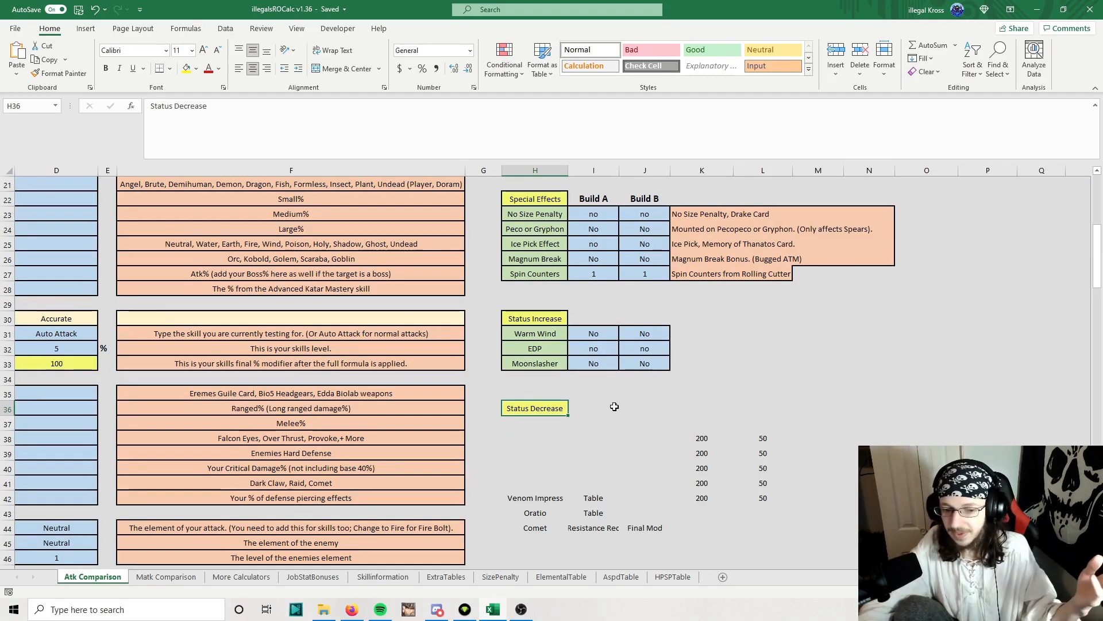
Step: Scroll through the Atk Comparison sheet and switch to the Matk Comparison sheet
click(644, 407)
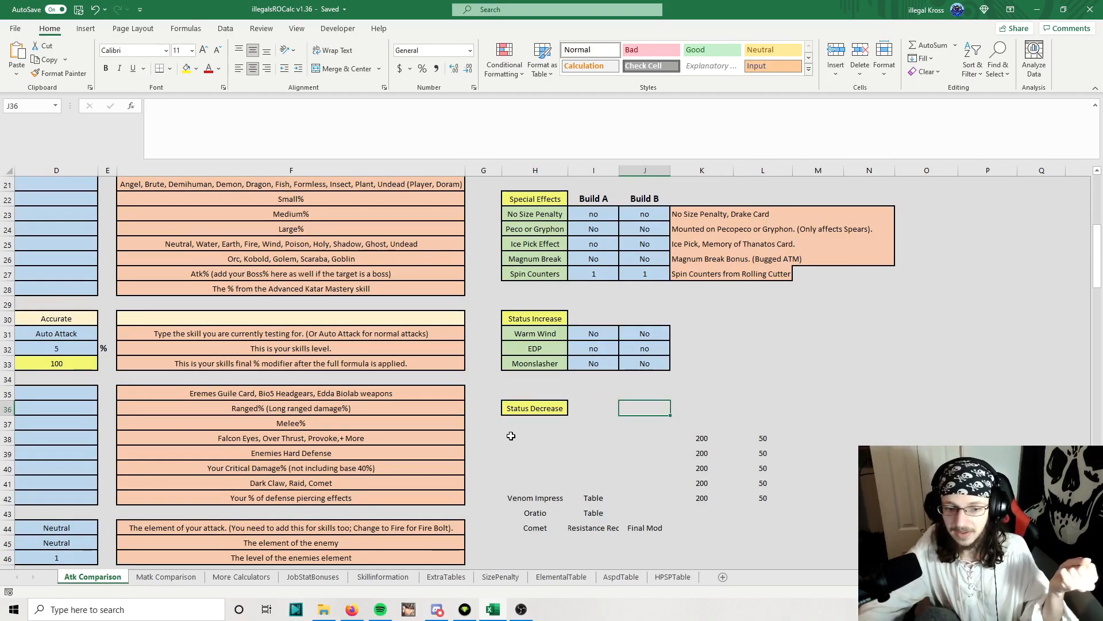
scroll(up, 3)
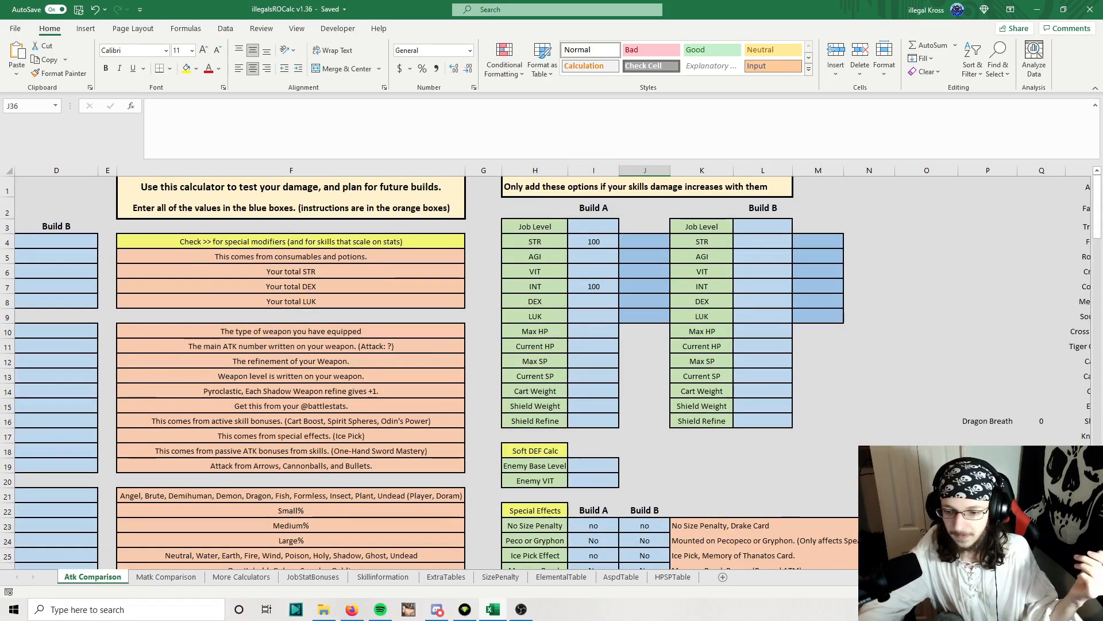
scroll(down, 3)
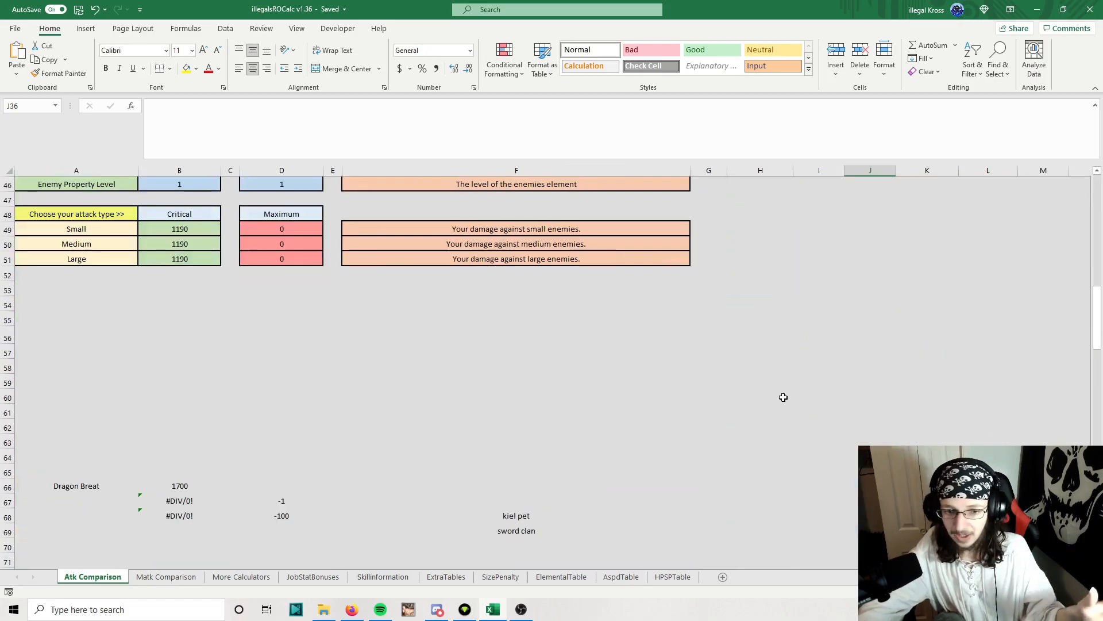
scroll(up, 3)
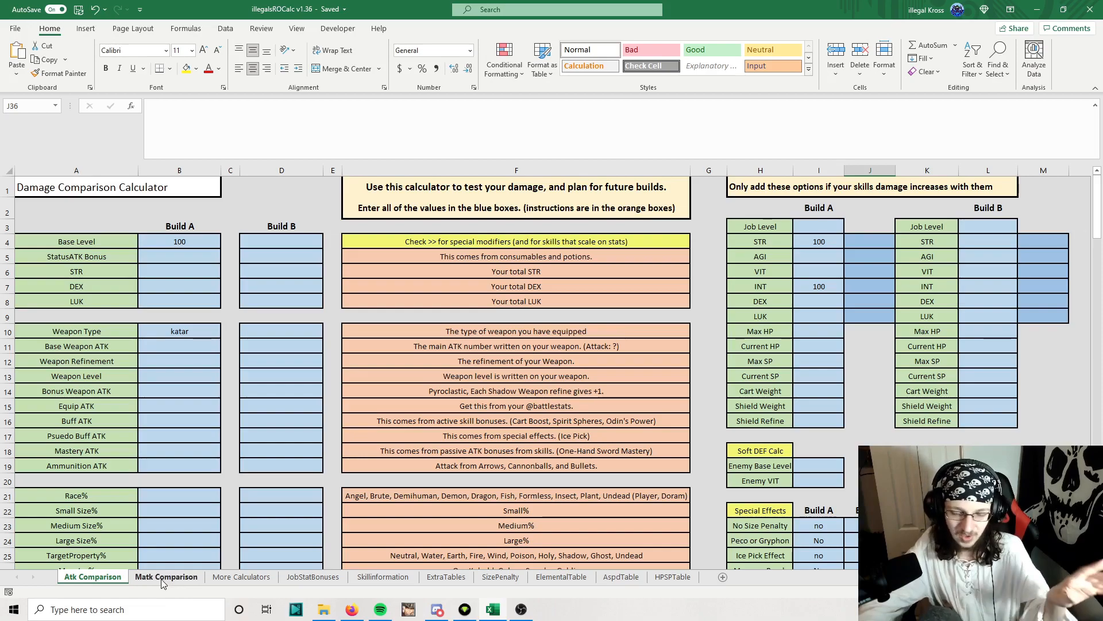
click(165, 576)
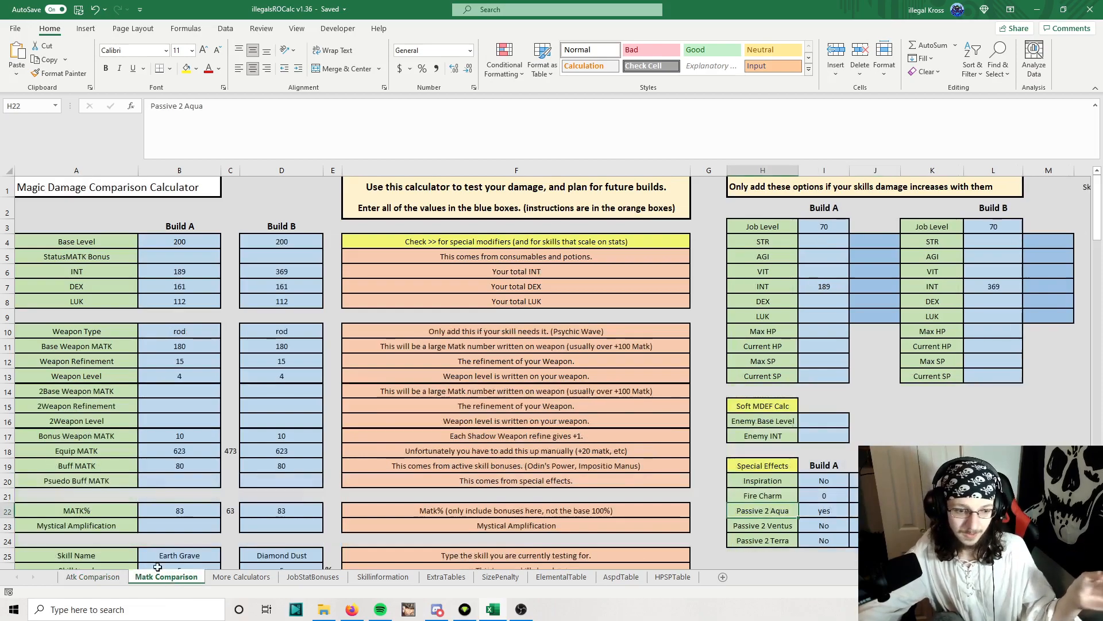
Step: Review the weapon level, second weapon and MATK%/Mystical Amplification input rows
click(516, 316)
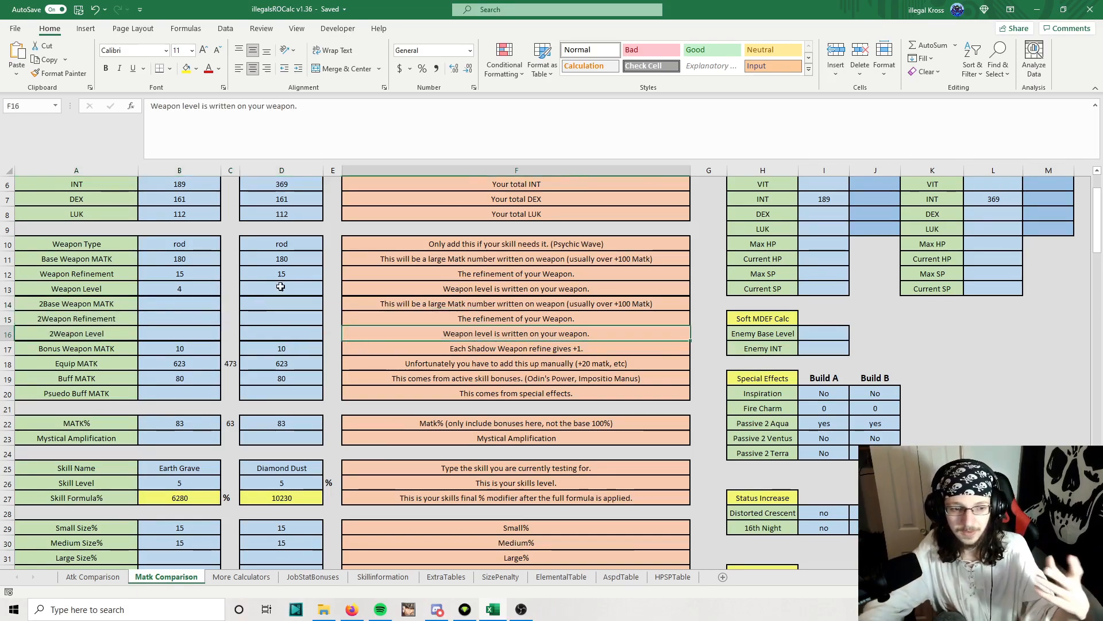
click(282, 319)
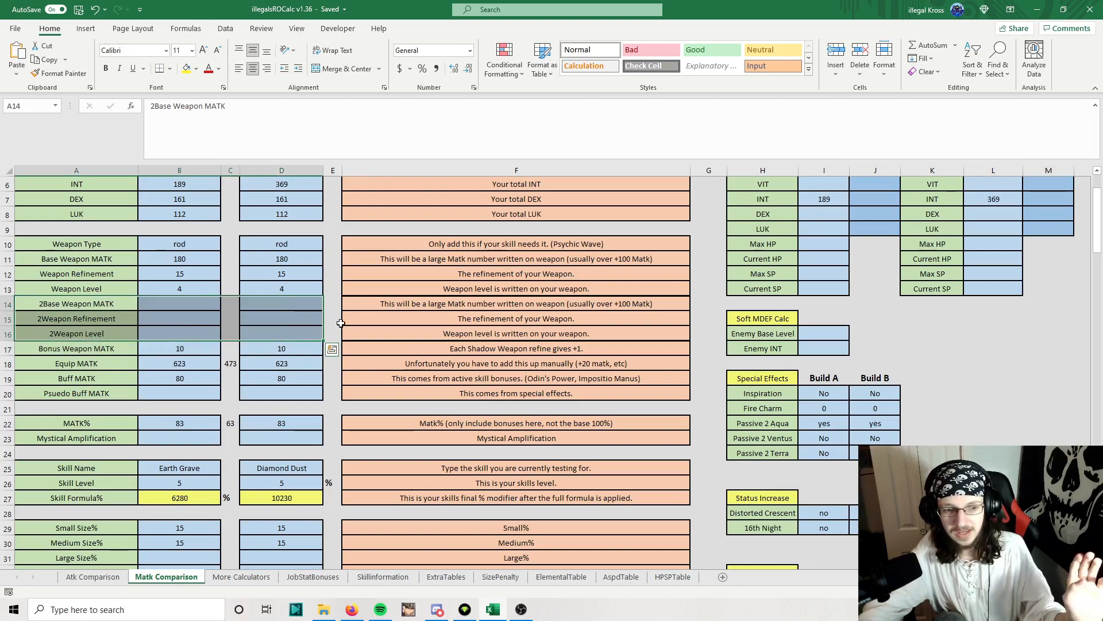
click(282, 303)
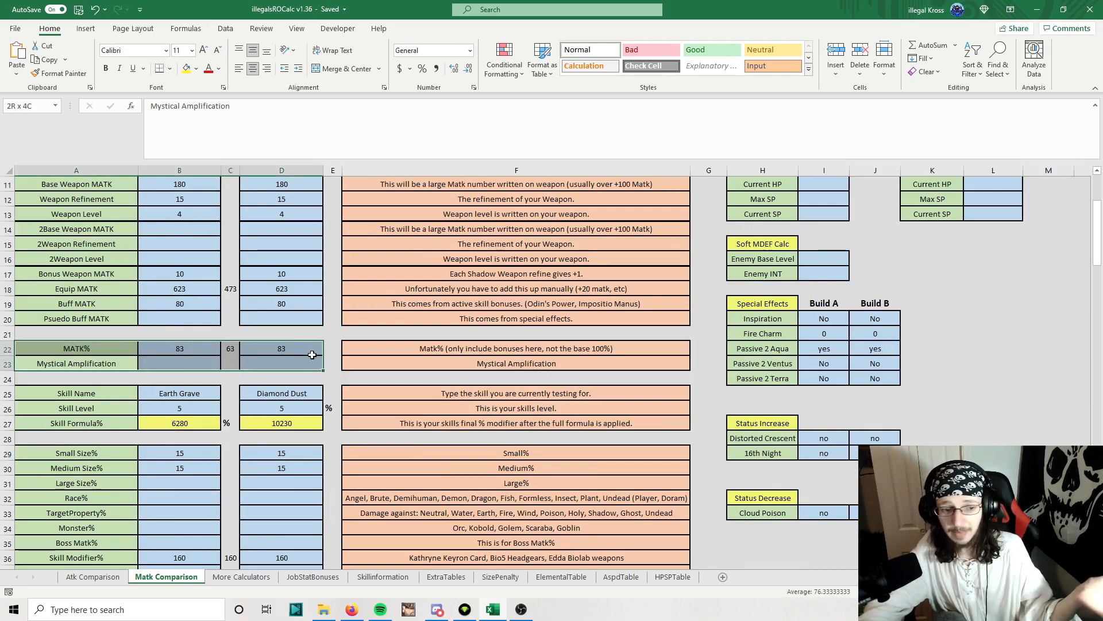
Step: Change Build A's skill from Earth Grave to Adoramus, giving a 3100% formula
click(76, 363)
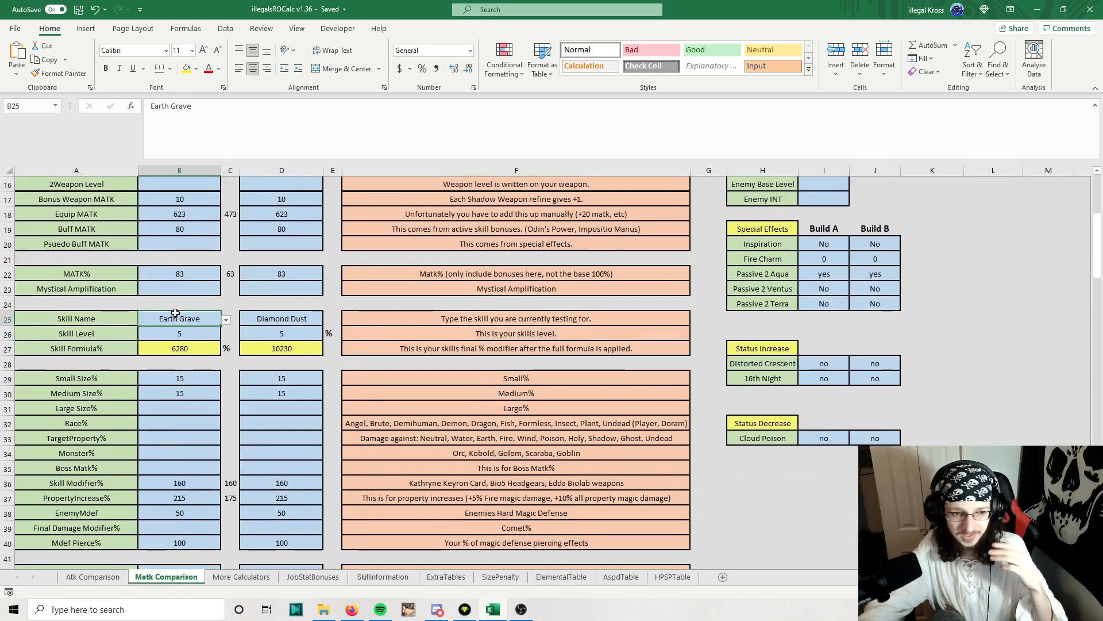
click(224, 318)
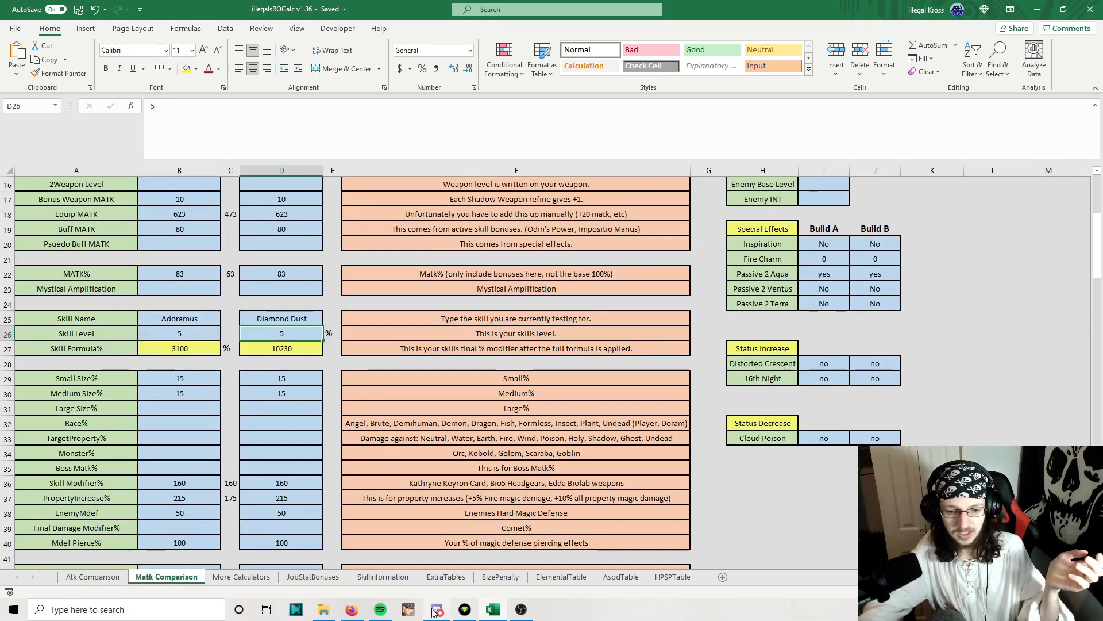
scroll(down, 3)
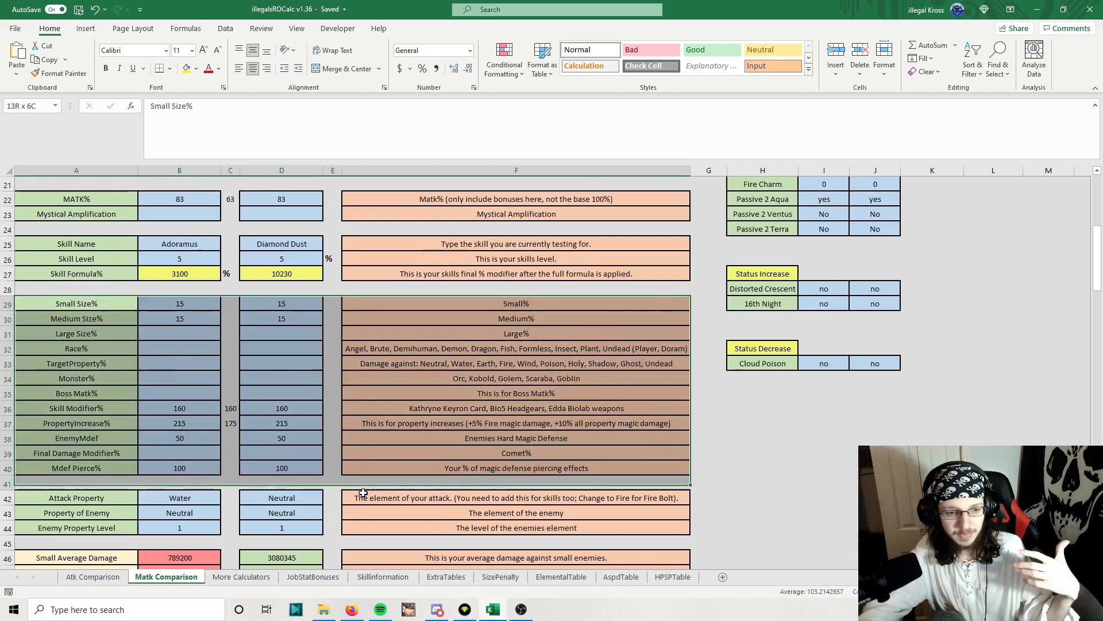
click(332, 347)
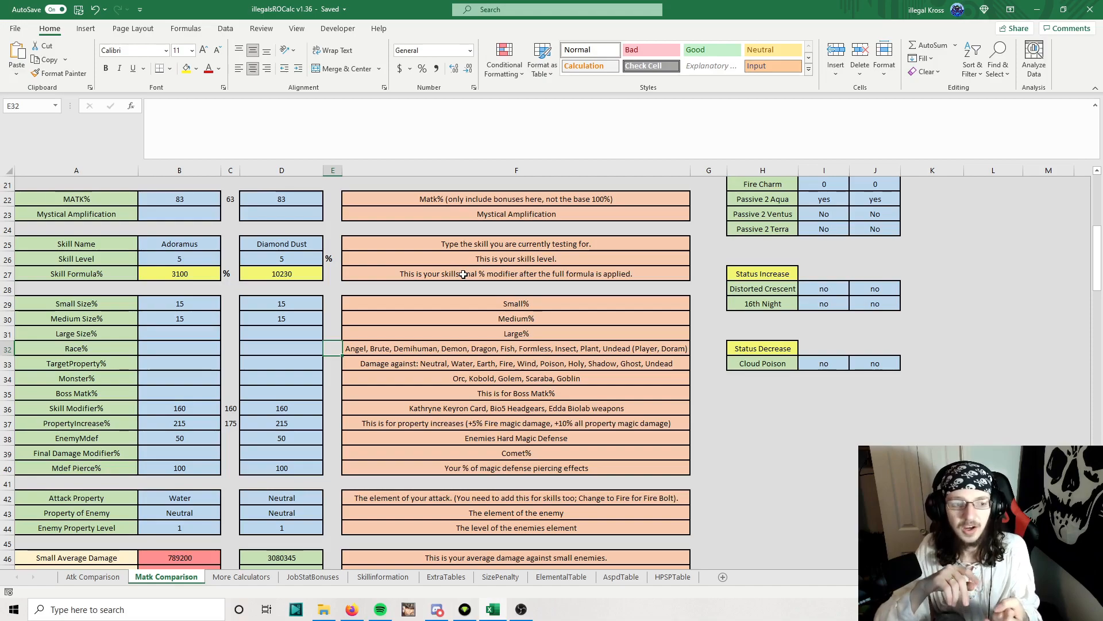
mouse_move(461, 271)
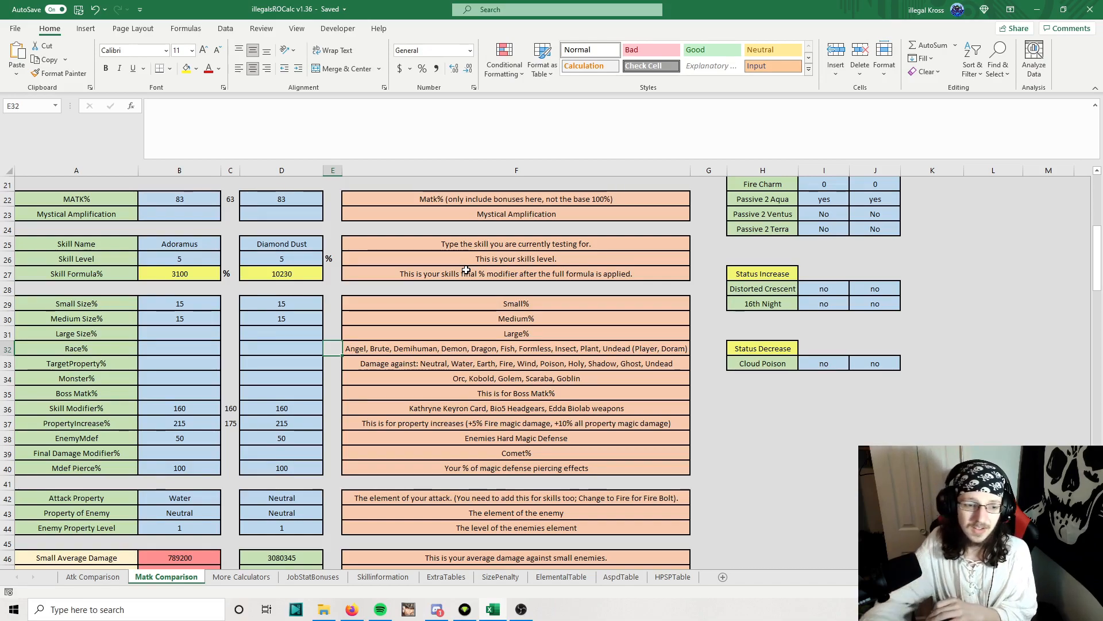
click(179, 423)
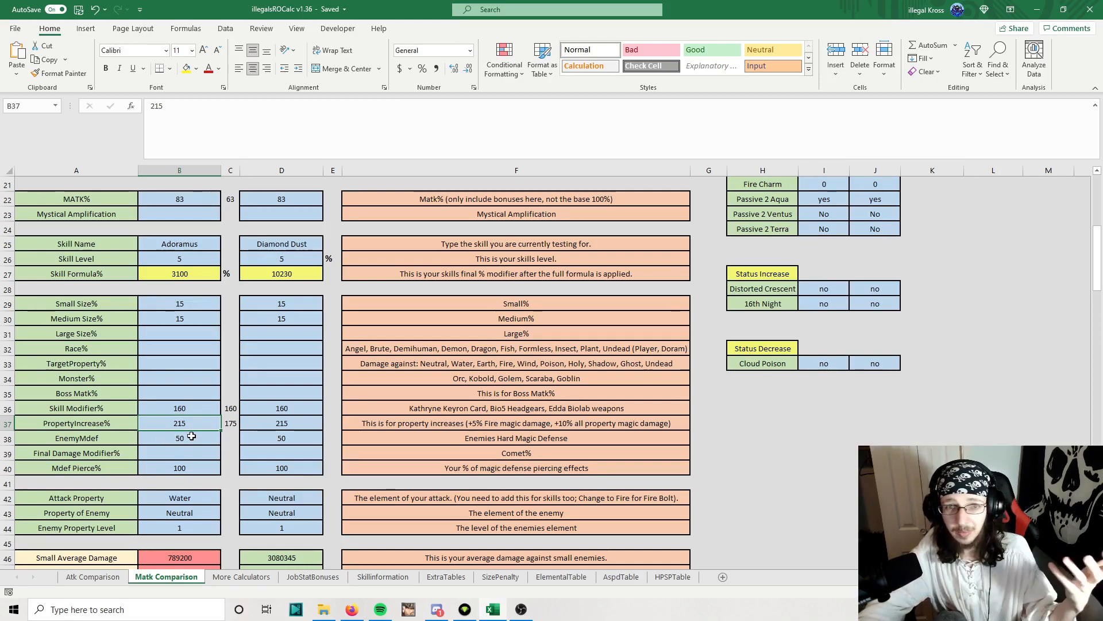
click(230, 437)
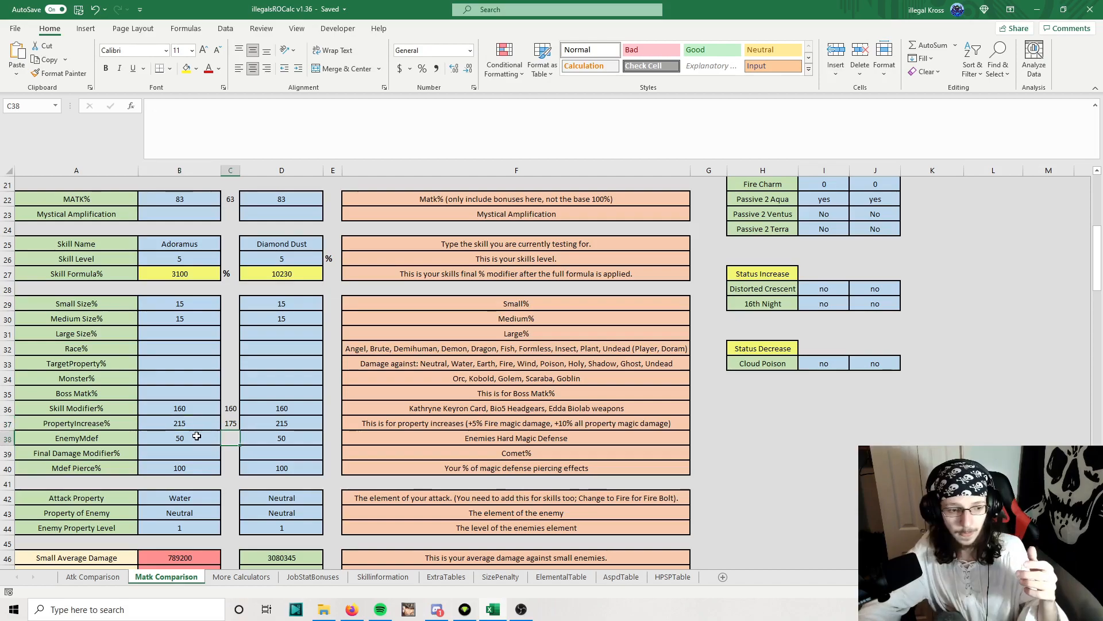
click(179, 453)
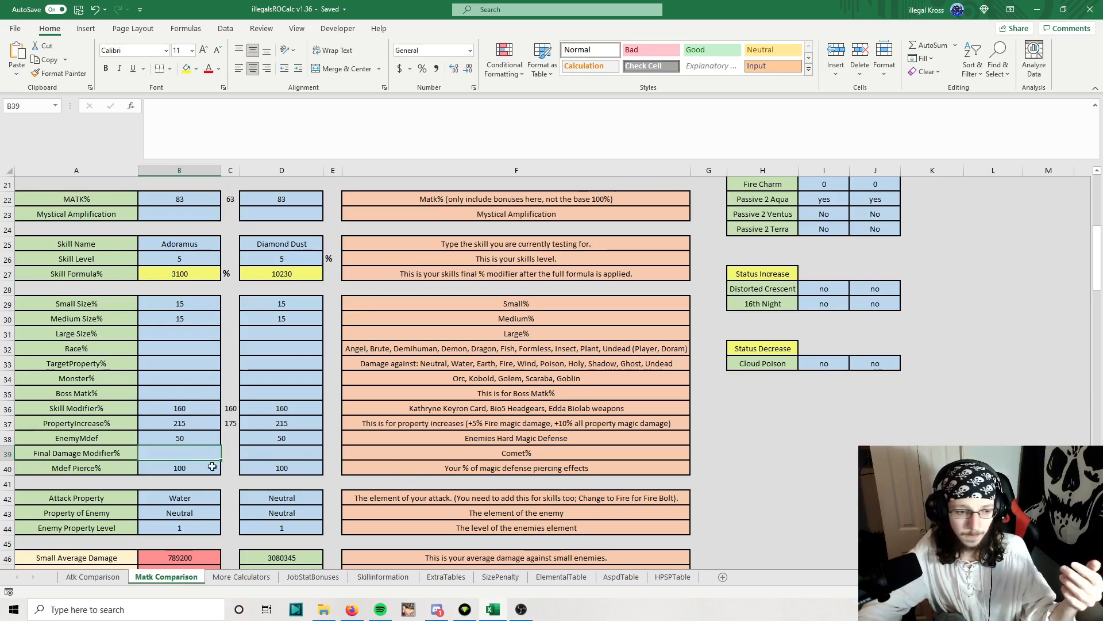
click(281, 527)
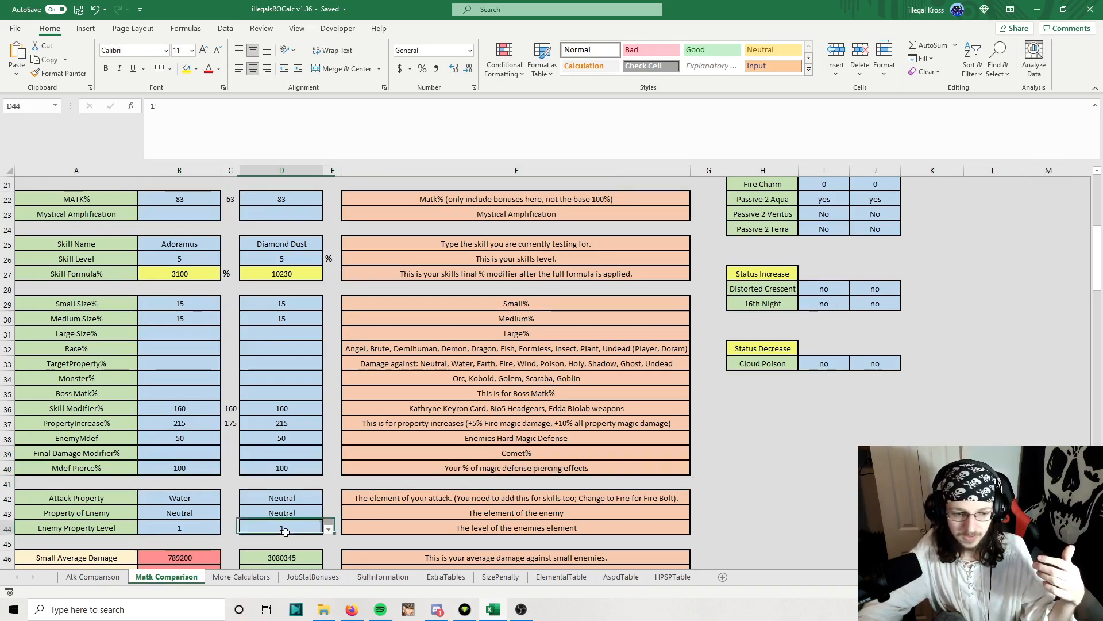
scroll(down, 3)
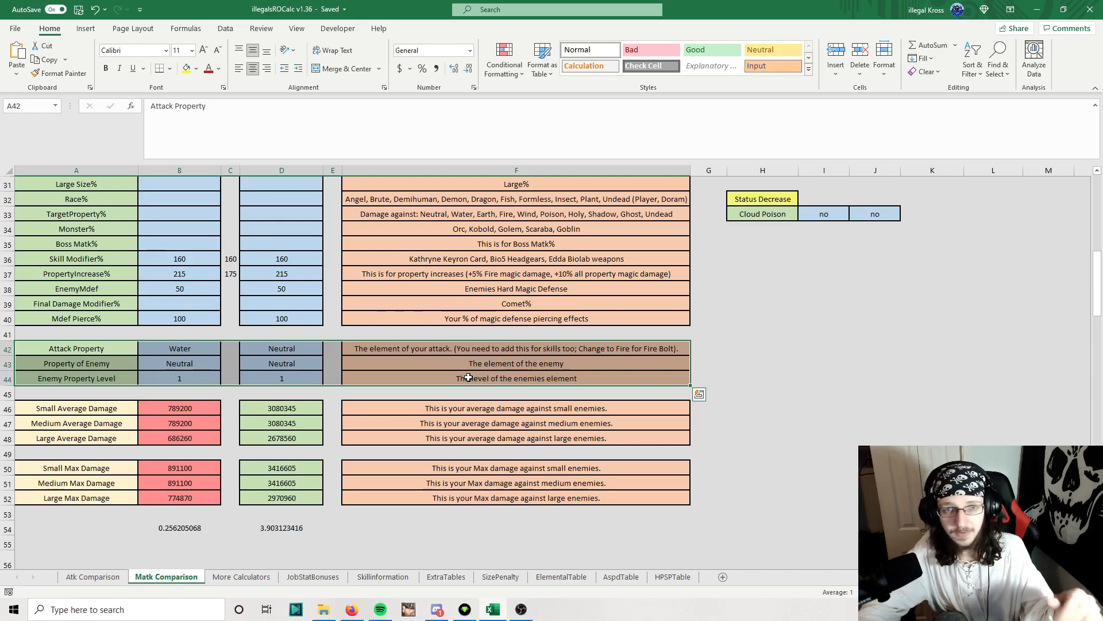
click(76, 408)
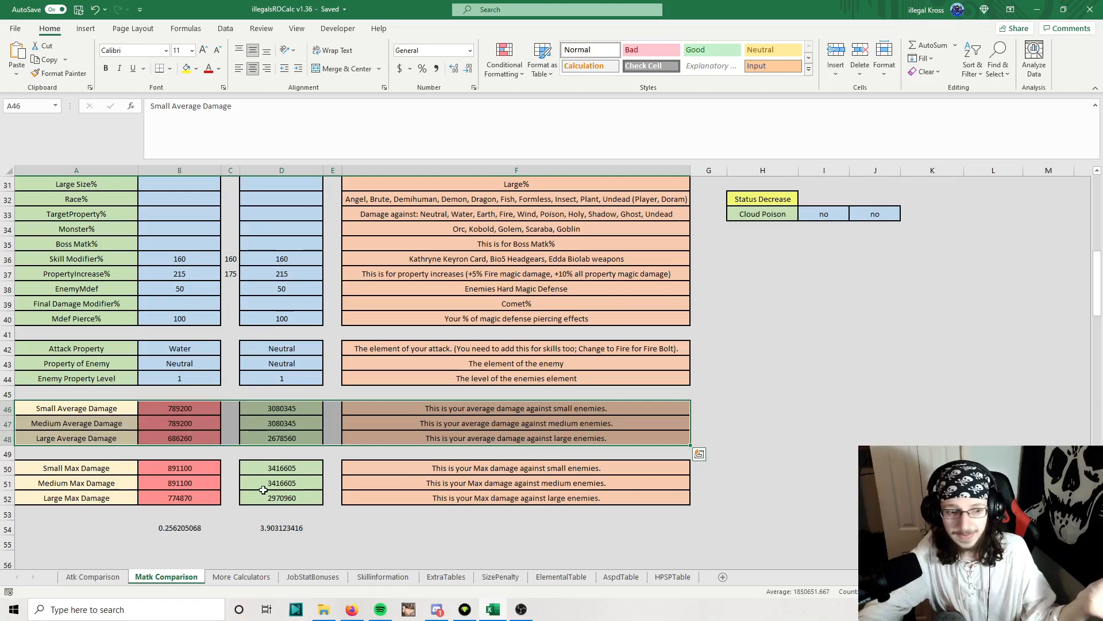
click(75, 468)
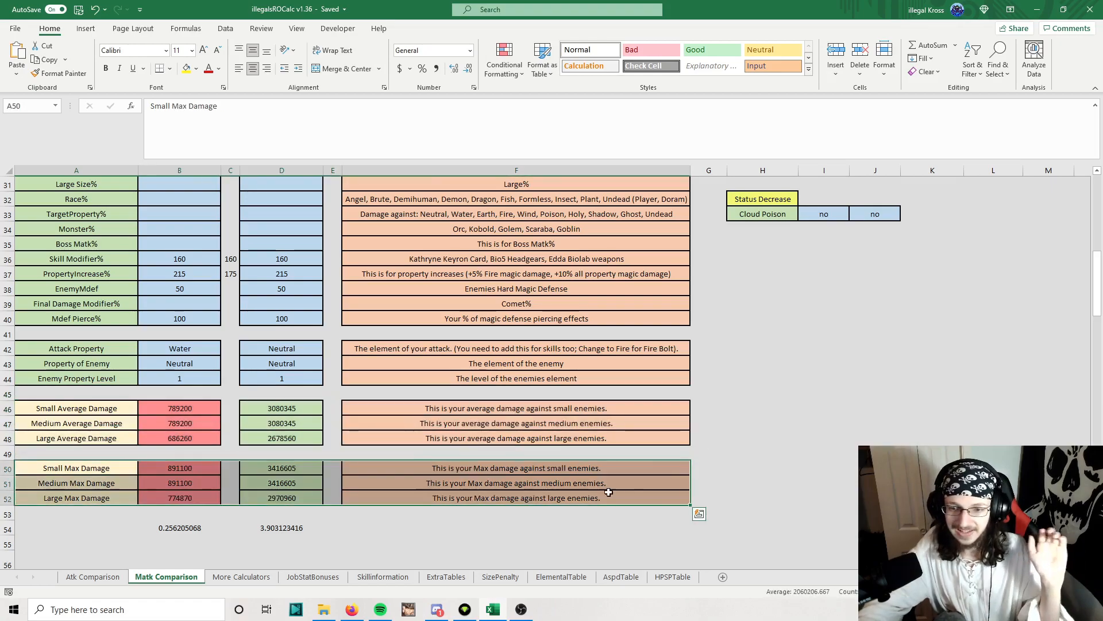
scroll(up, 3)
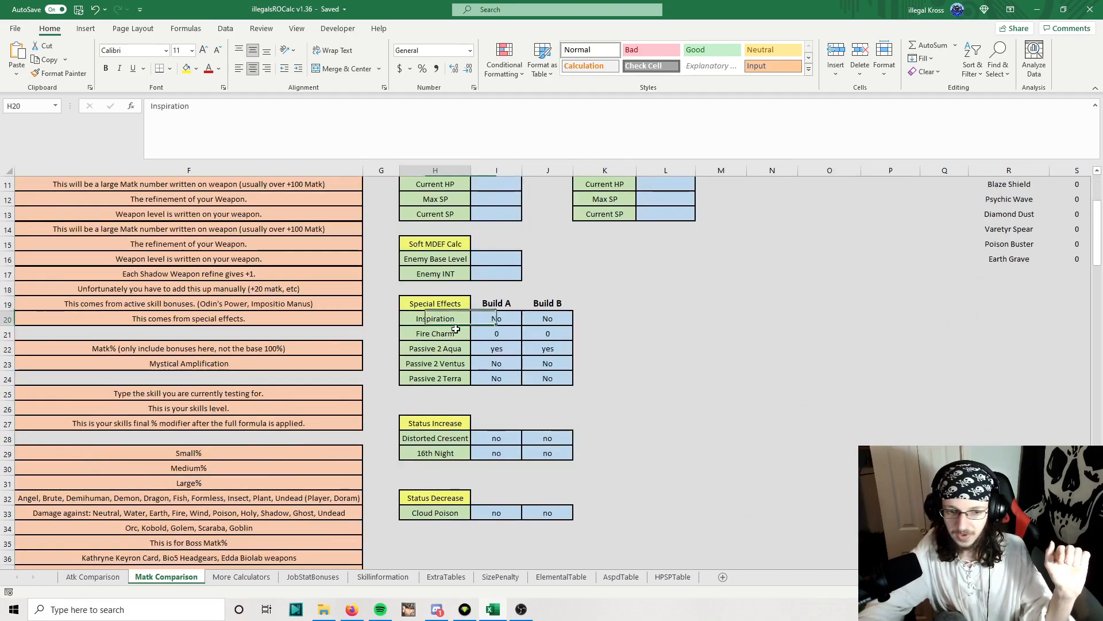
click(435, 438)
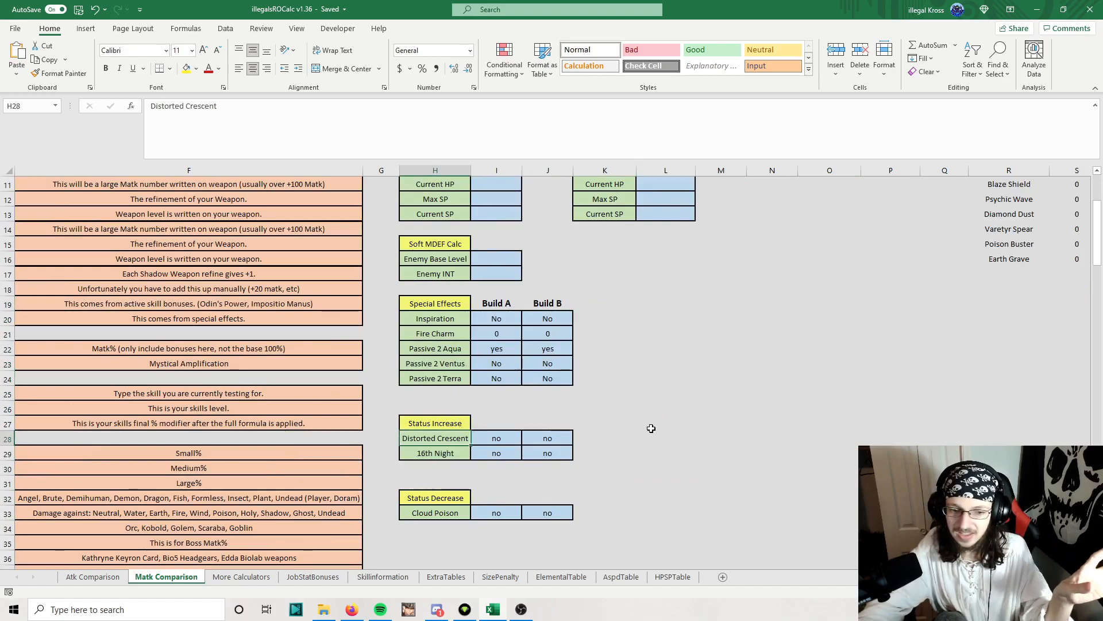
scroll(up, 3)
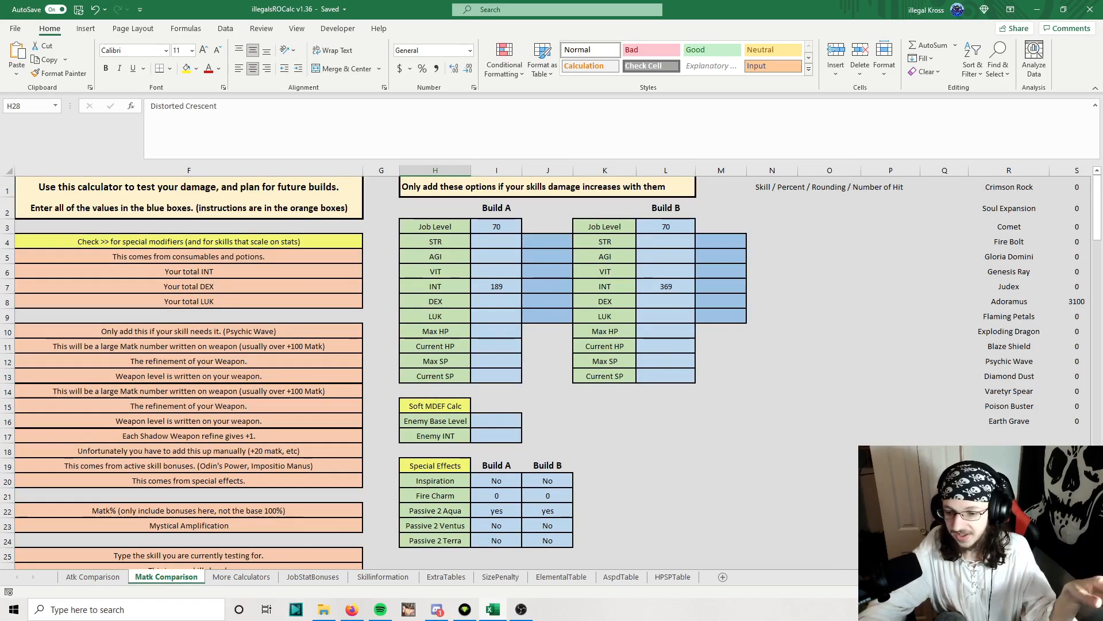
Step: Switch to More Calculators and highlight the Pet Taming and After Cast Delay blocks
click(241, 576)
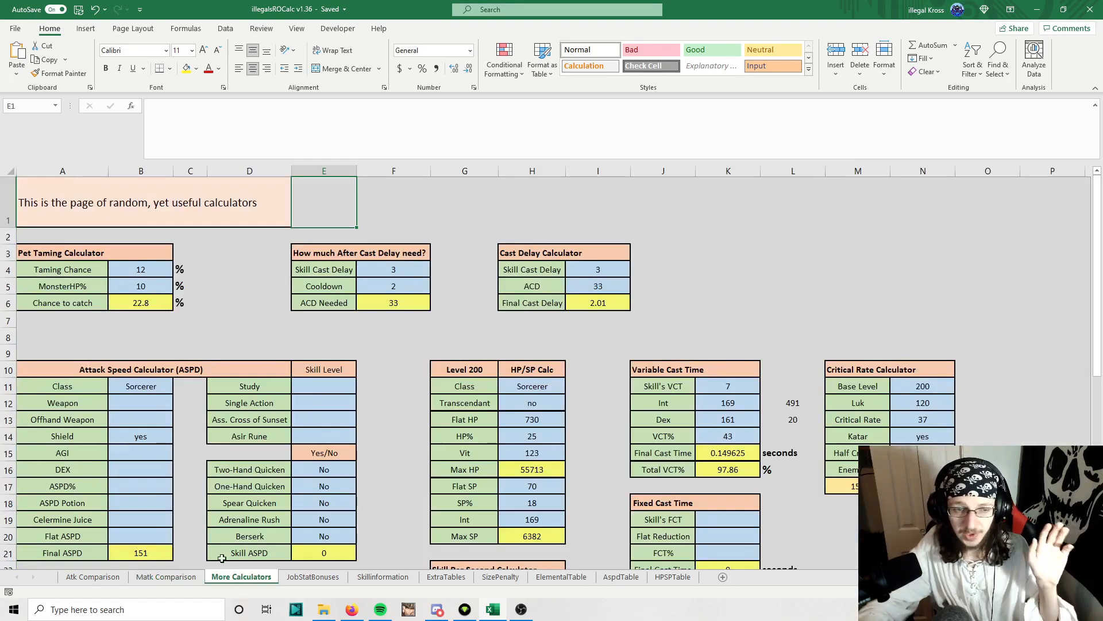
click(250, 269)
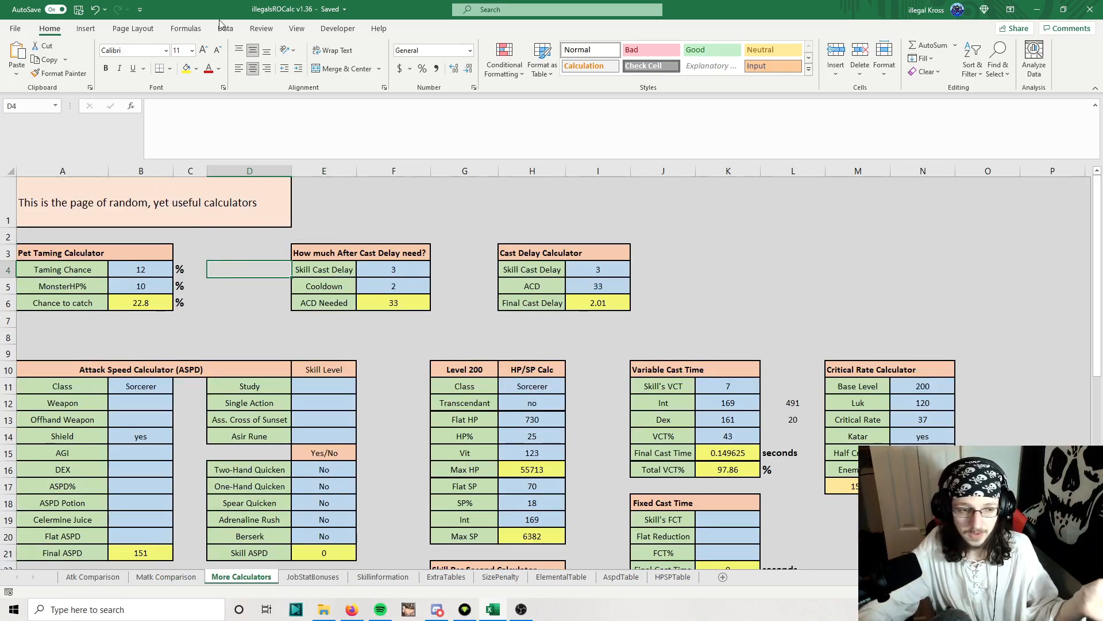
click(62, 252)
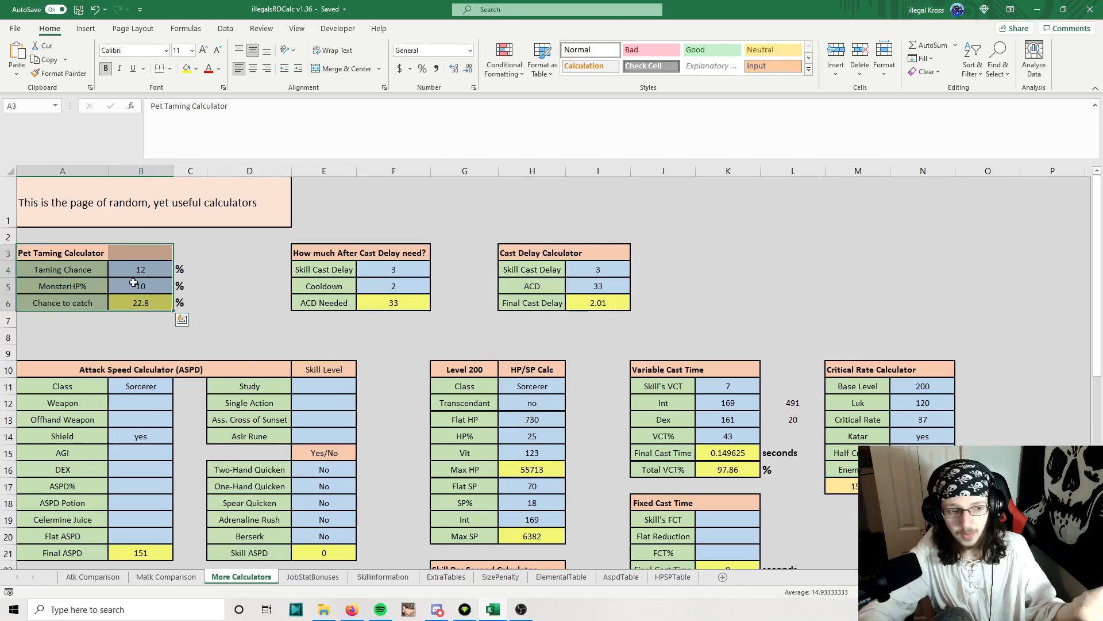
click(140, 269)
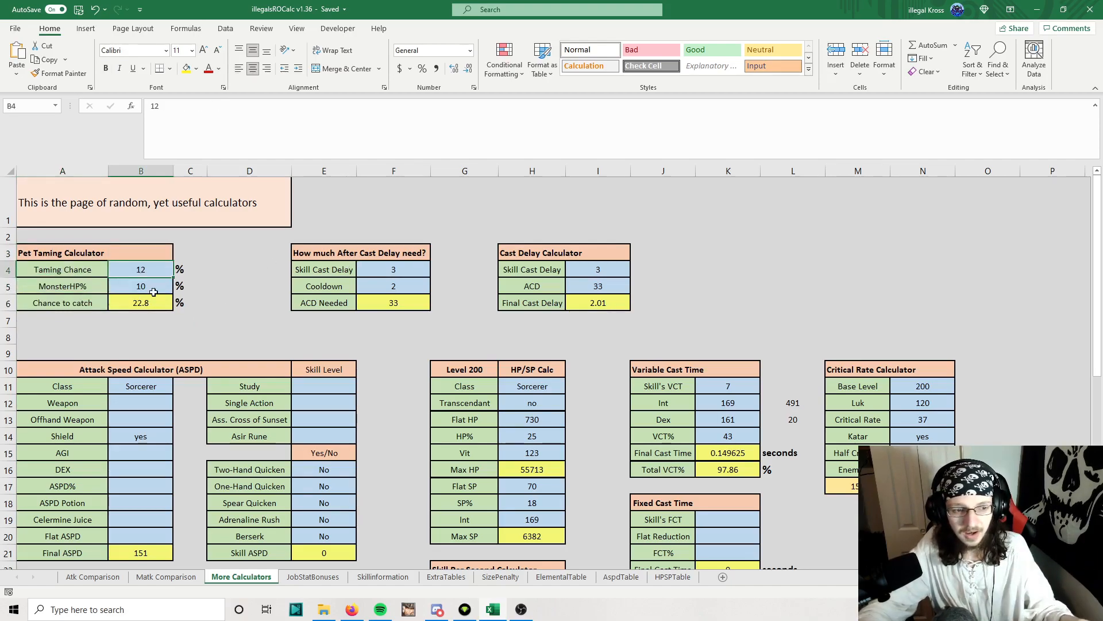
click(140, 286)
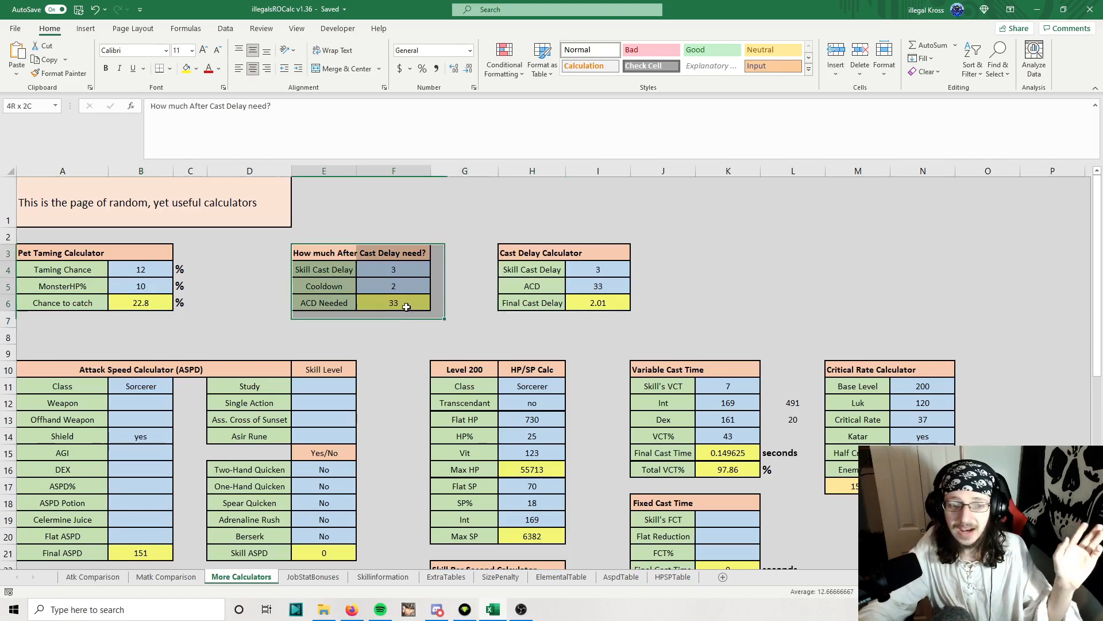
Step: Set skill cast delay 4 and cooldown 1, giving ACD Needed 75
click(393, 269)
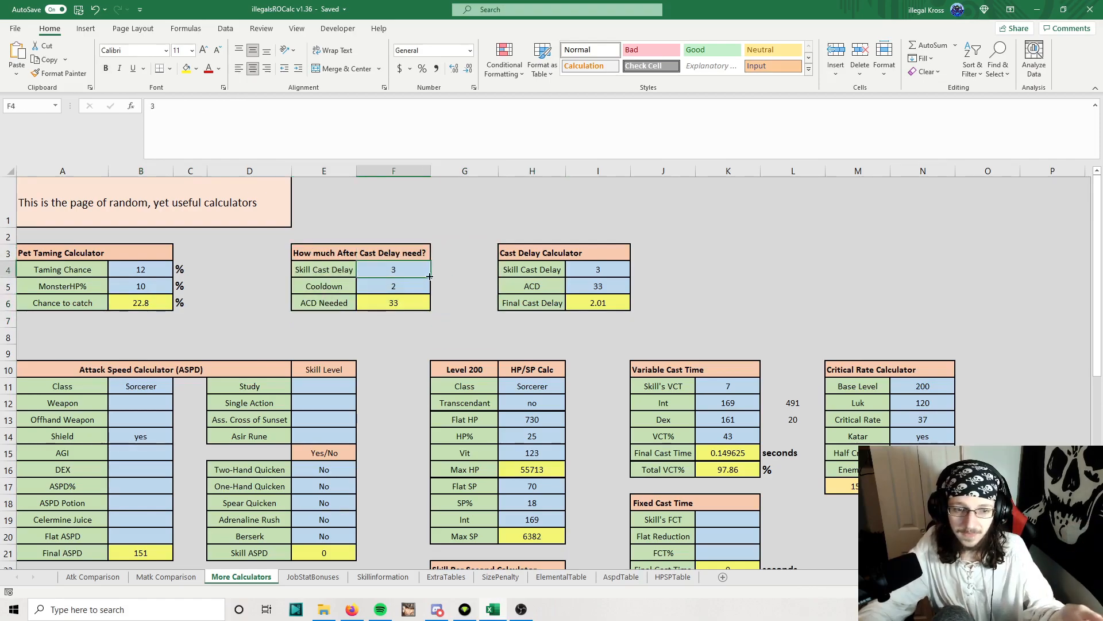
double_click(393, 269)
text(4)
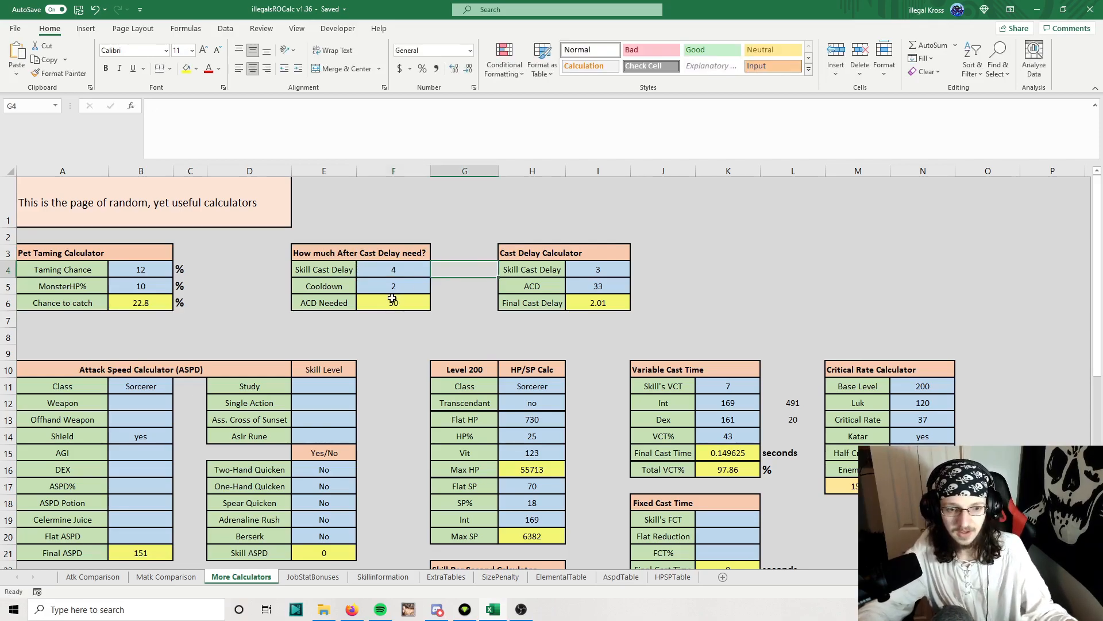
click(393, 286)
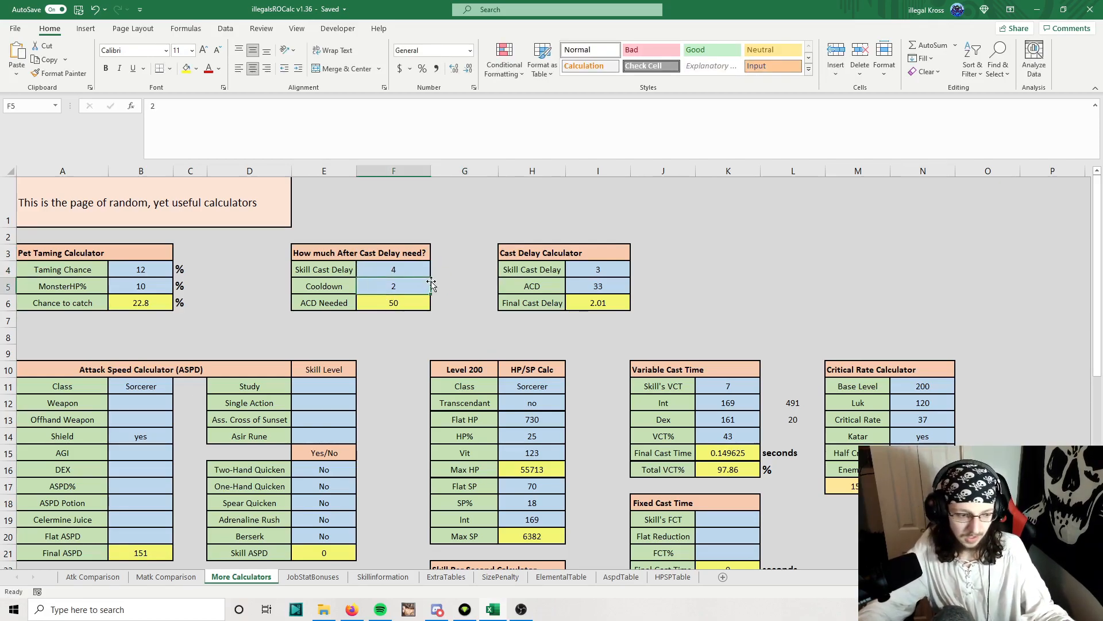
click(393, 286)
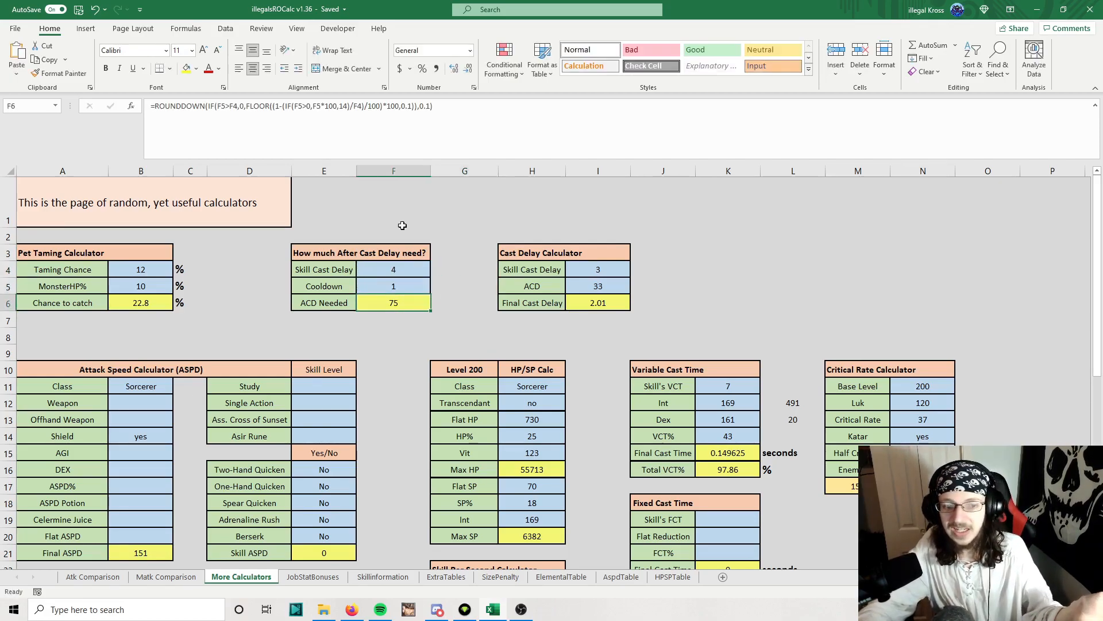
Step: Set the Cast Delay Calculator to cast delay 4 and ACD 75 for final cast delay 1
click(465, 285)
text(4)
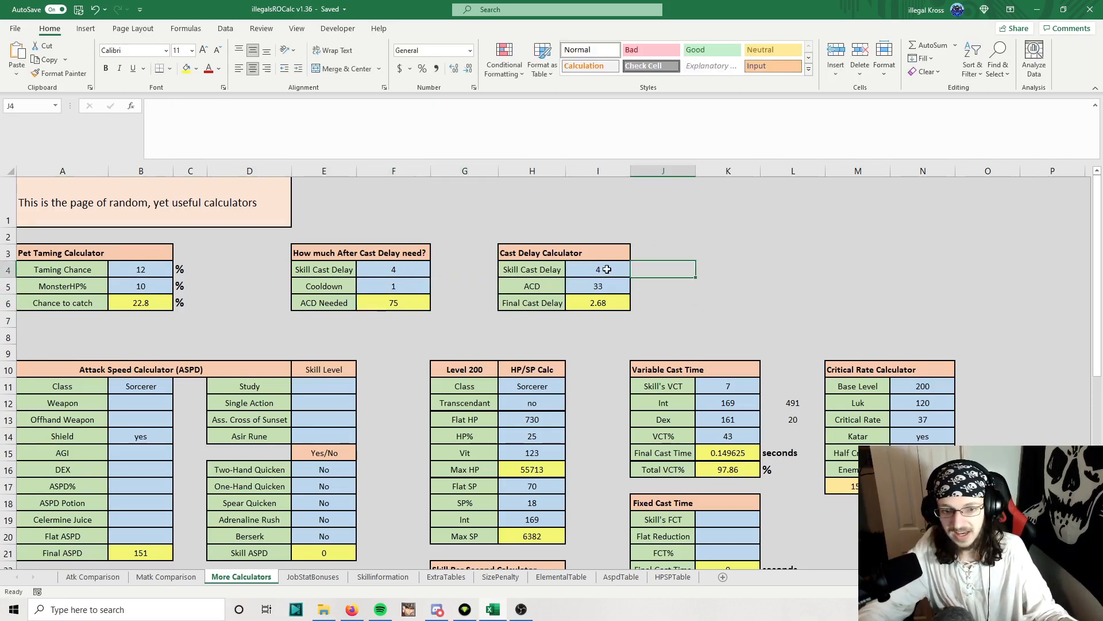
click(598, 287)
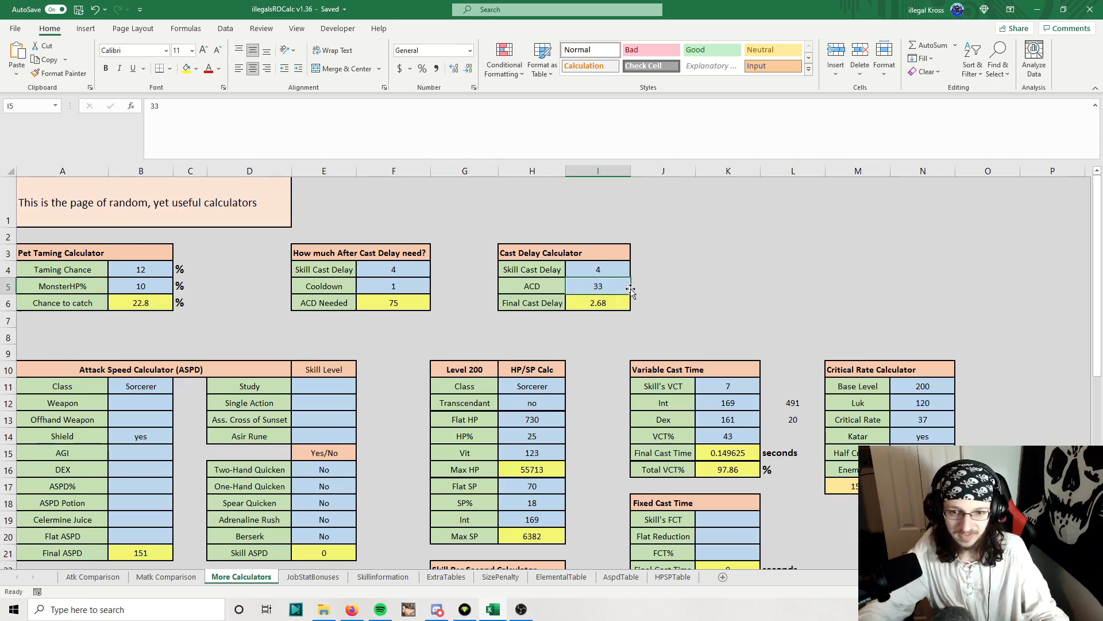
click(662, 286)
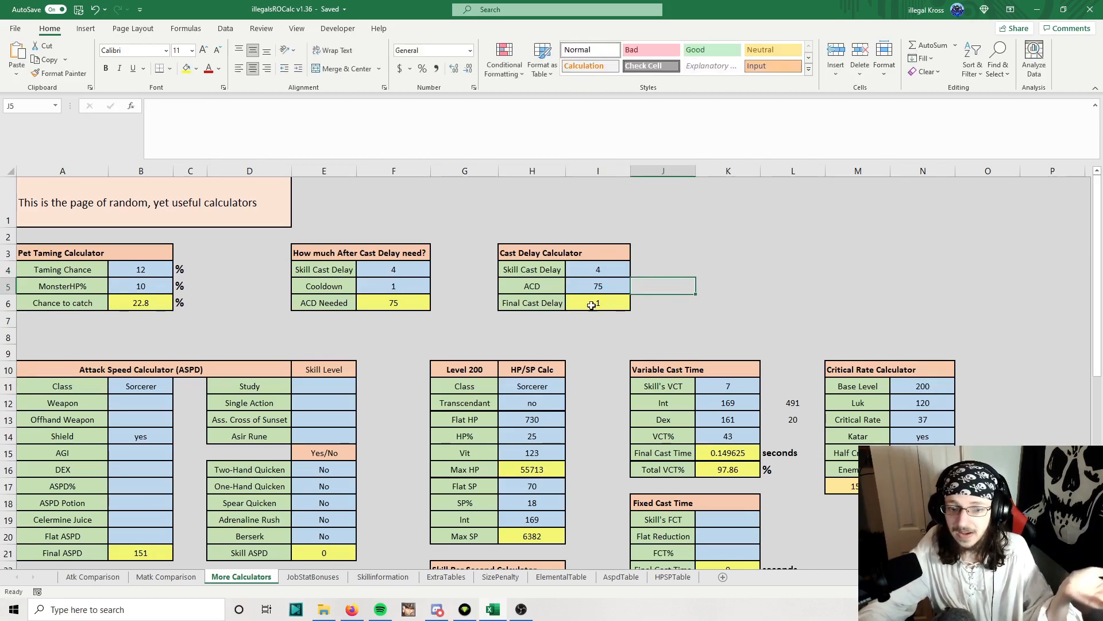
click(662, 320)
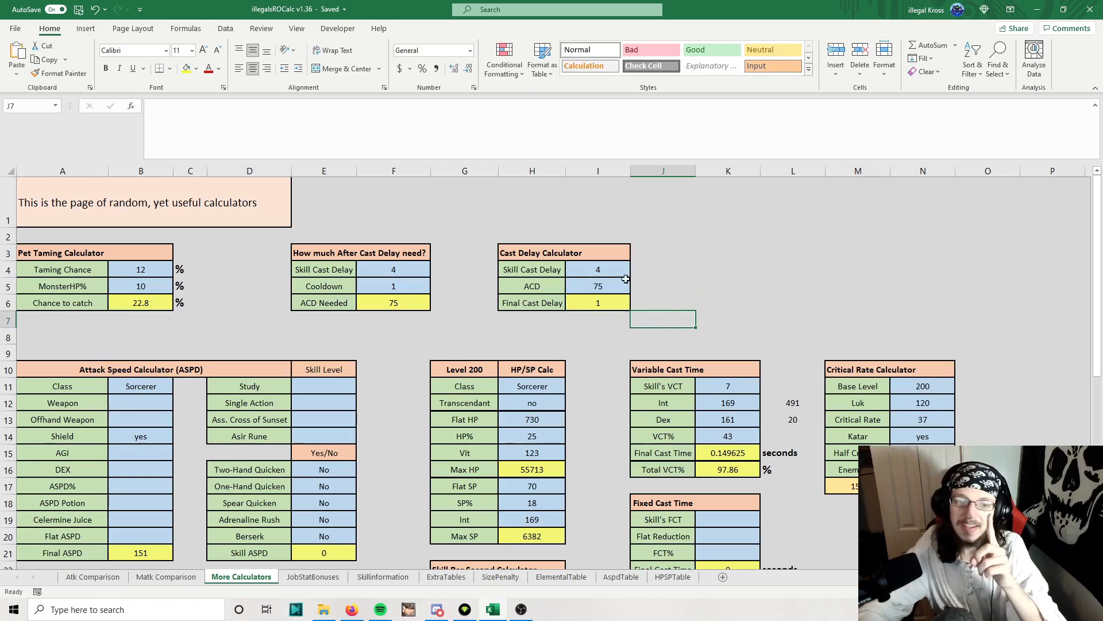
mouse_move(716, 310)
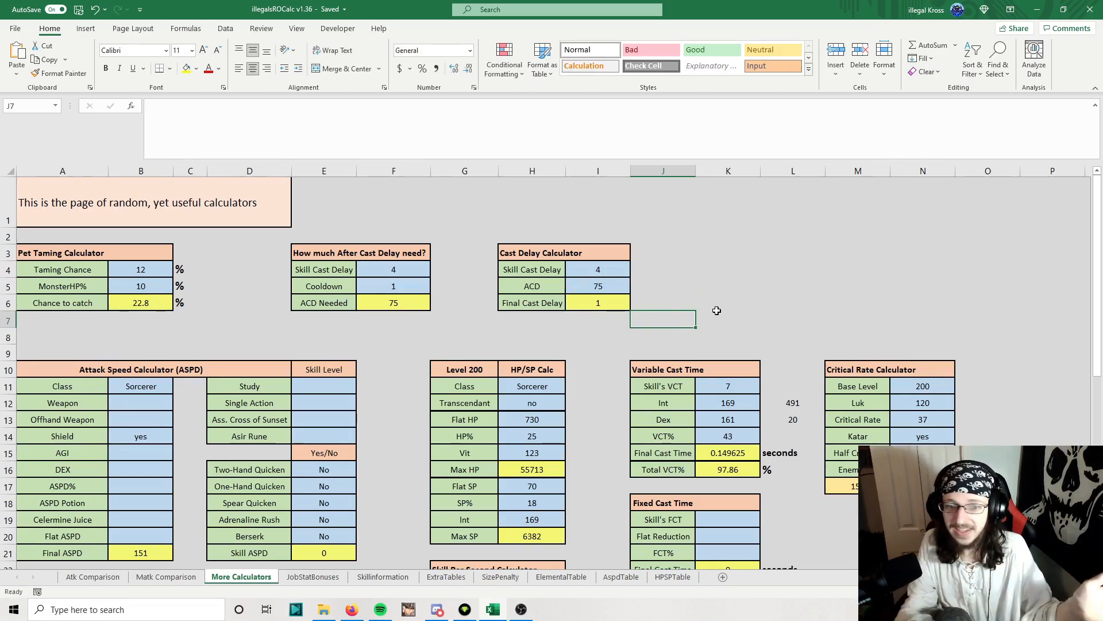
click(791, 285)
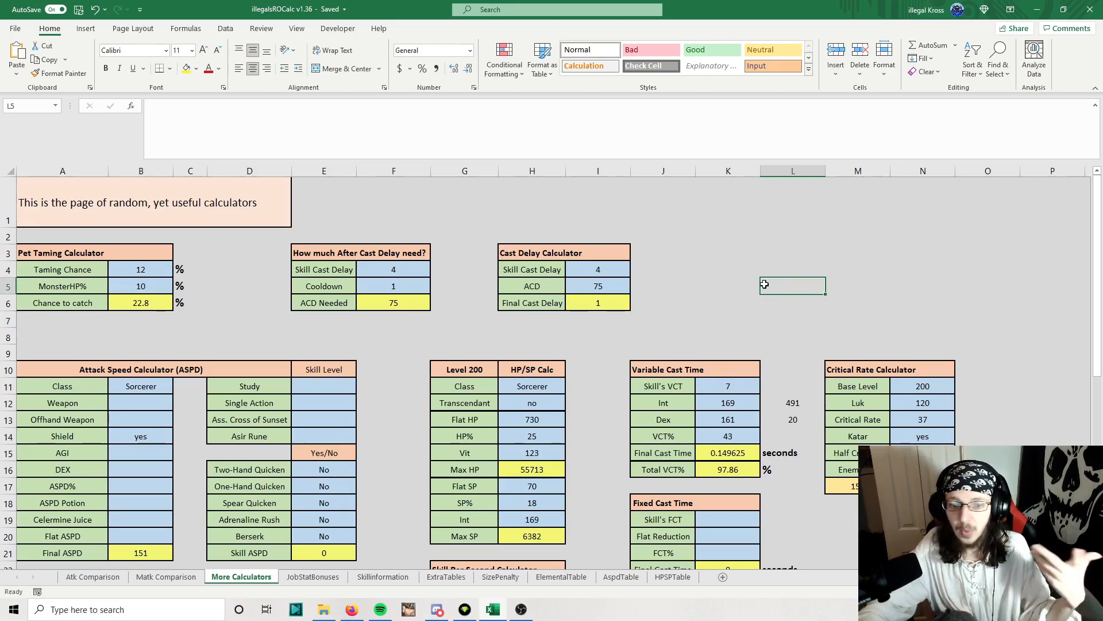
click(728, 269)
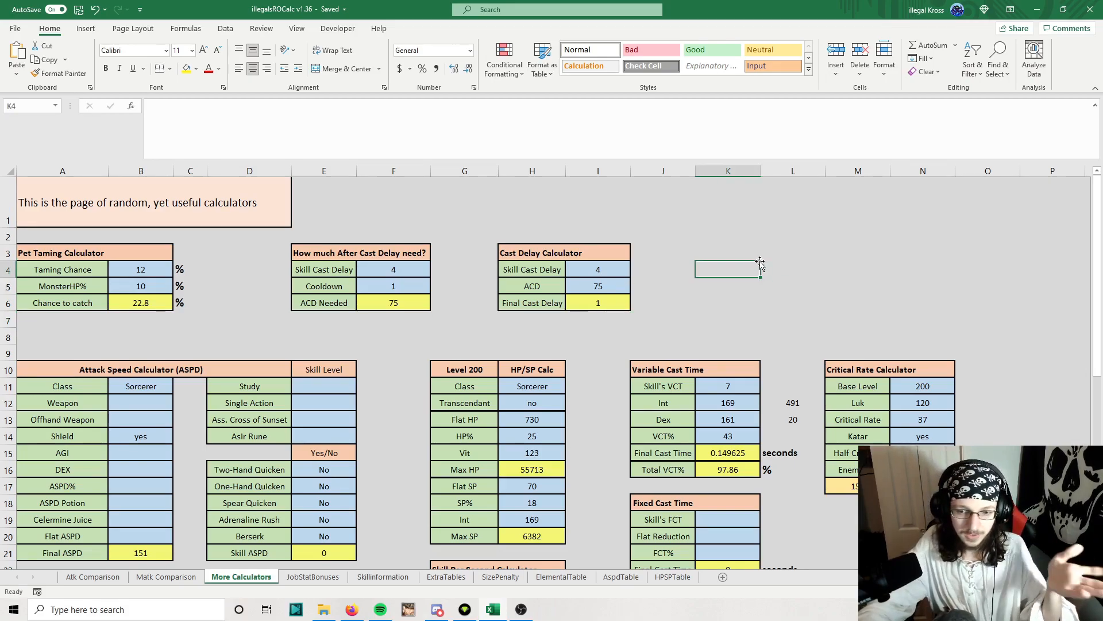
Step: Review the ASPD calculator's Class and Weapon, set Shield to no and choose the Berserk potion
scroll(down, 3)
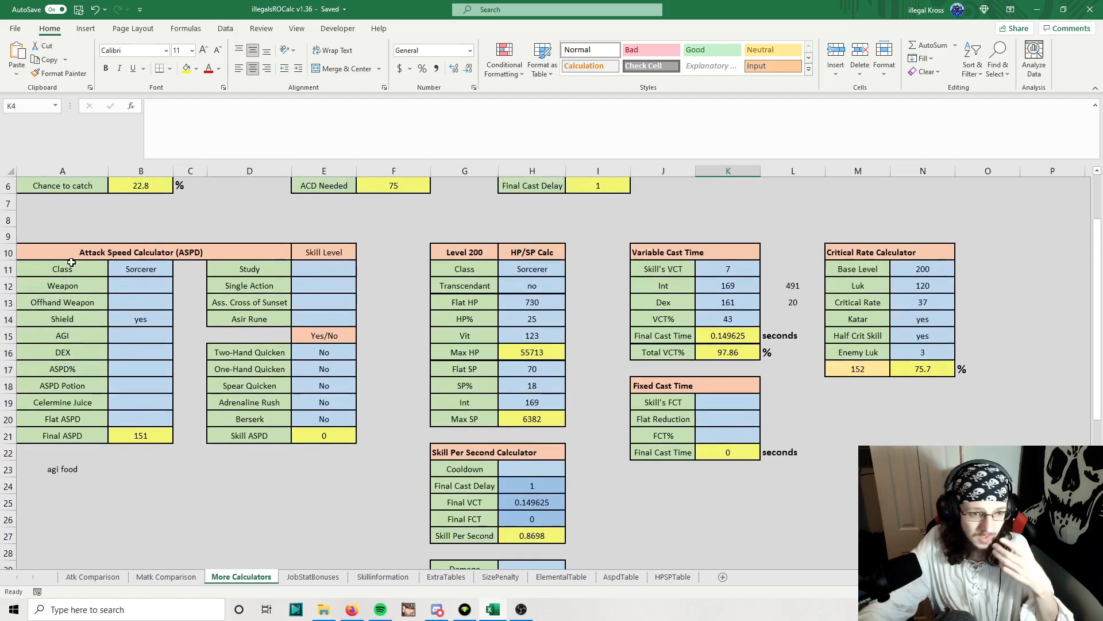
click(140, 268)
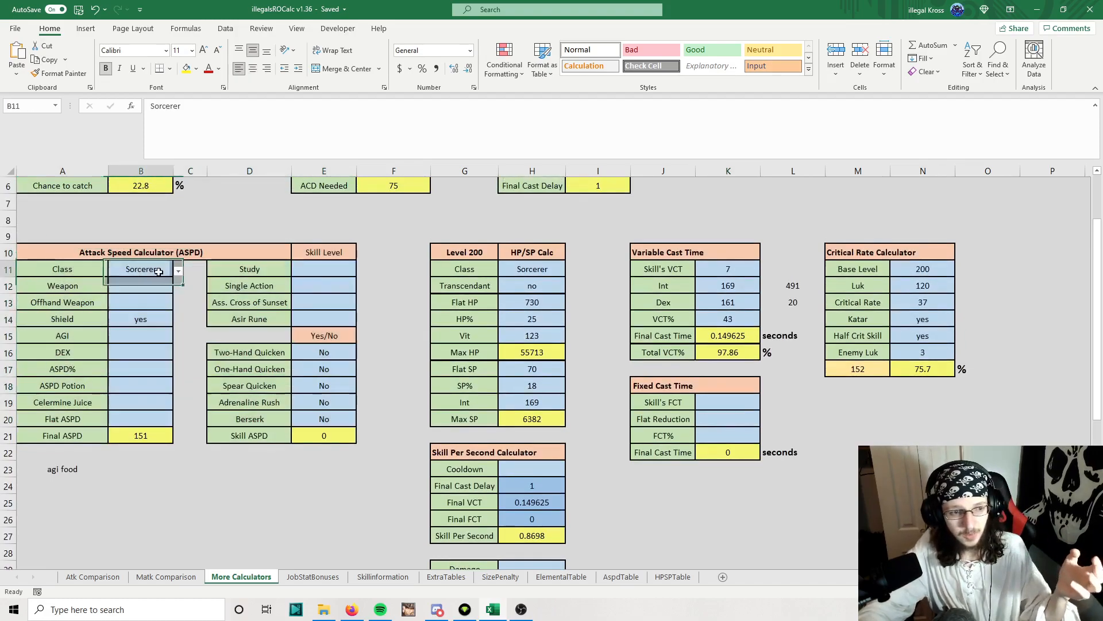
click(140, 286)
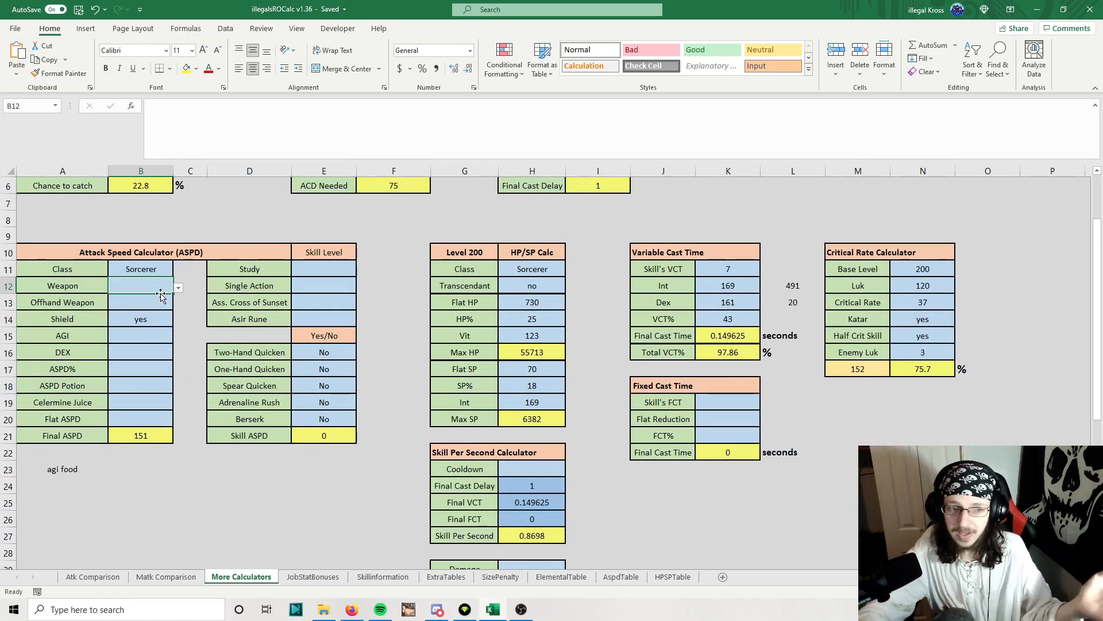
click(140, 319)
text(no)
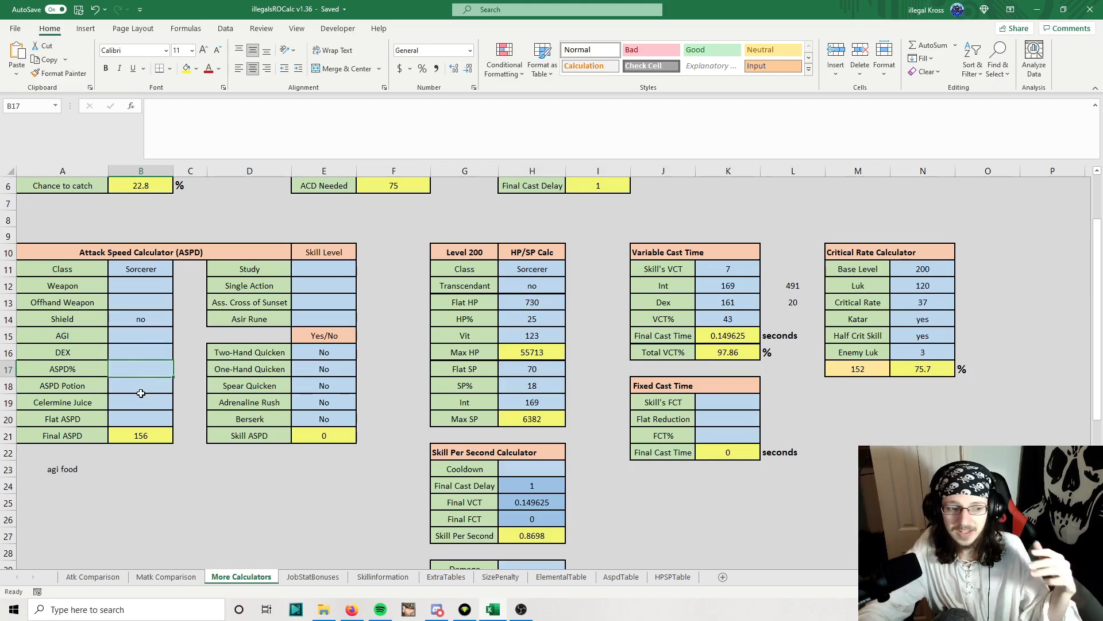
click(178, 387)
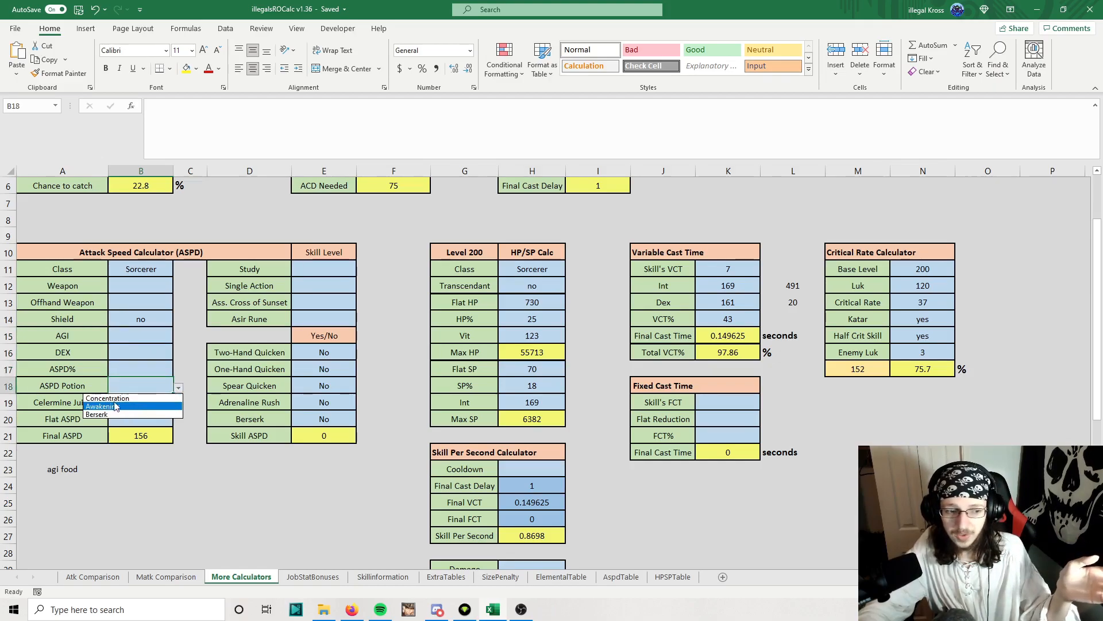
click(96, 414)
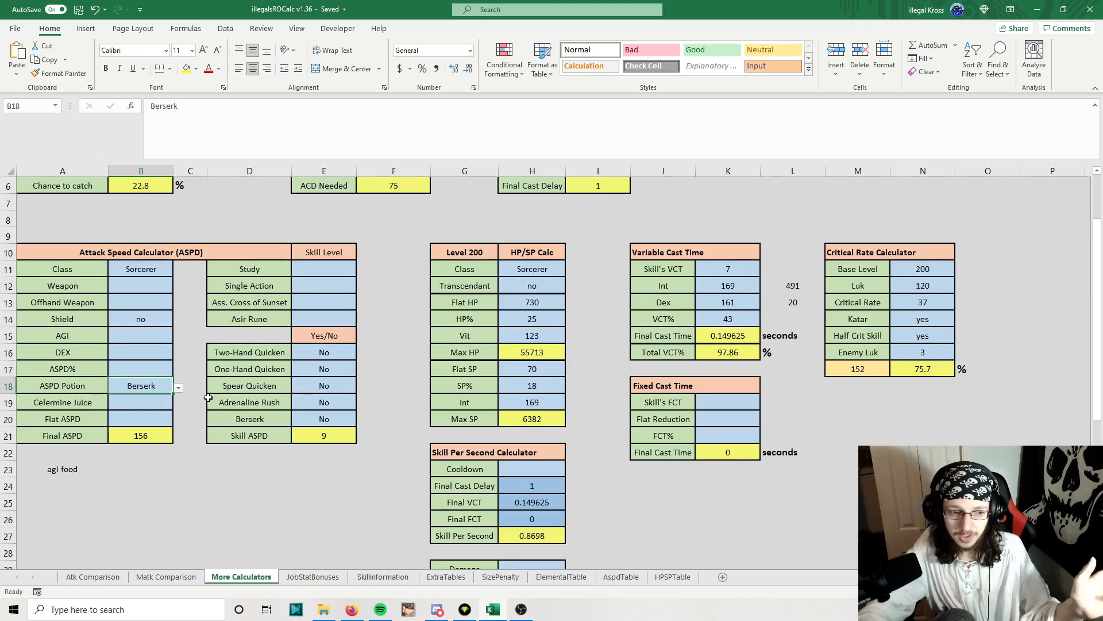
Step: Set Celermine Juice yes and Flat ASPD 5 for Final ASPD 164, then note the HP/SP calculator
click(140, 402)
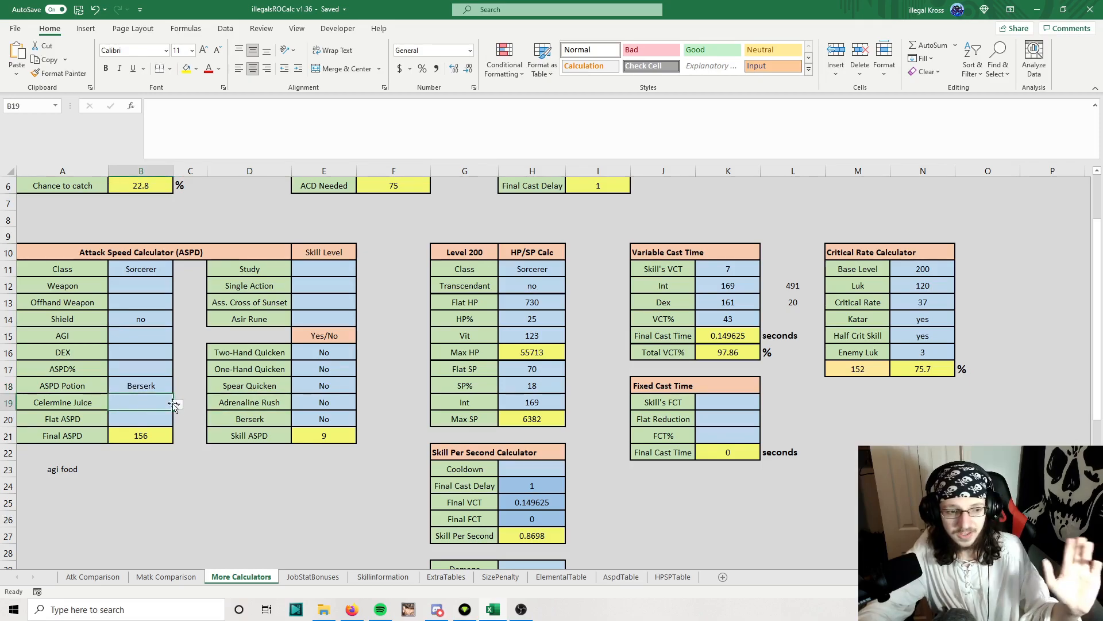
click(140, 385)
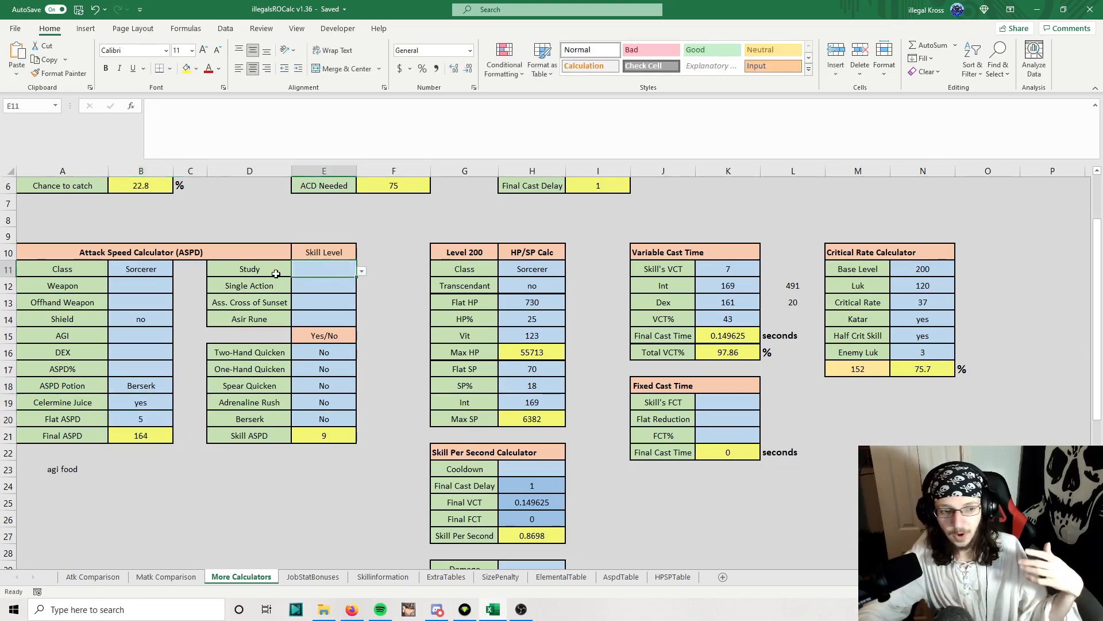
click(249, 268)
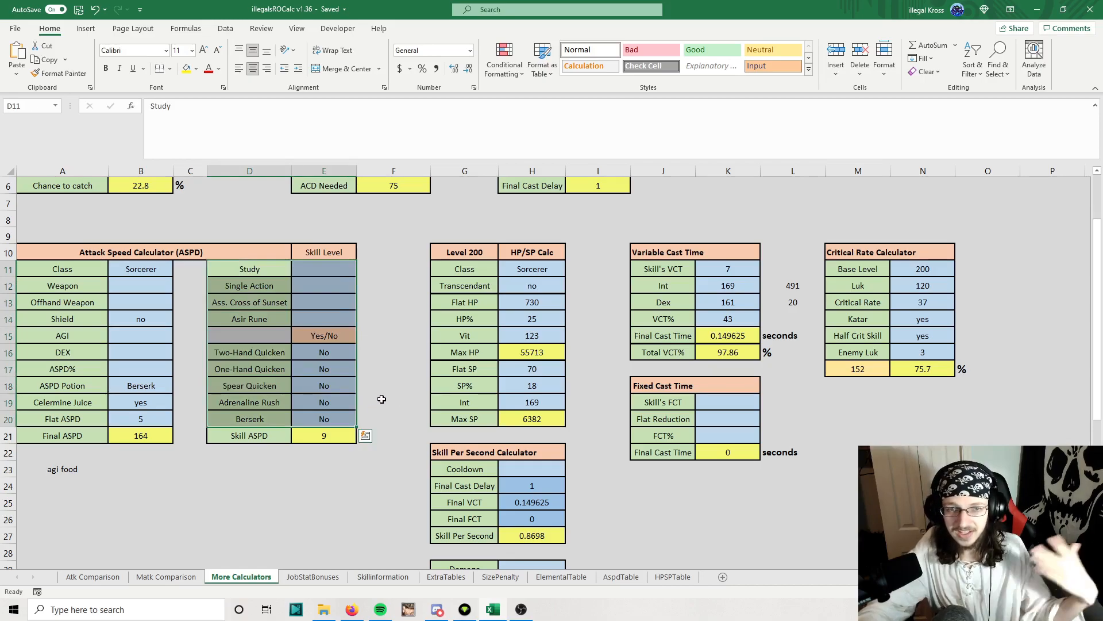
click(393, 403)
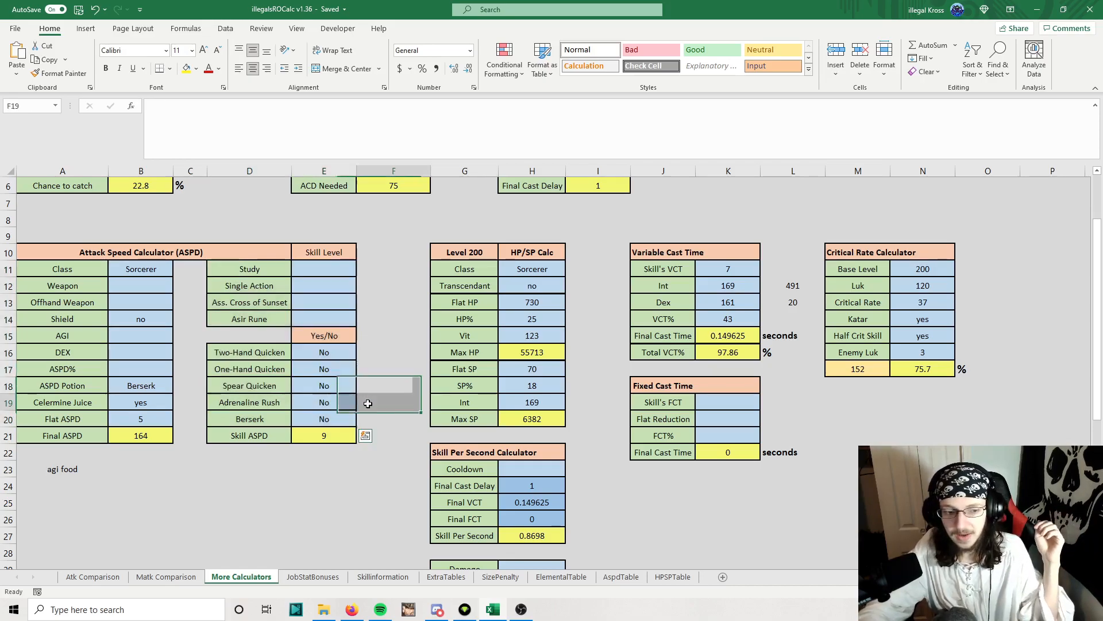
click(360, 351)
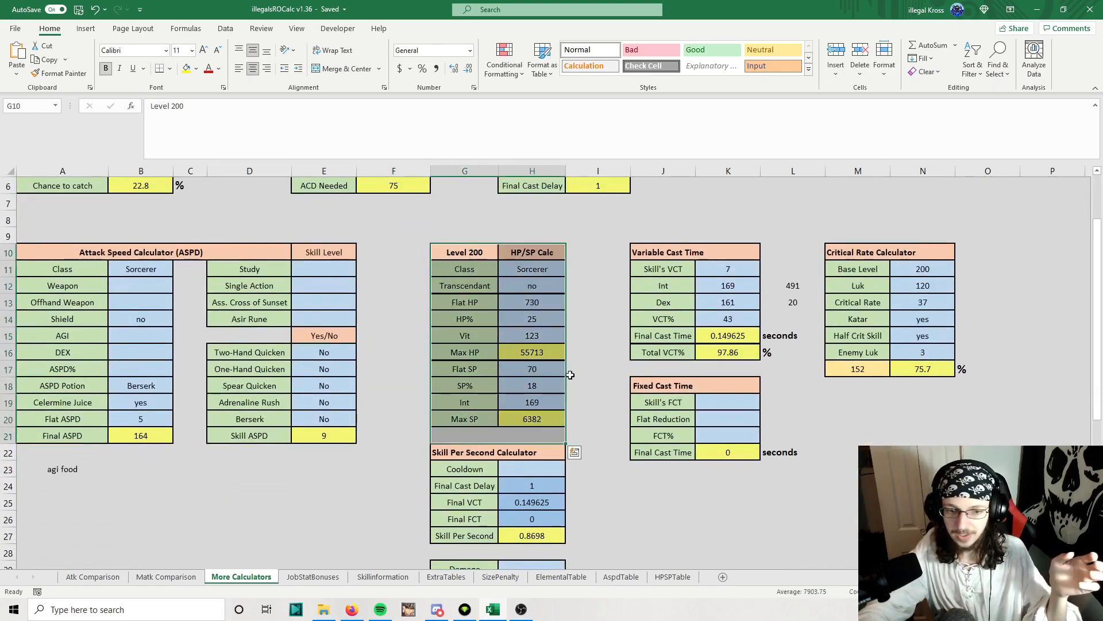
click(532, 285)
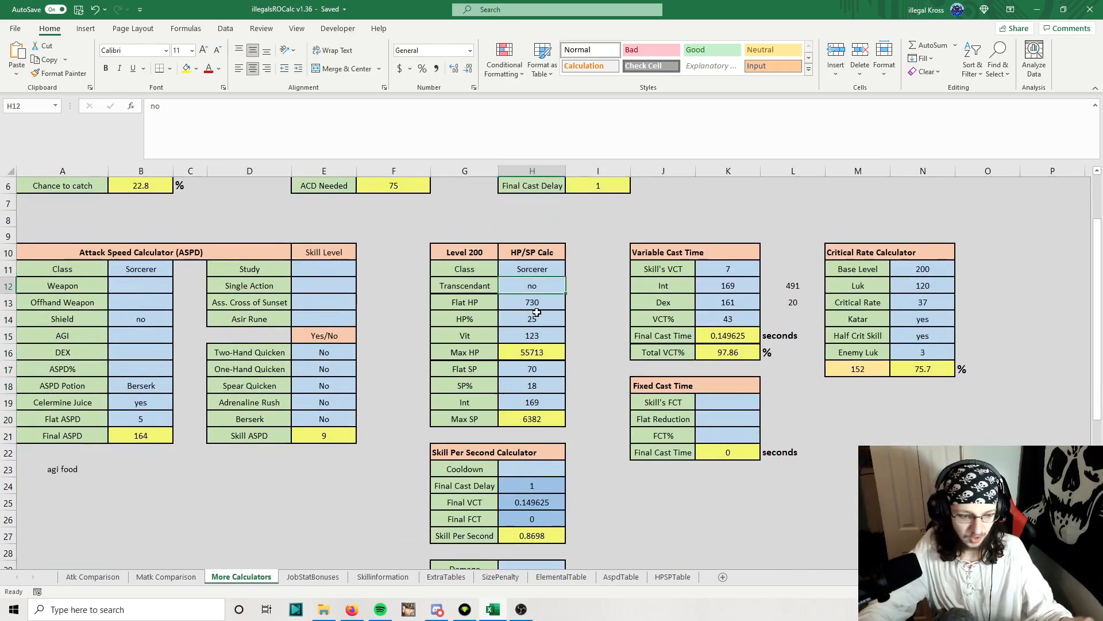
click(532, 285)
text(yes)
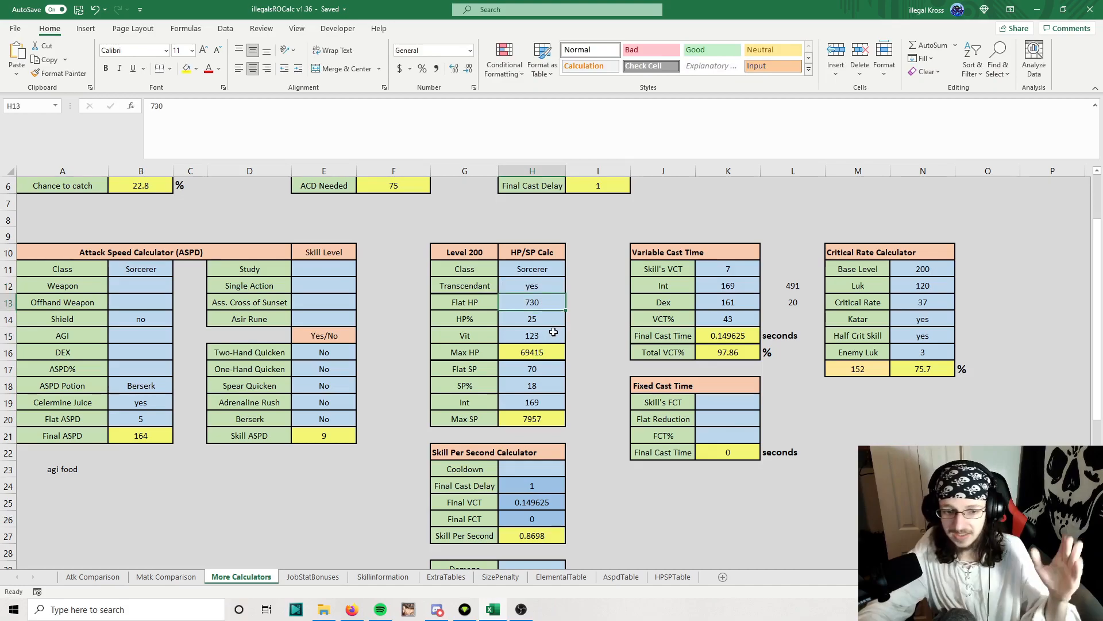
click(532, 367)
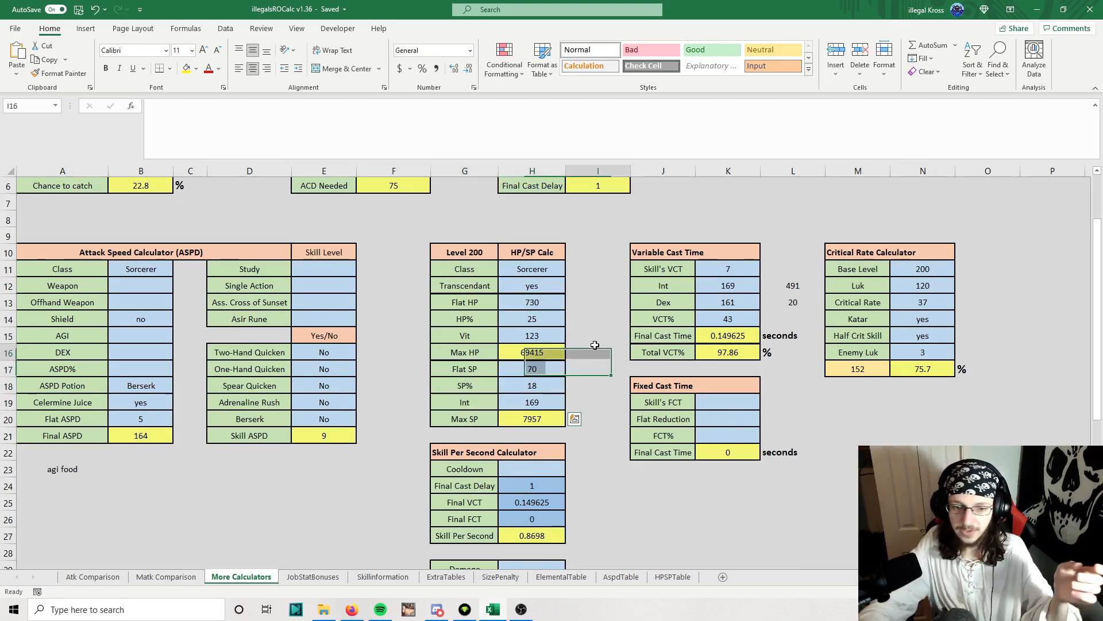
click(532, 351)
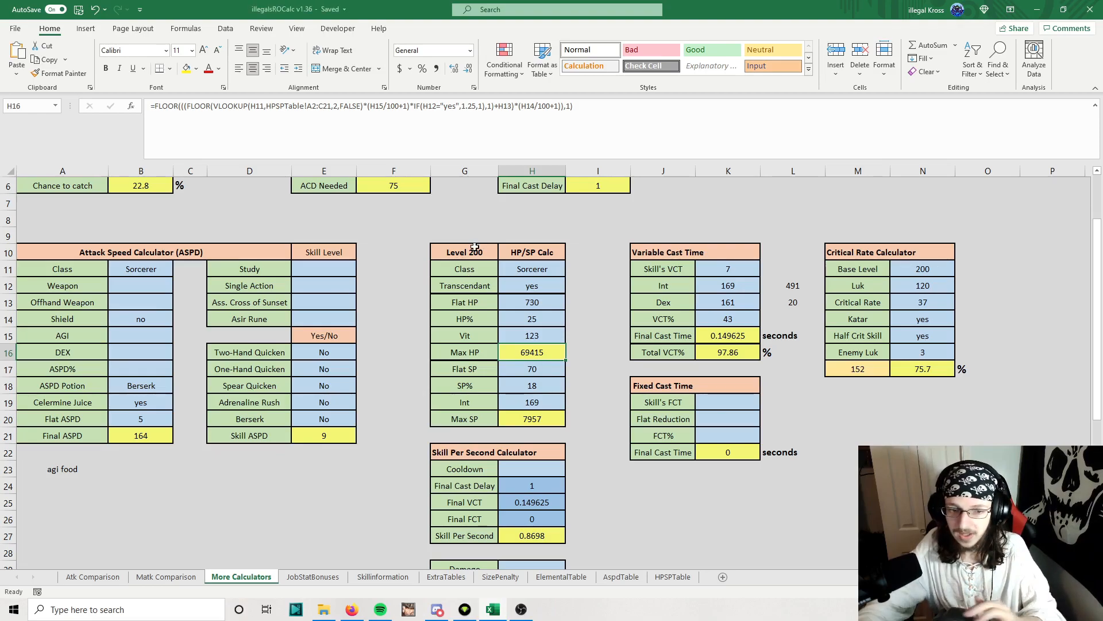
mouse_move(704, 359)
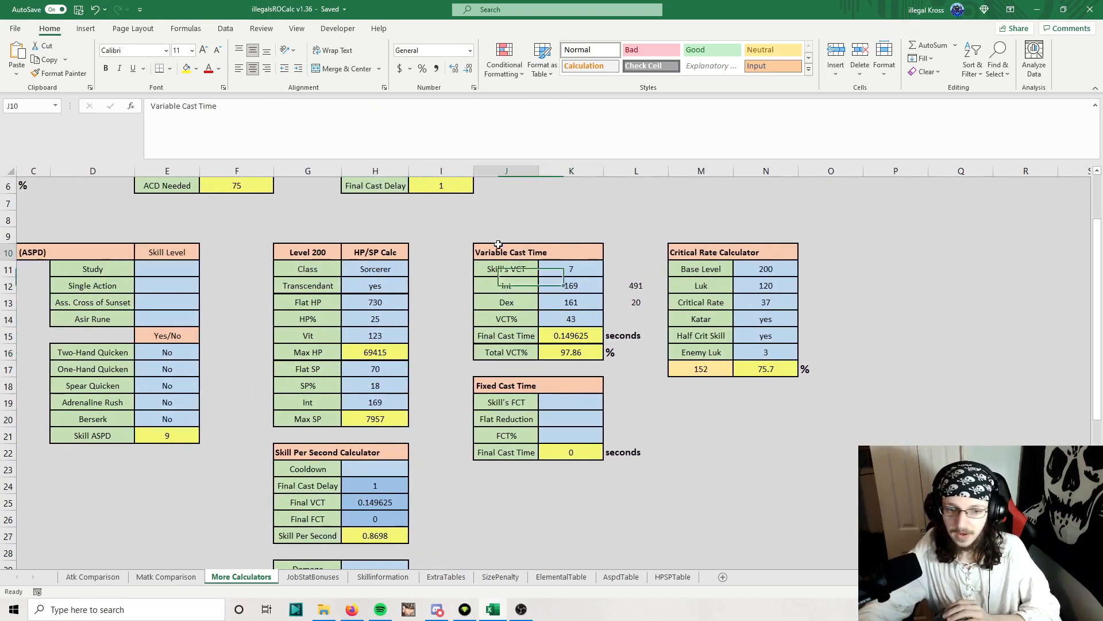
Step: Review the Variable Cast Time inputs and the Final Cast Time and Total VCT% formulas
click(571, 268)
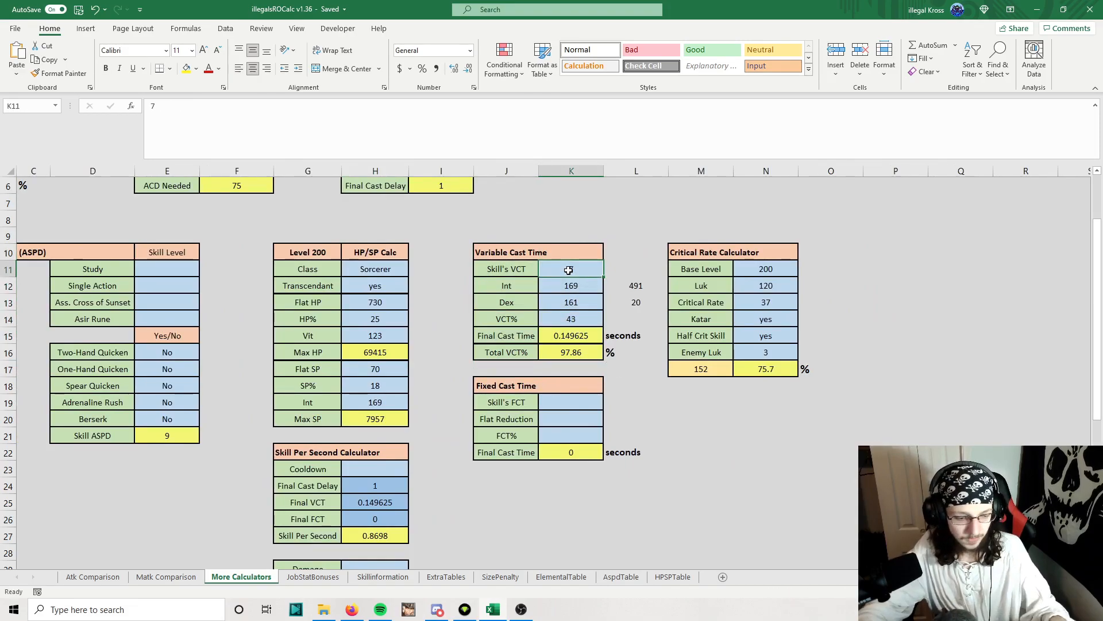
click(582, 306)
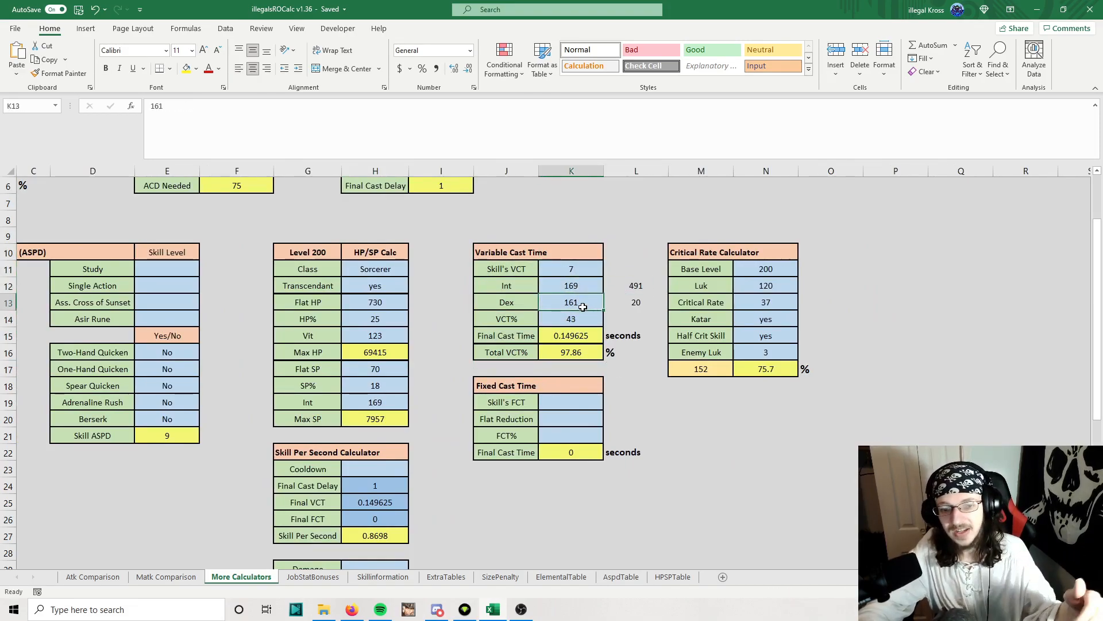
click(571, 334)
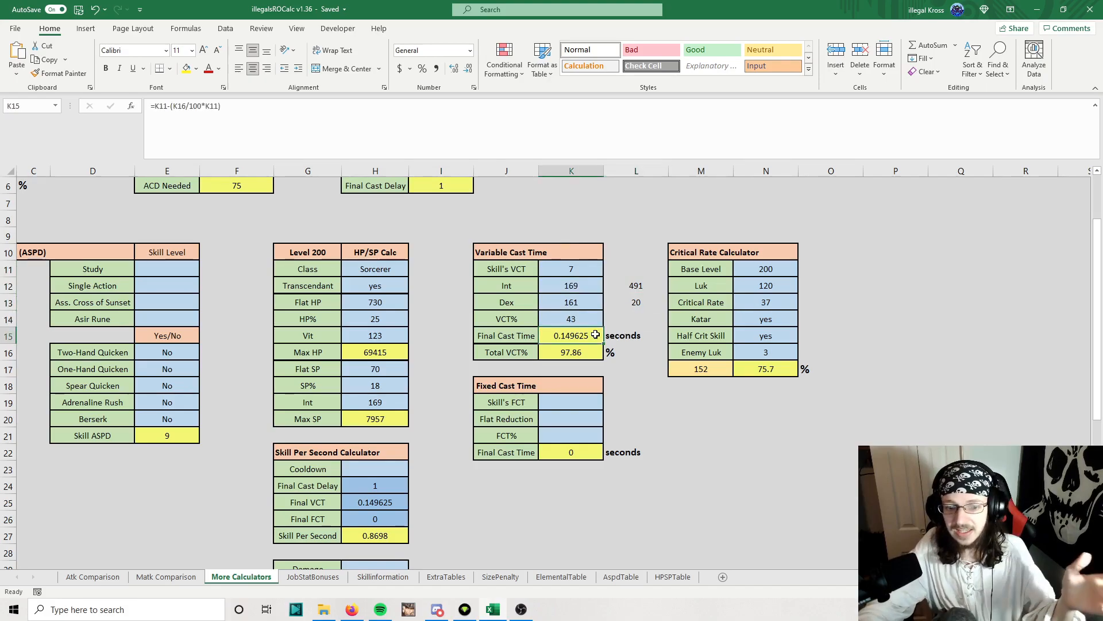
mouse_move(596, 345)
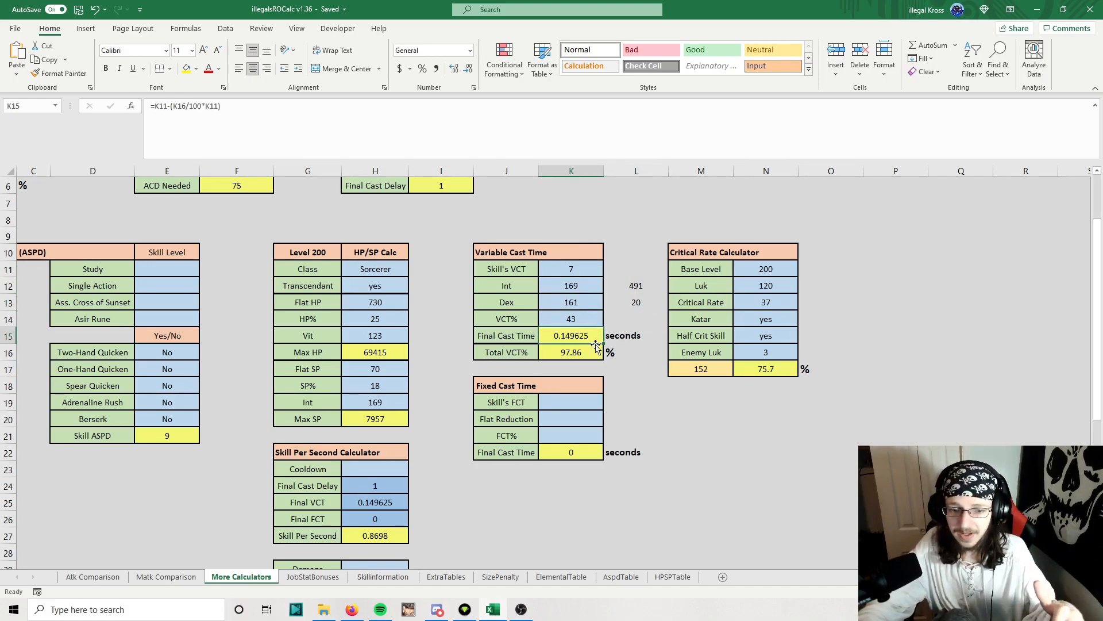
click(571, 352)
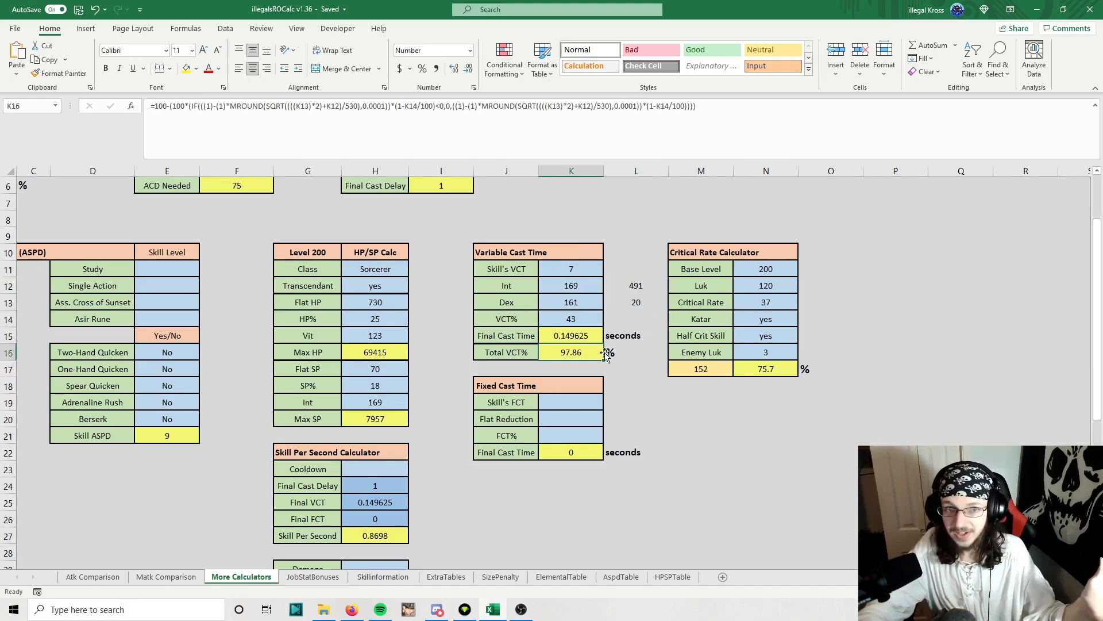
Step: Review the Fixed Cast Time calculator's FCT% input and Final Cast Time formula
click(505, 385)
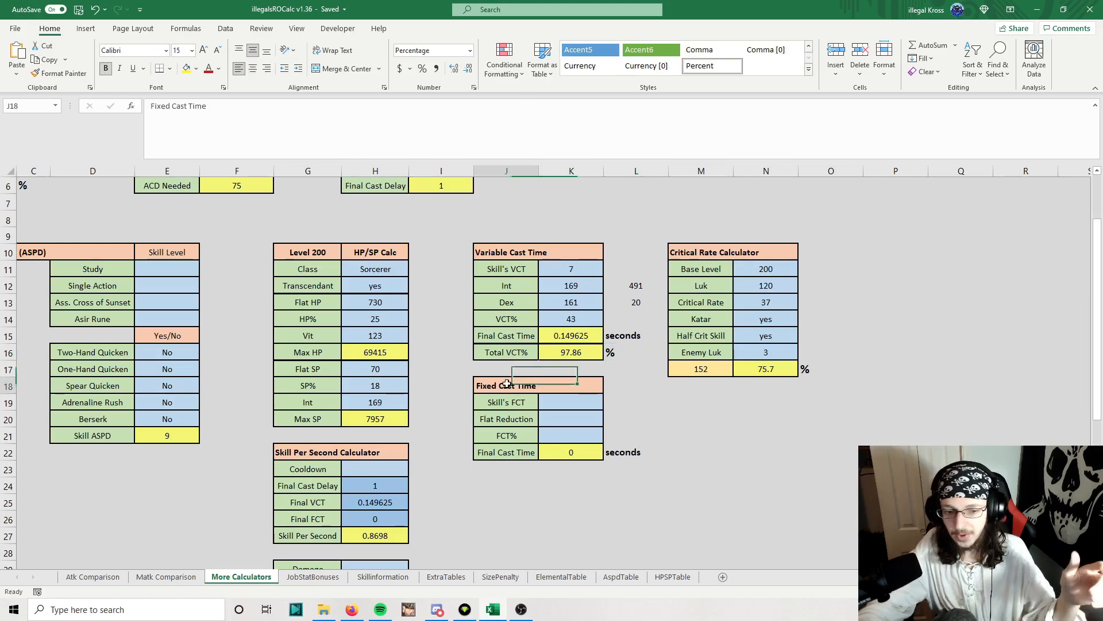
click(571, 434)
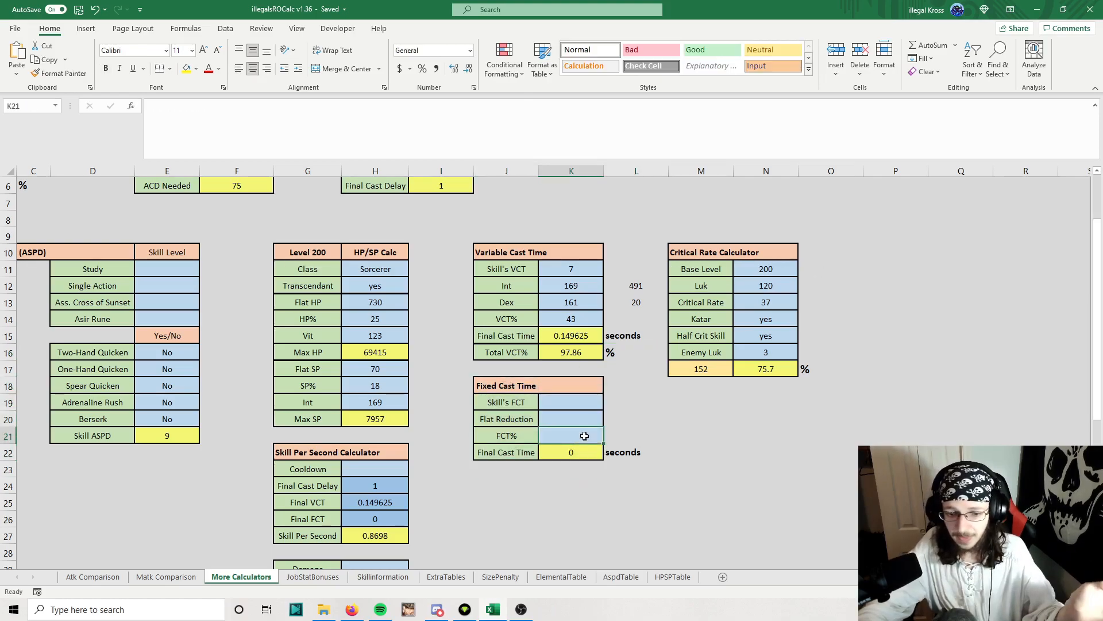
click(636, 435)
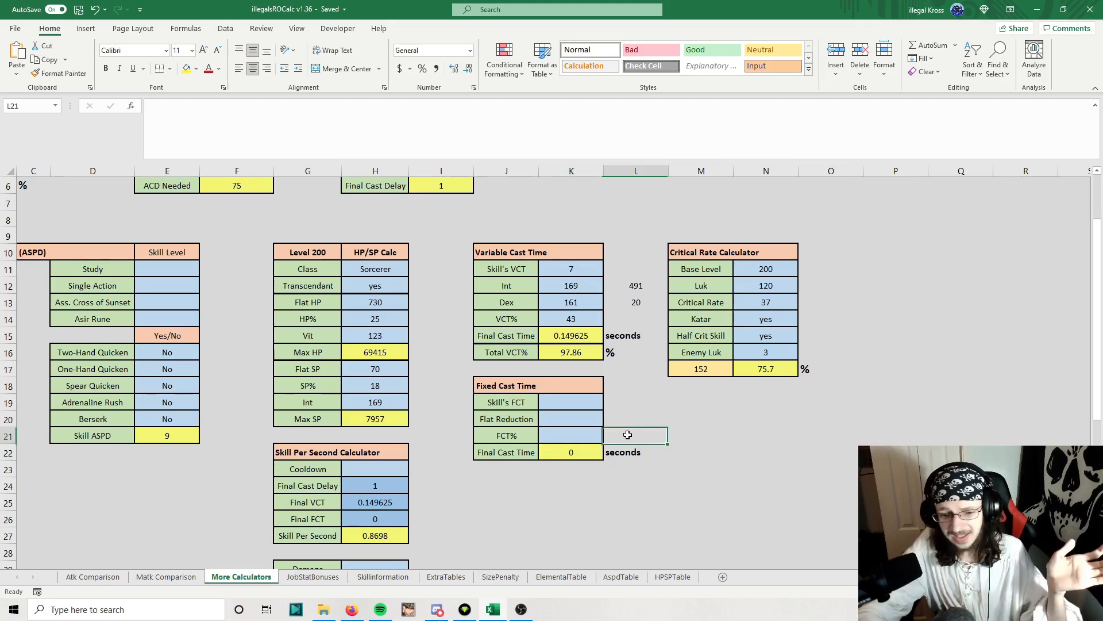
click(572, 451)
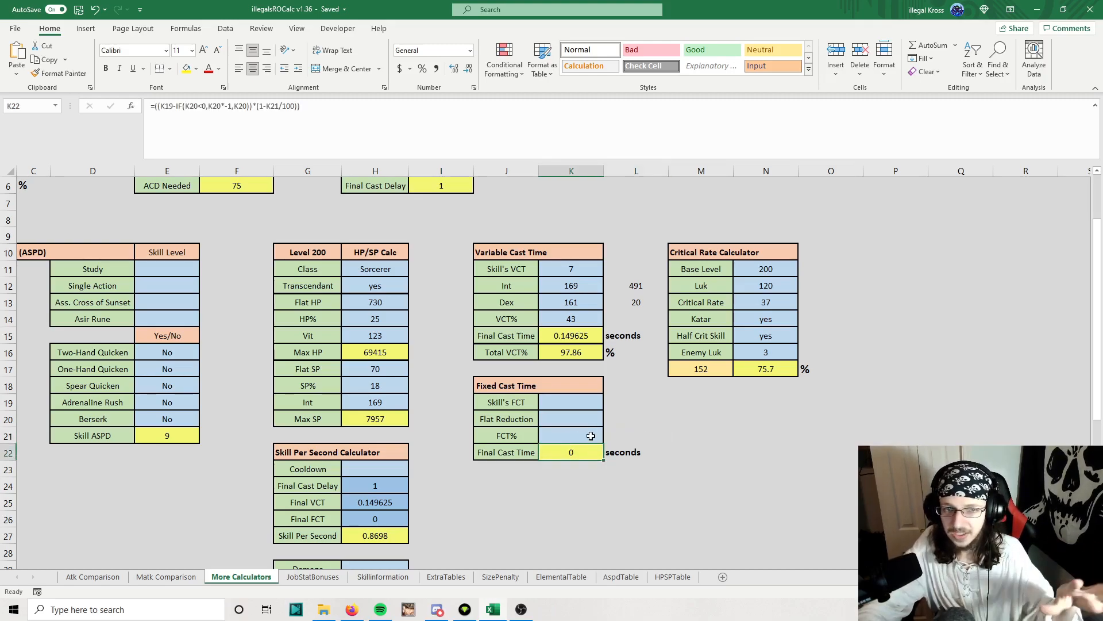
click(700, 434)
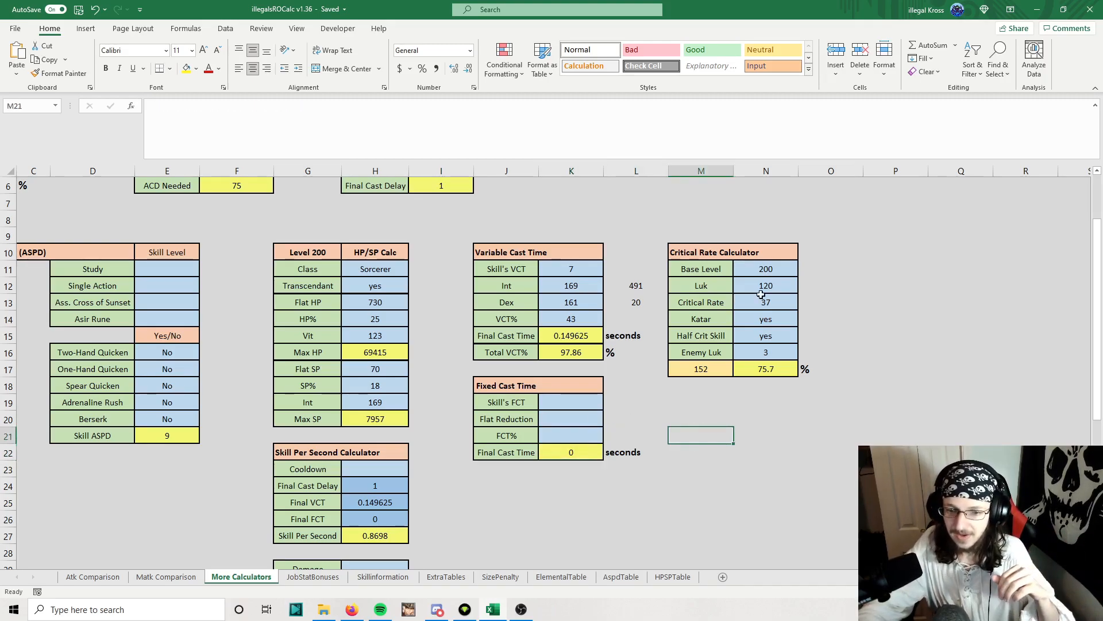
Step: Check Base Level and Luk, then set Enemy Luk to 87 so critical chance drops to 67.3%
click(766, 268)
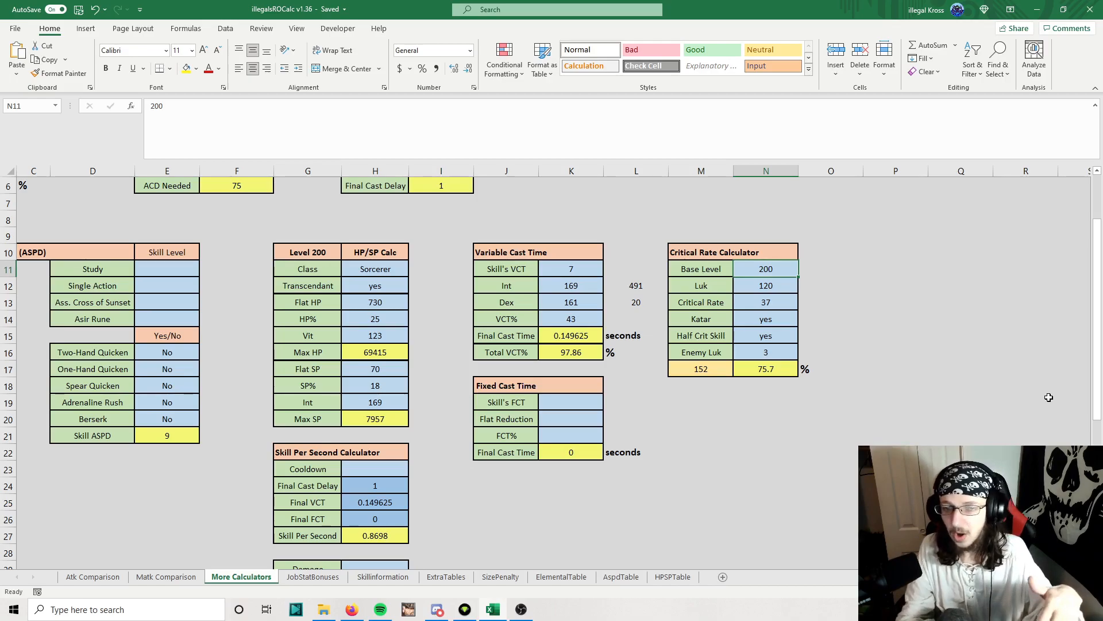
click(765, 285)
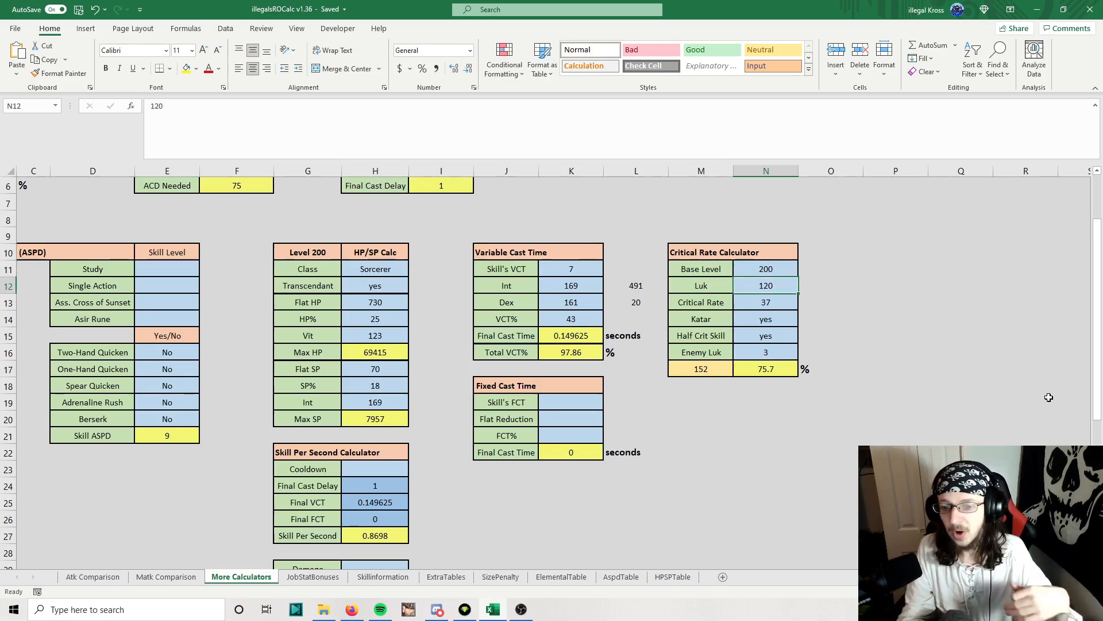
click(765, 303)
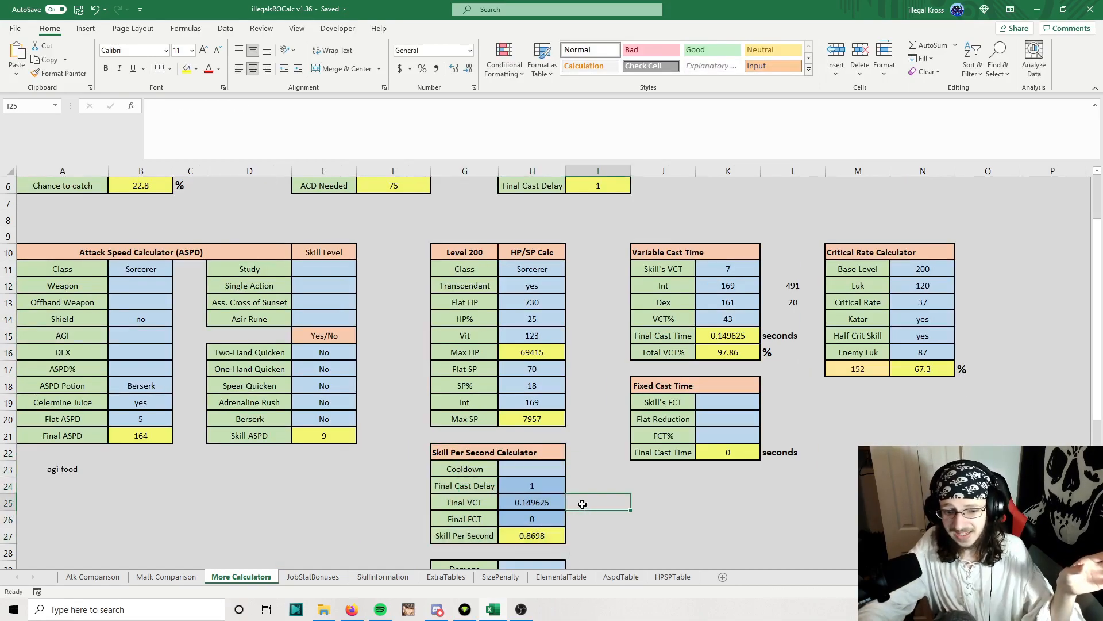
Step: Set Cooldown to 2 in the Skill Per Second Calculator and trace the Final Cast Time and FCT sources
click(531, 469)
text(2)
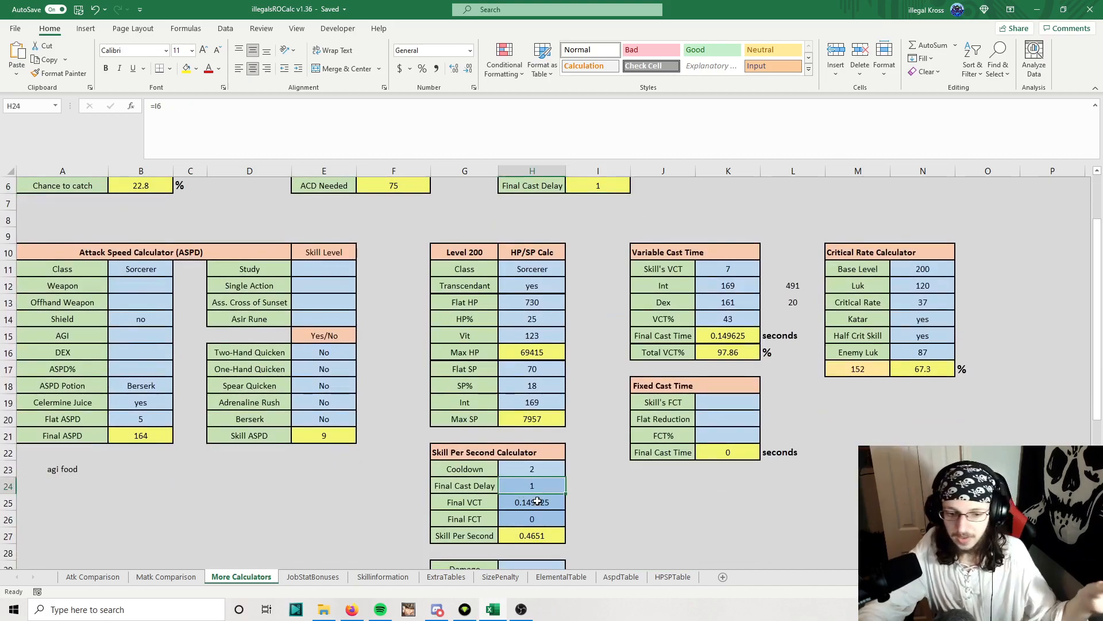
click(728, 335)
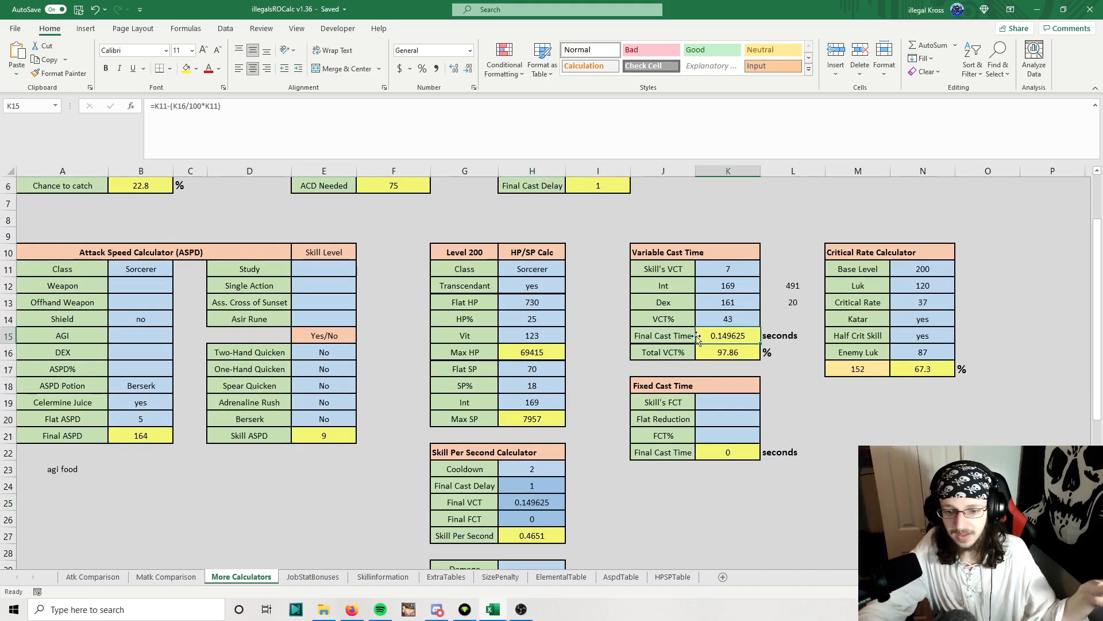
click(532, 519)
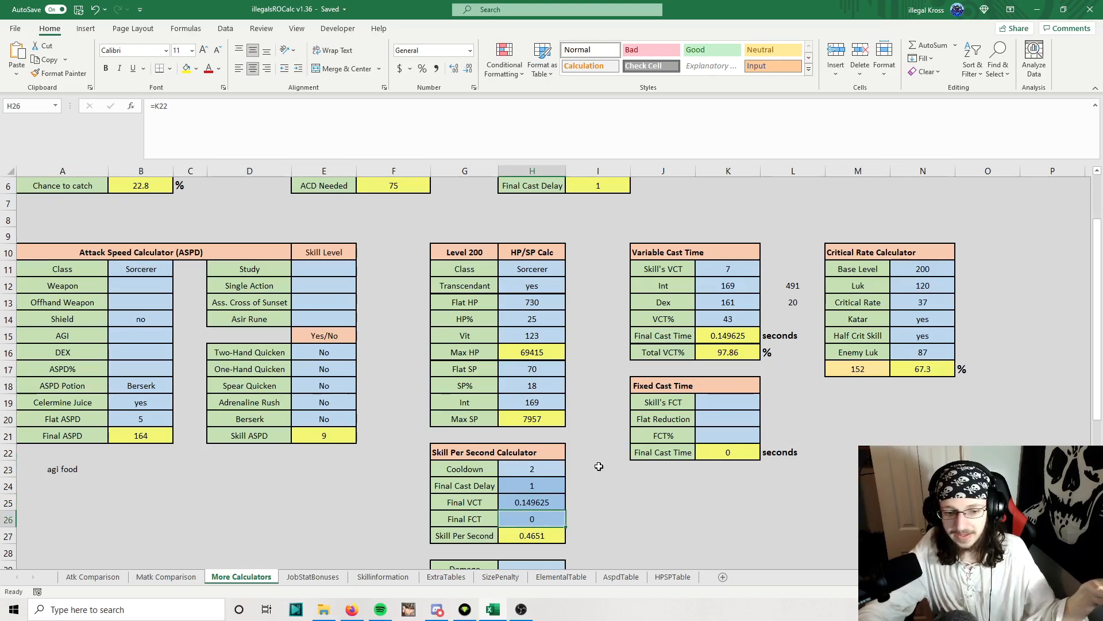
click(662, 501)
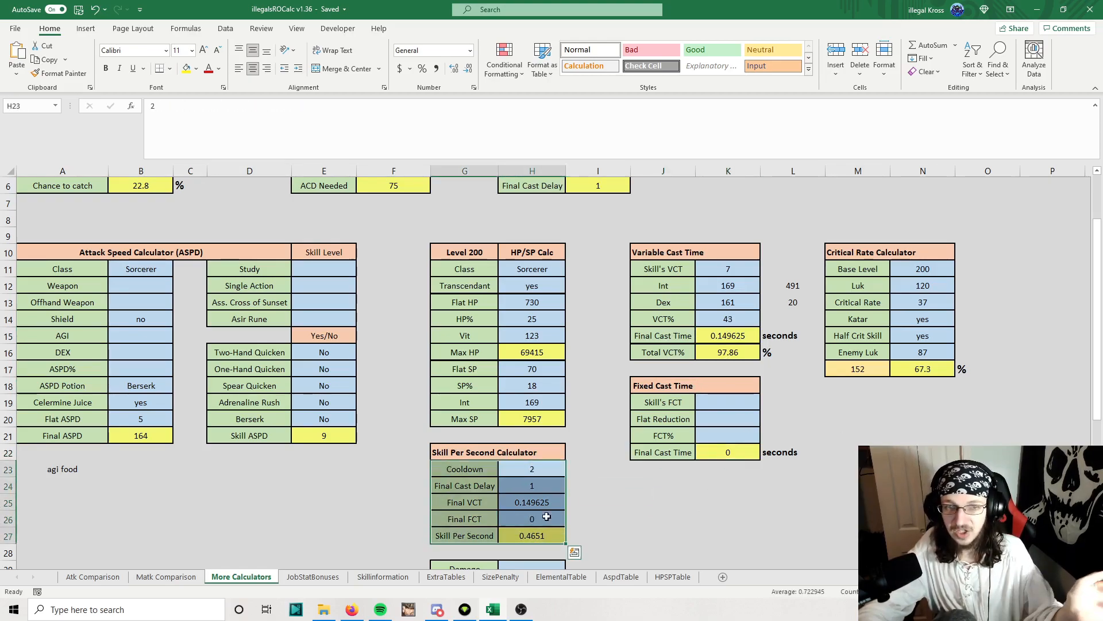
click(662, 484)
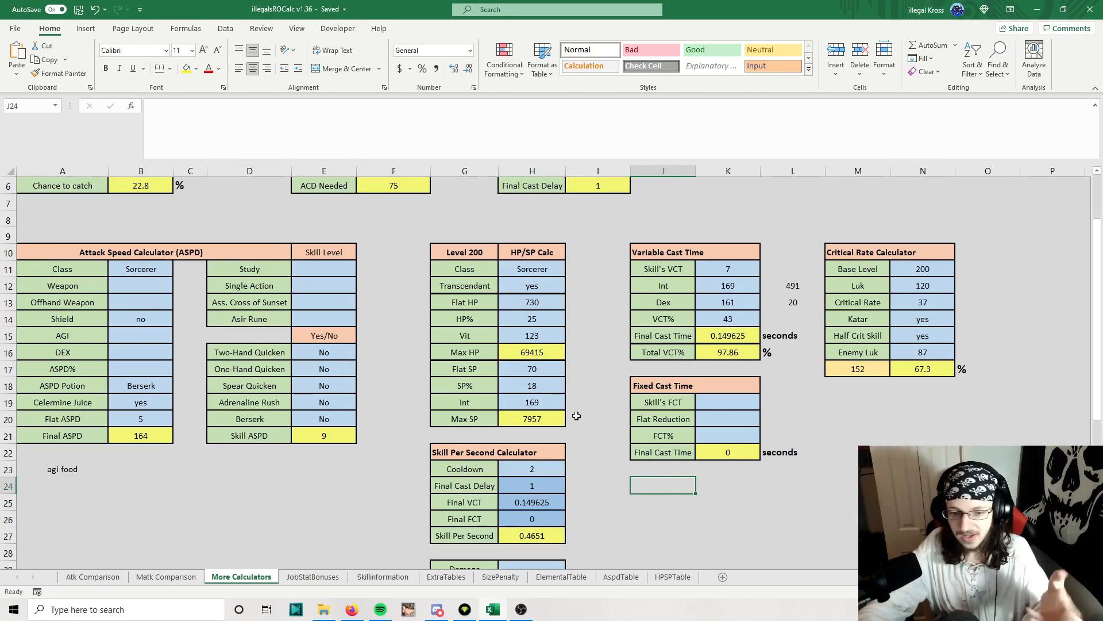
mouse_move(604, 484)
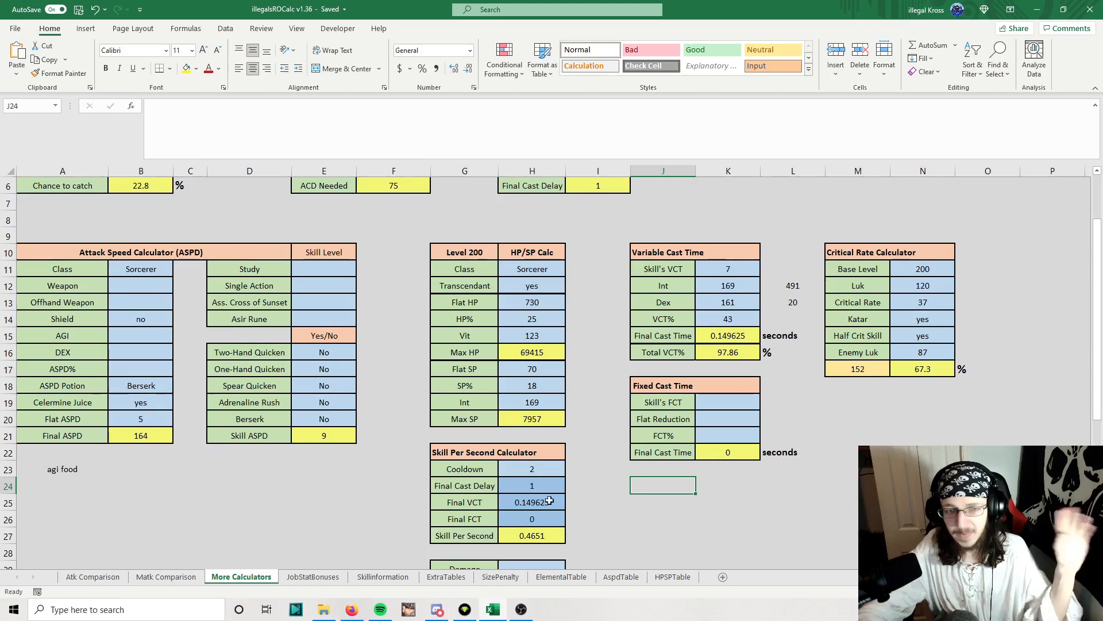
mouse_move(471, 253)
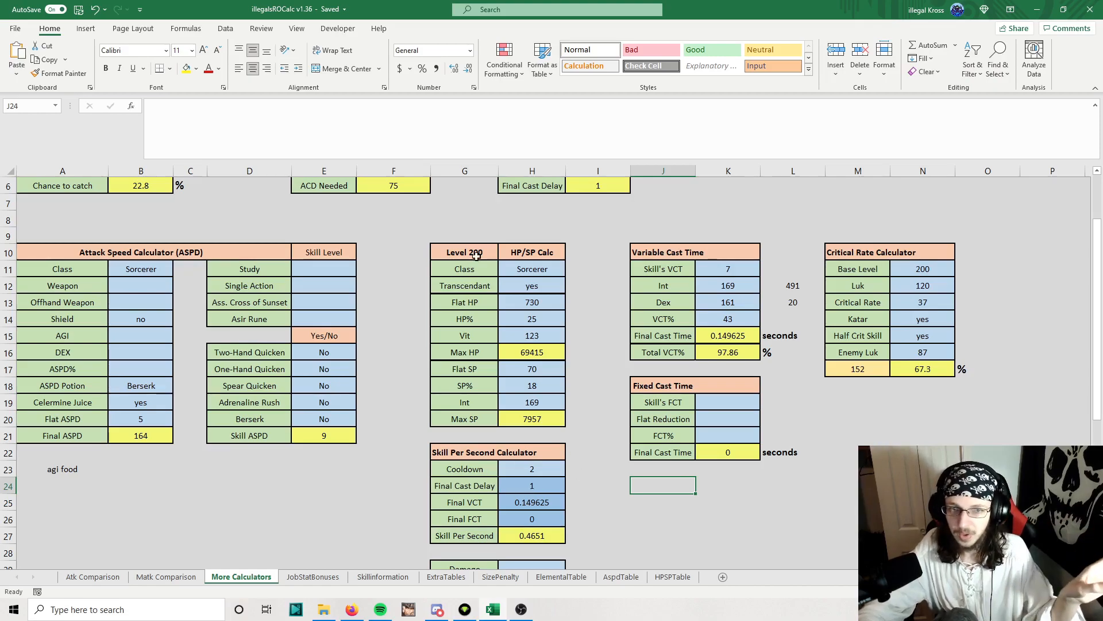
Step: Show the Skill Per Second formula giving 0.4651 and return to the top of the sheet
click(597, 402)
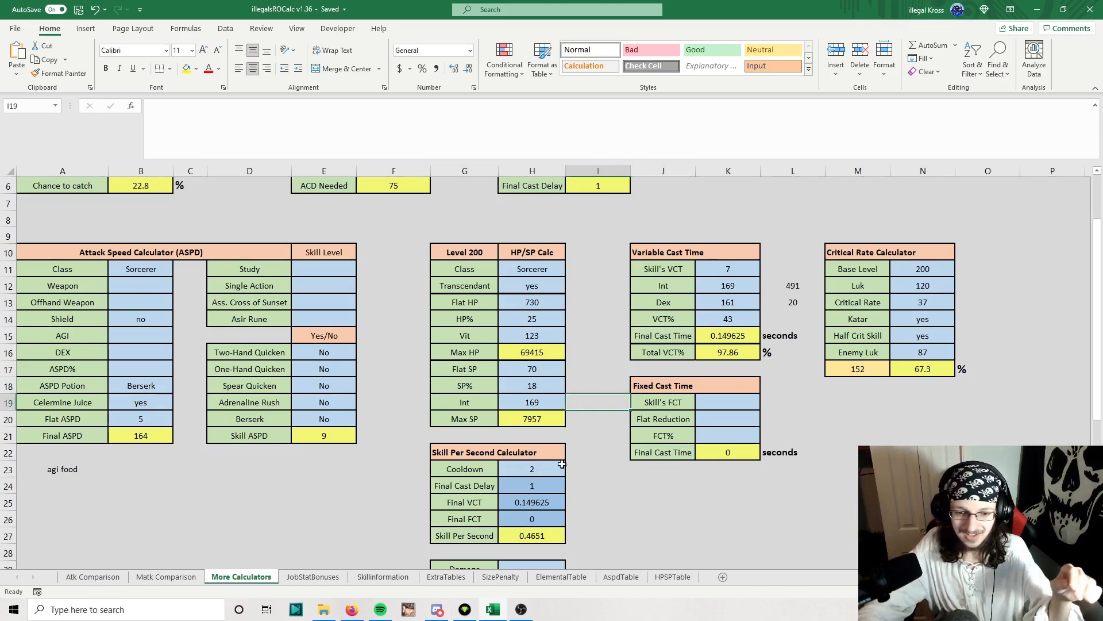
click(598, 485)
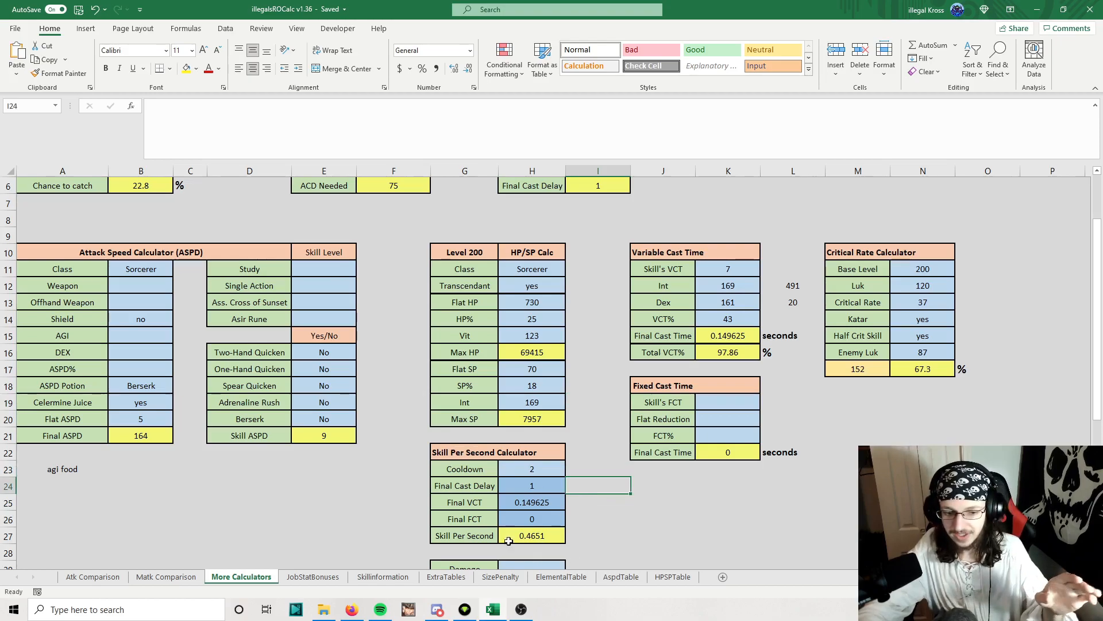
click(531, 535)
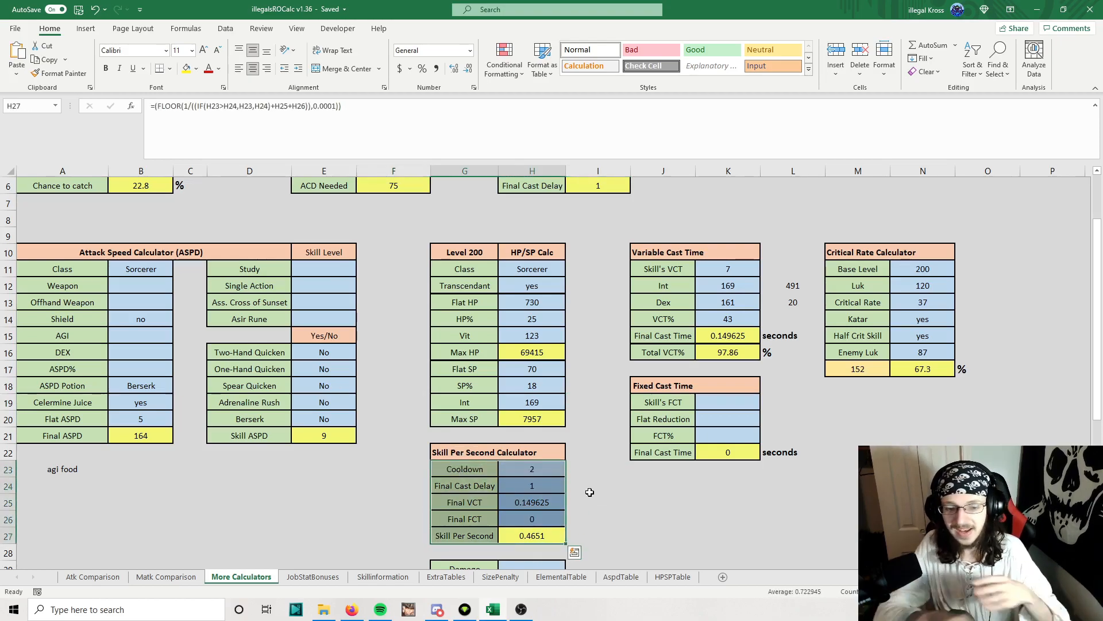
scroll(up, 3)
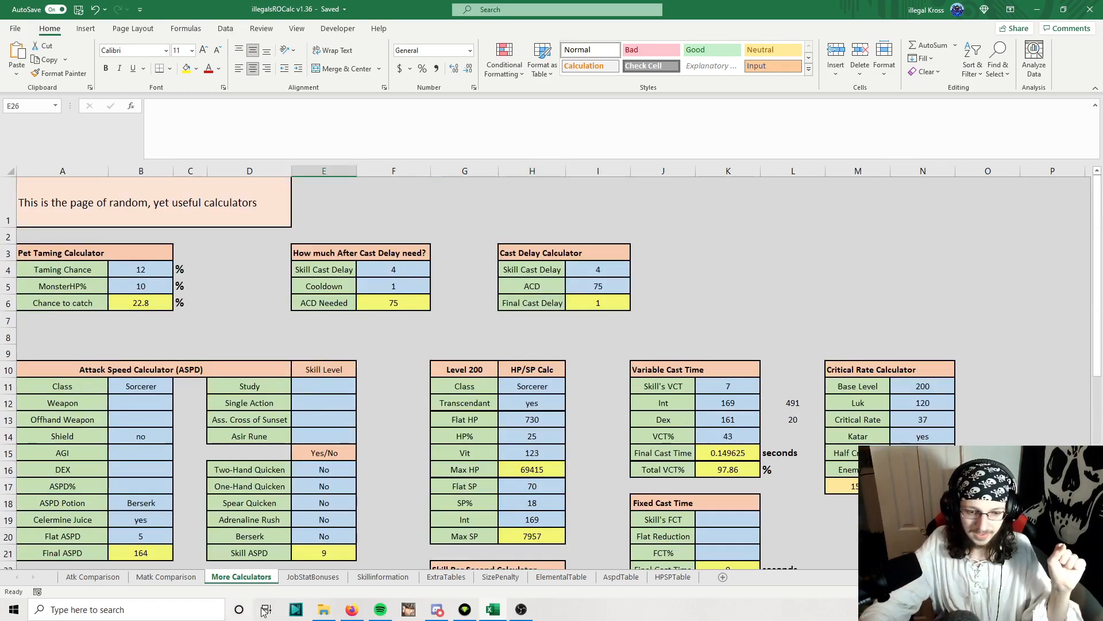
Step: On the JobStatBonuses sheet, set the class to Warlock
click(313, 576)
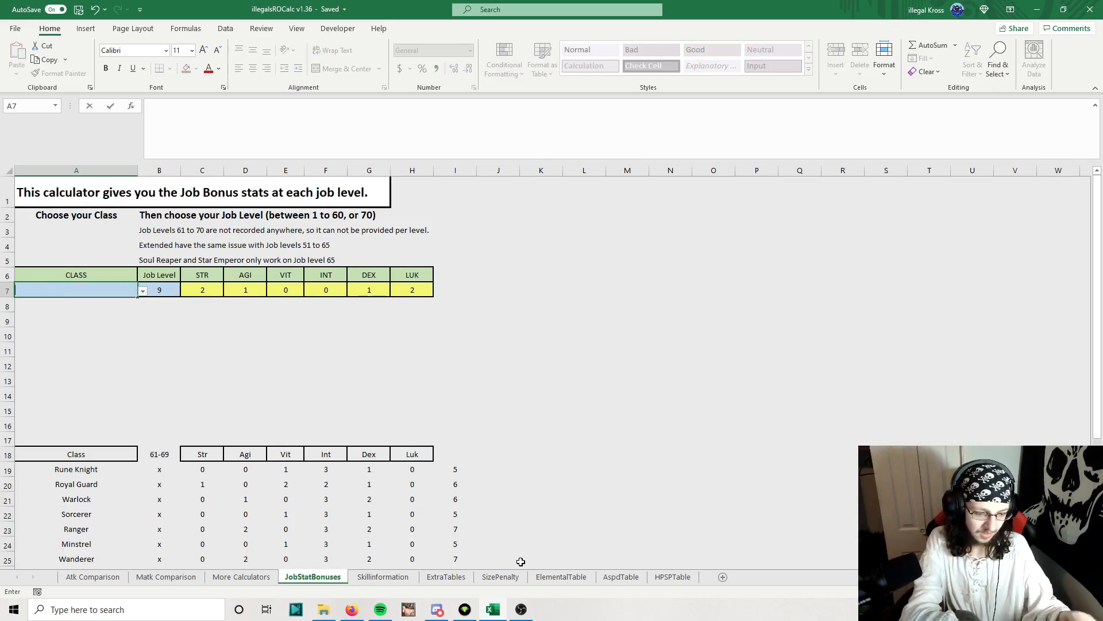
text(Warl)
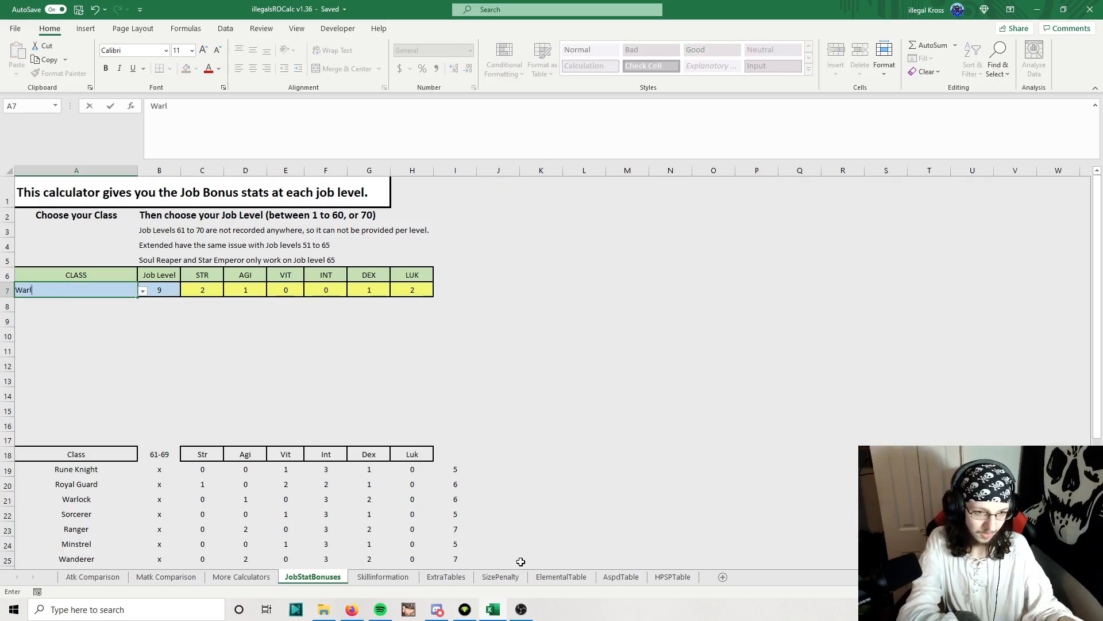
key(Return)
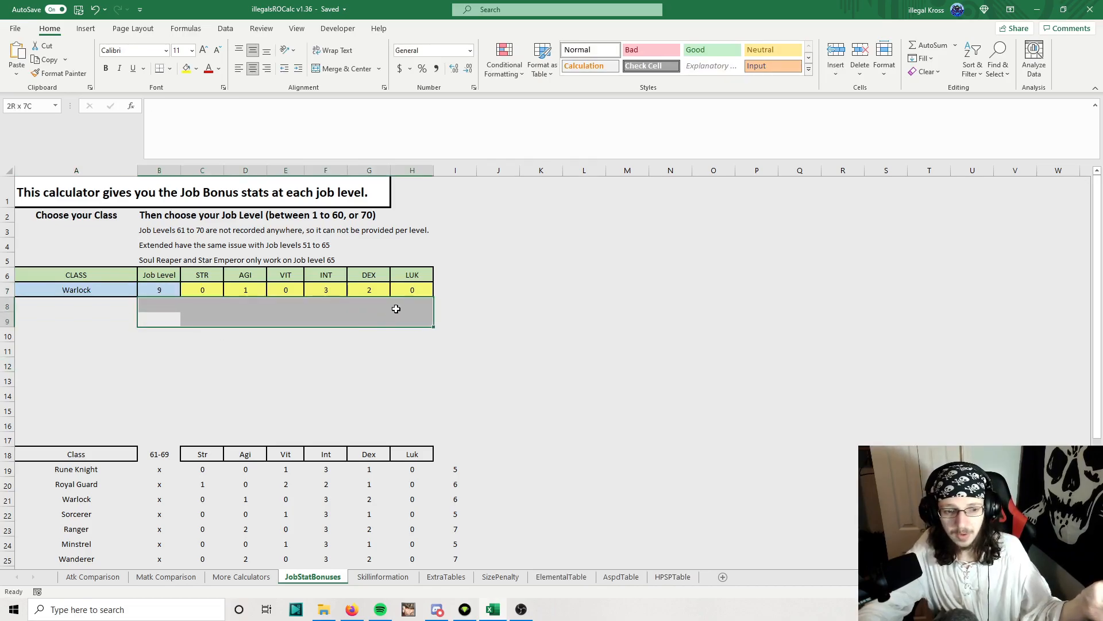
Step: Set the job level to 25, then 60, then 70, abandoning a further edit
click(158, 290)
text(25)
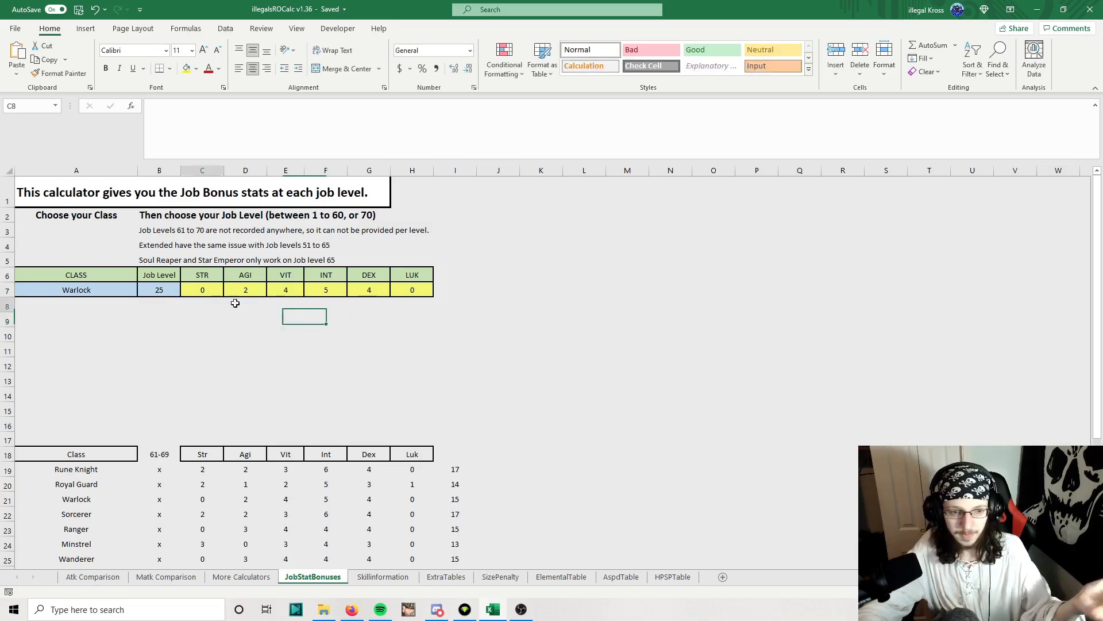
click(158, 289)
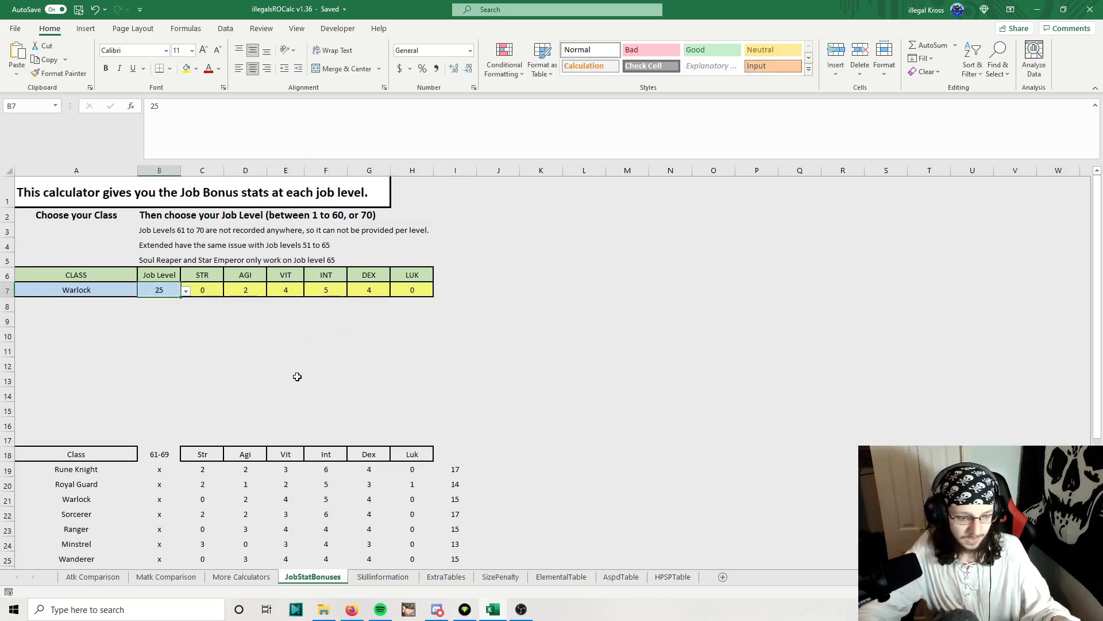
text(60)
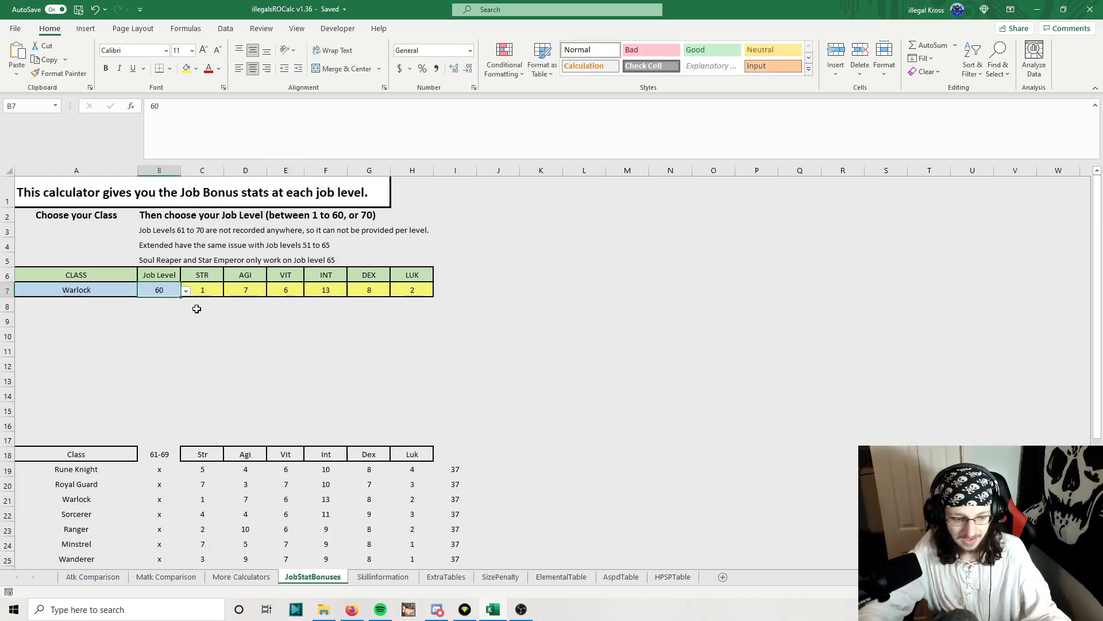
click(185, 291)
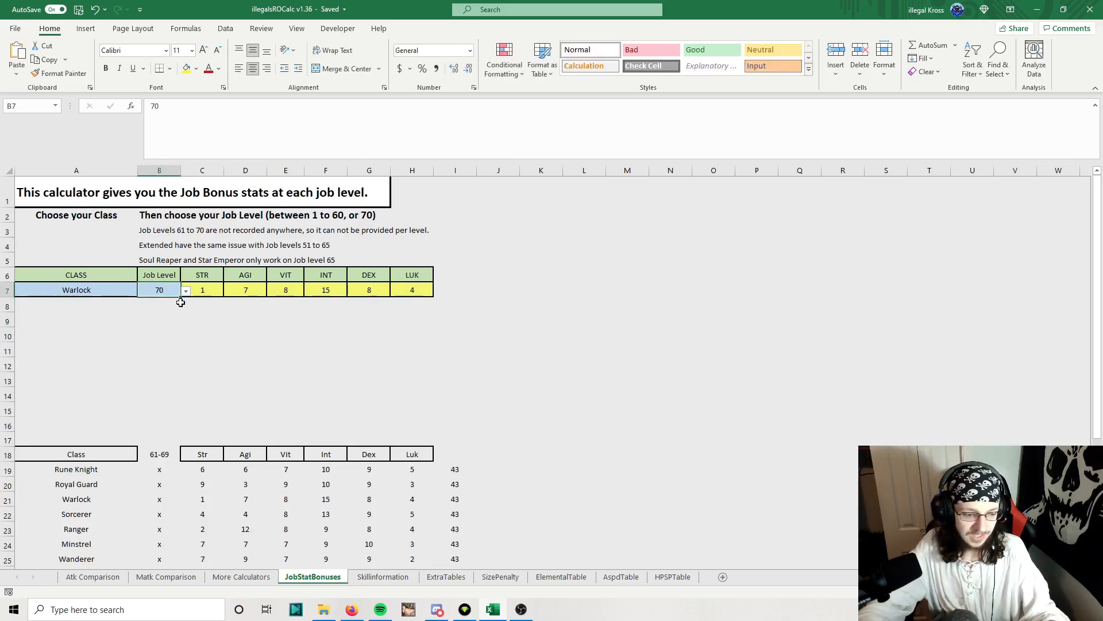
text(6)
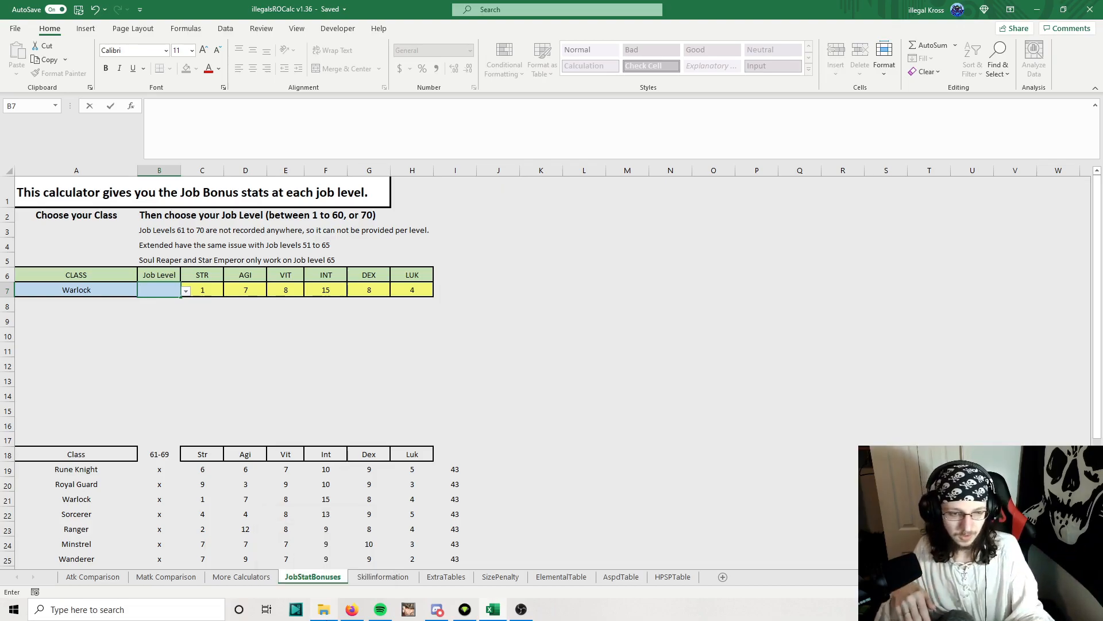
click(670, 348)
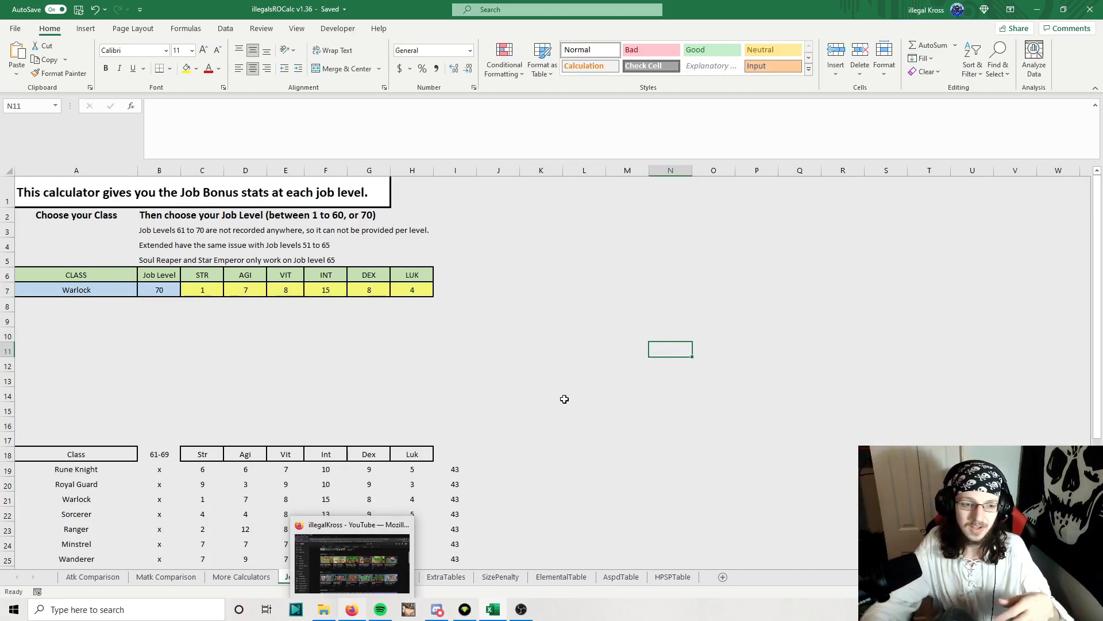
Step: Read the Soul Reaper and Star Emperor note, then move to the SkillInformation sheet
click(159, 259)
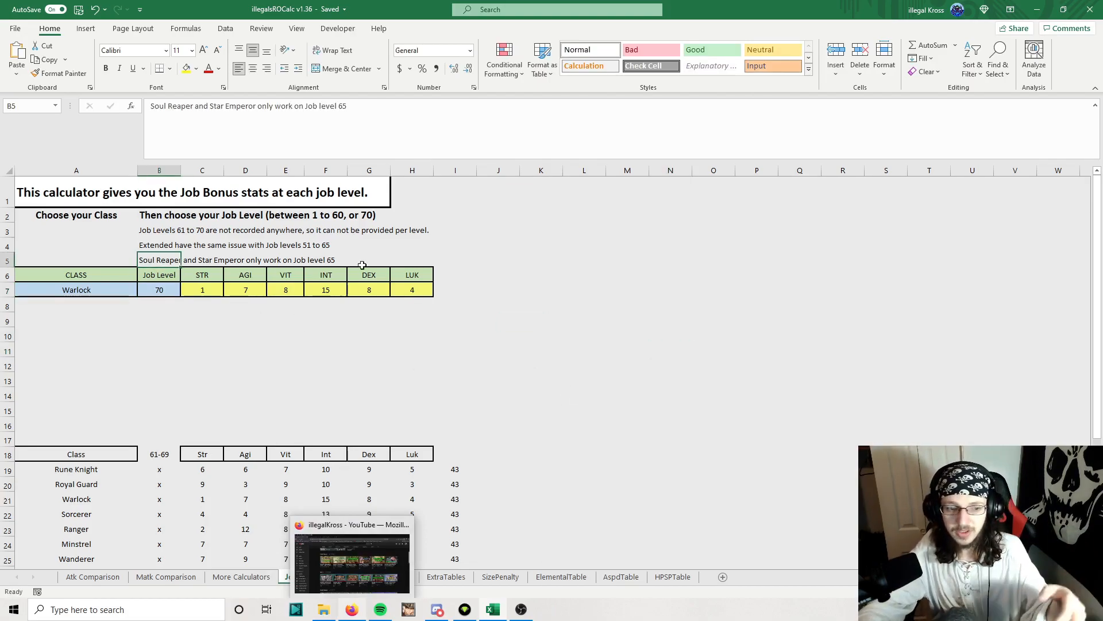
click(455, 364)
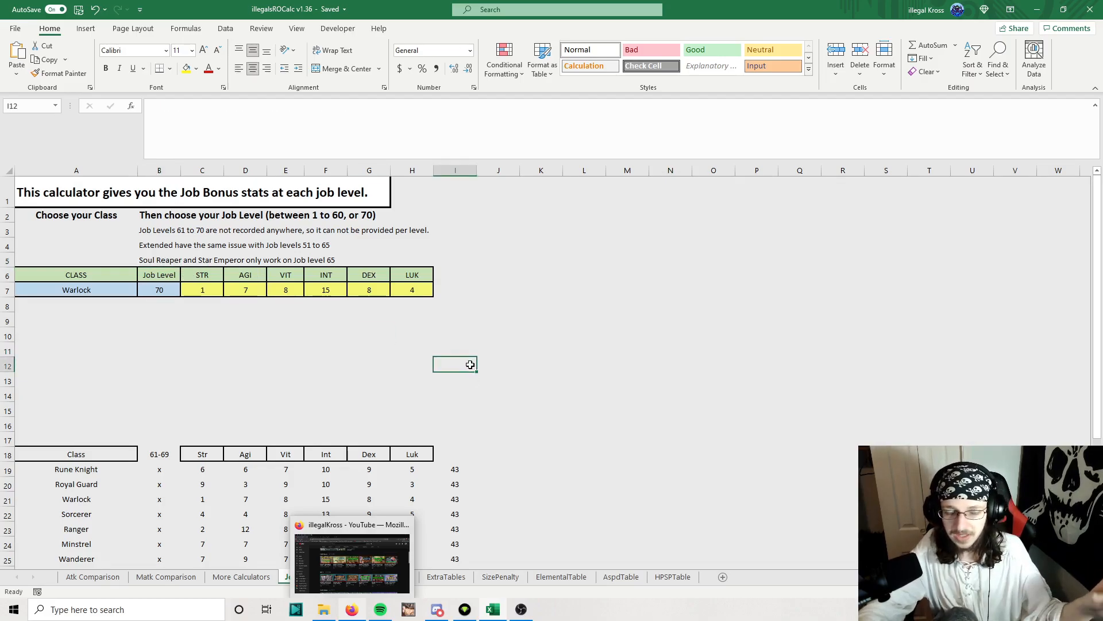
mouse_move(566, 410)
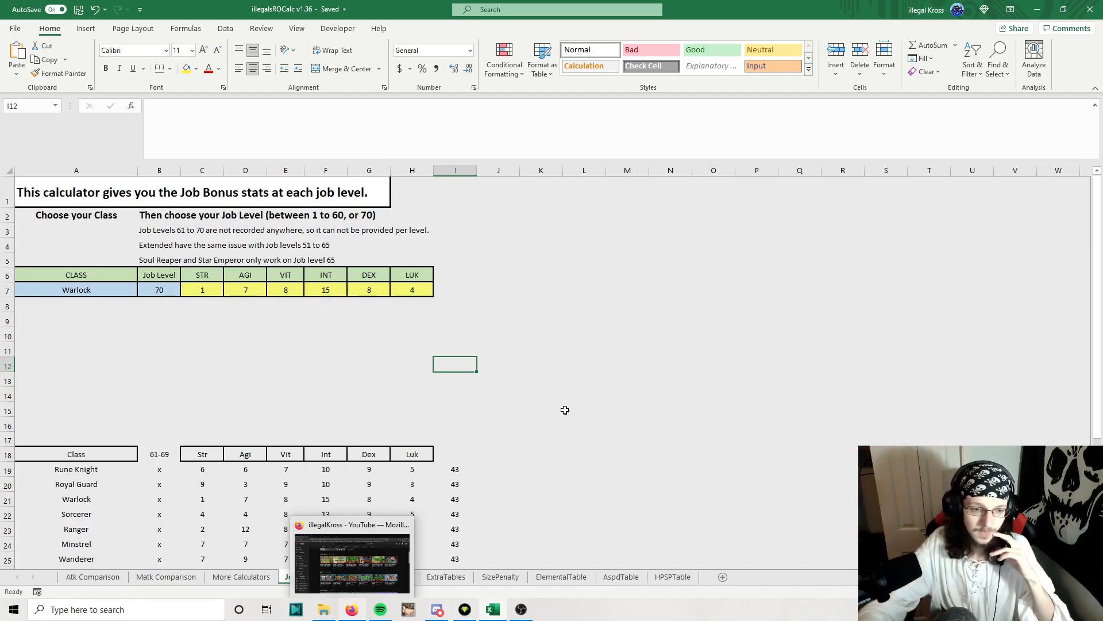
mouse_move(378, 609)
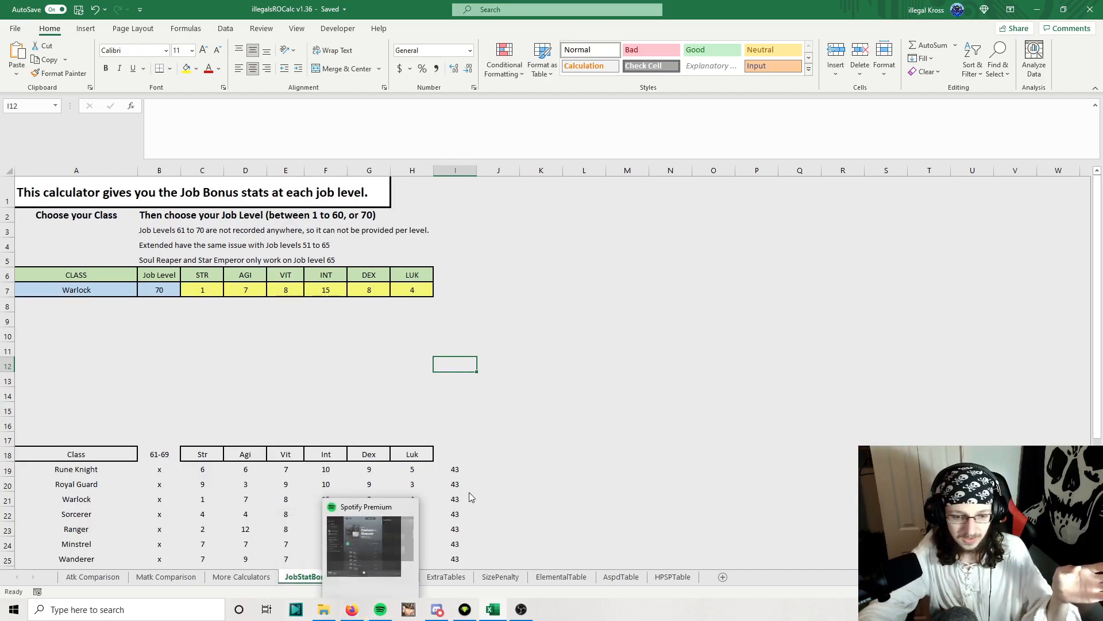
click(383, 575)
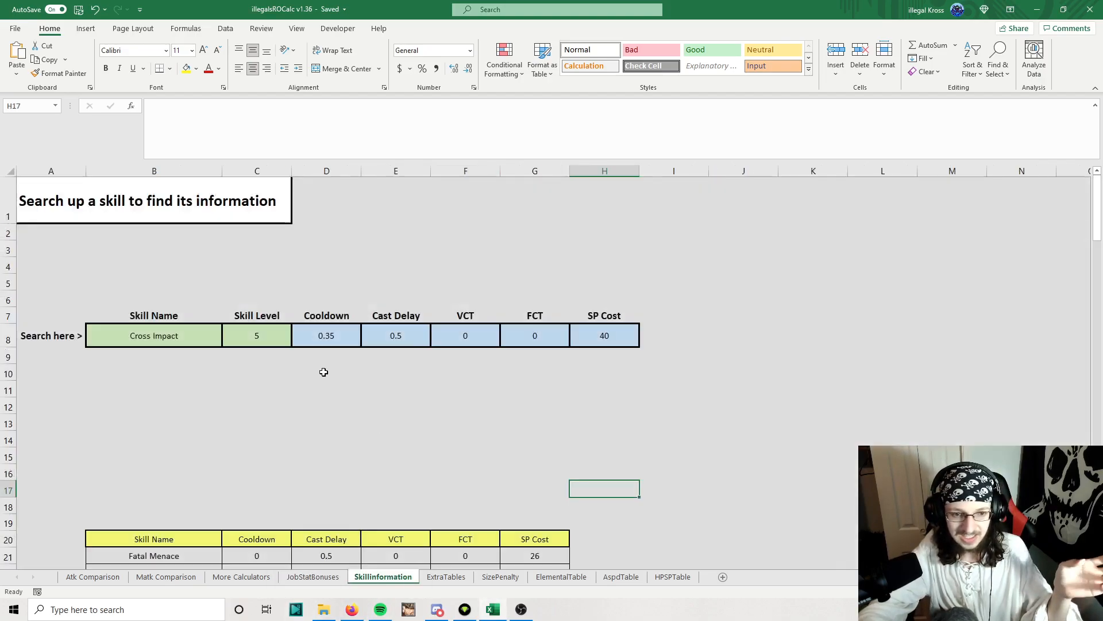
Step: Search the skill calculator for Soul Destroyer at skill level 10, showing its 30 SP cost
click(325, 371)
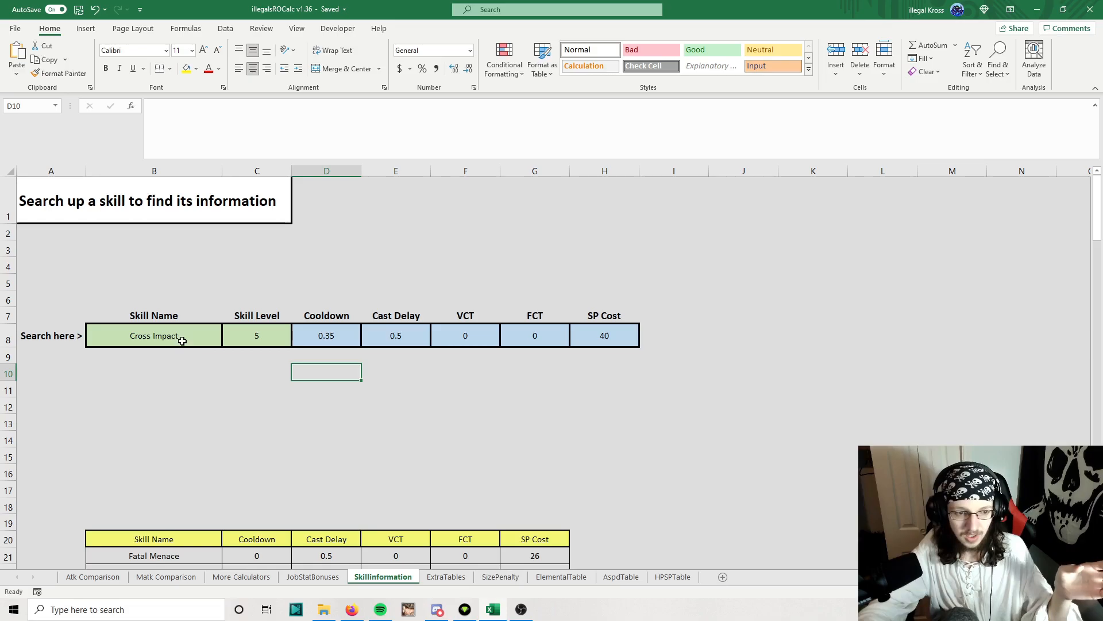
click(154, 334)
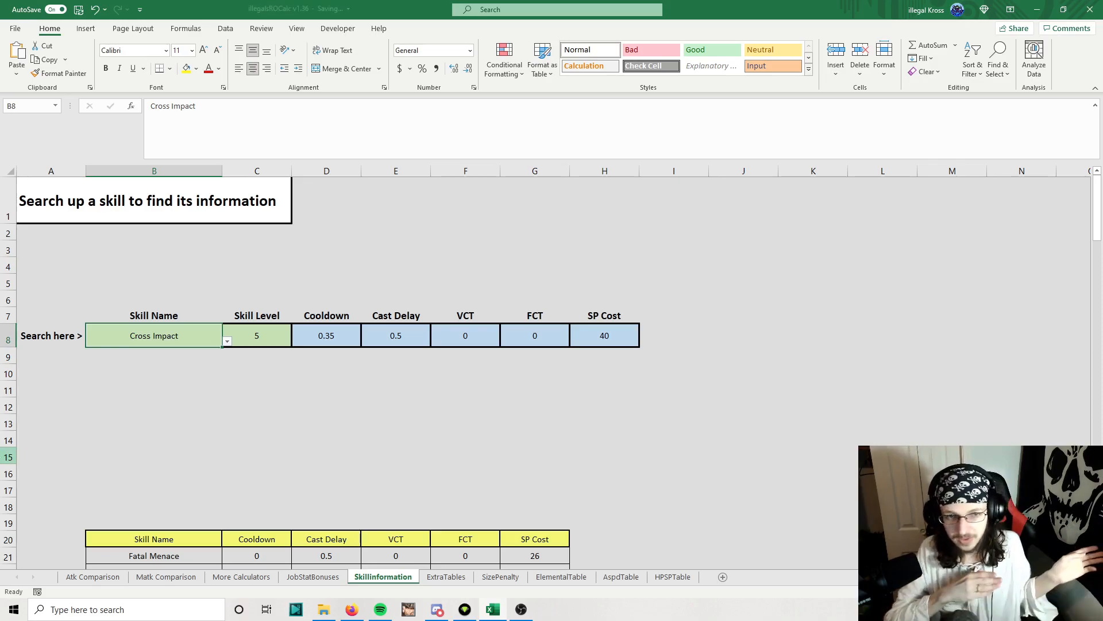
text(Soul Destroyer)
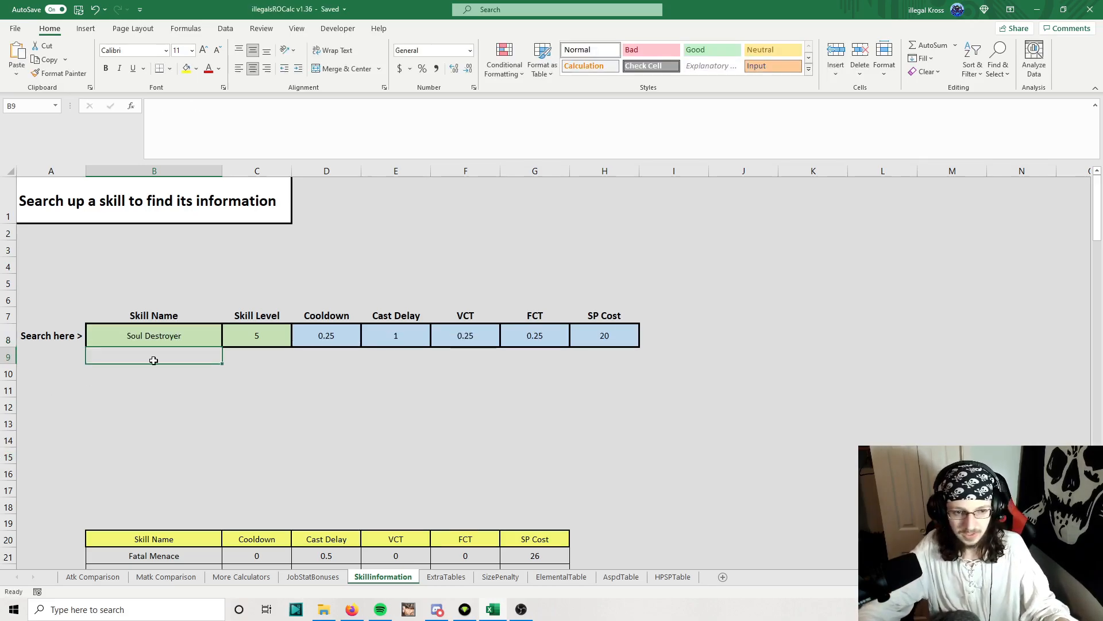
click(464, 455)
text(10)
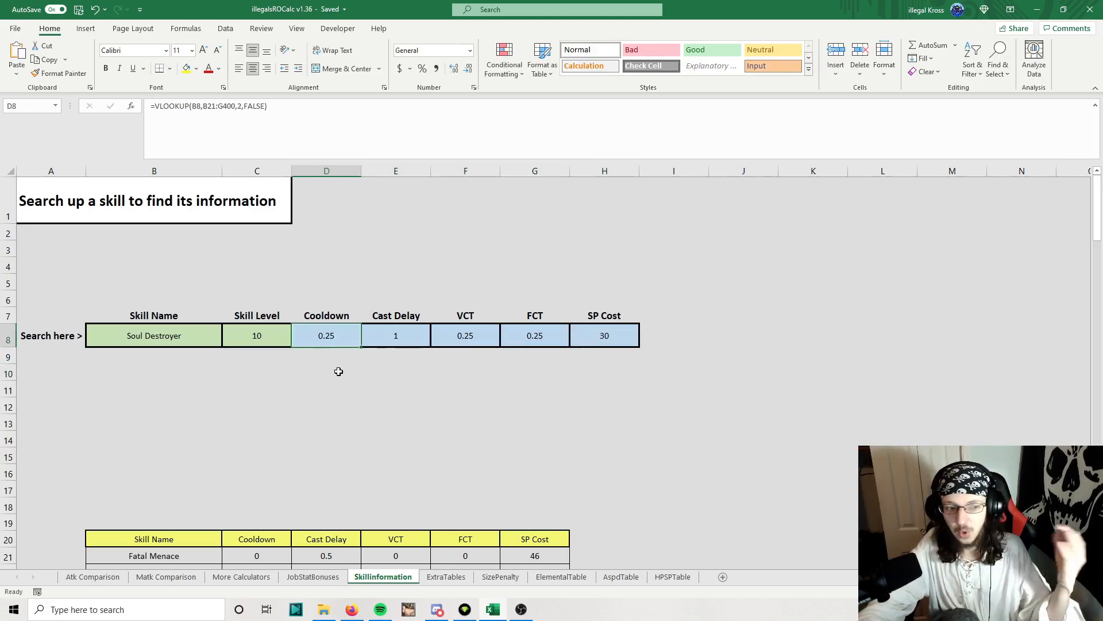
Step: Scroll through the skill information table
scroll(down, 3)
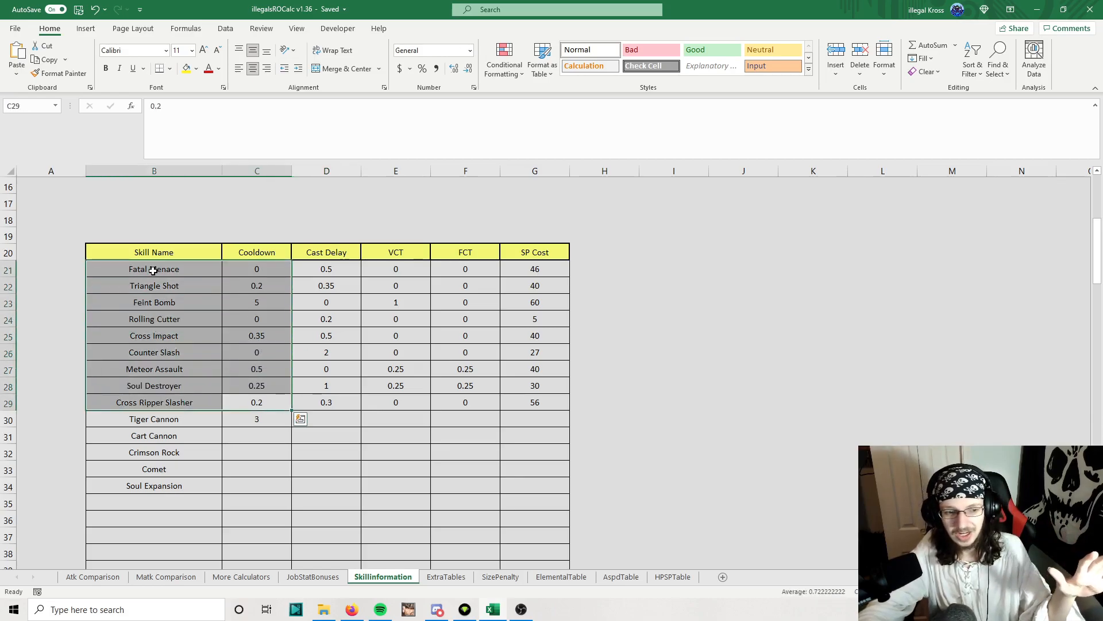
click(325, 319)
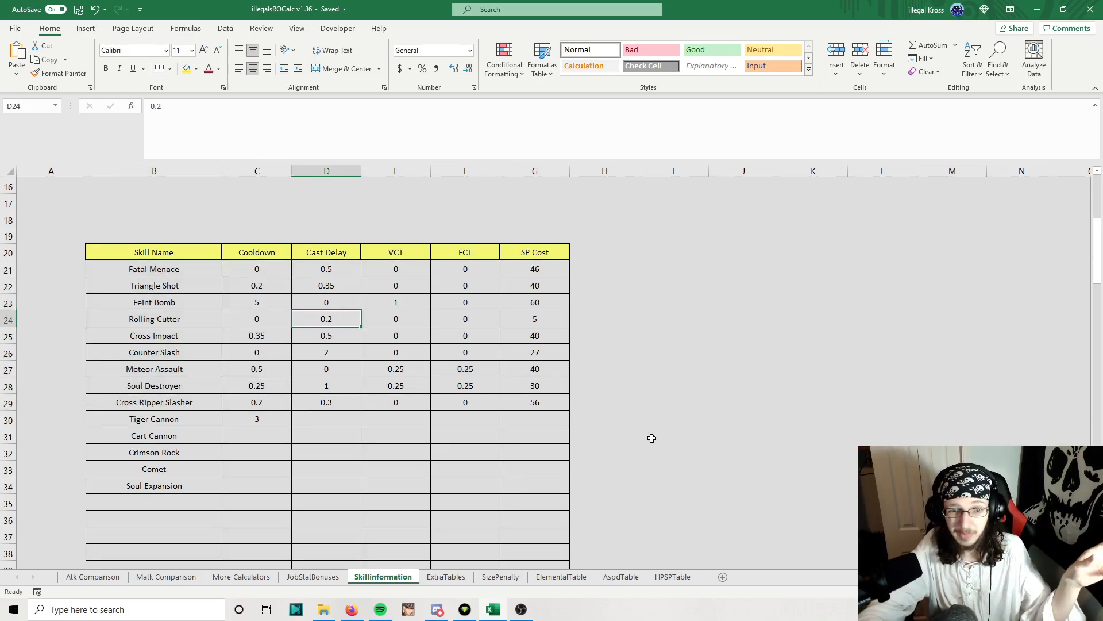
scroll(up, 3)
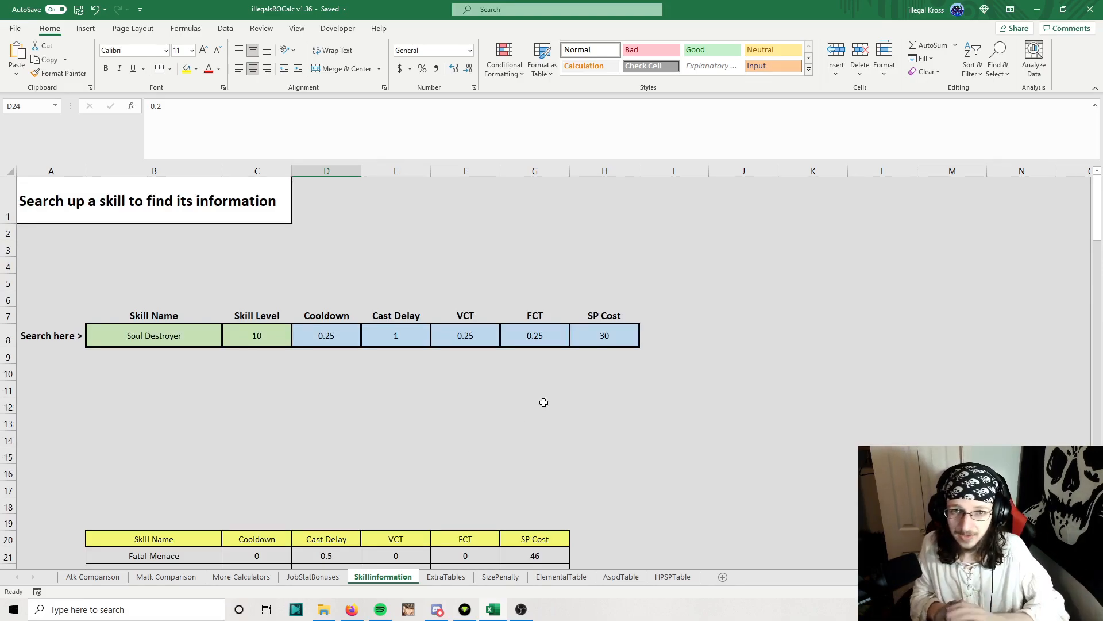
scroll(down, 3)
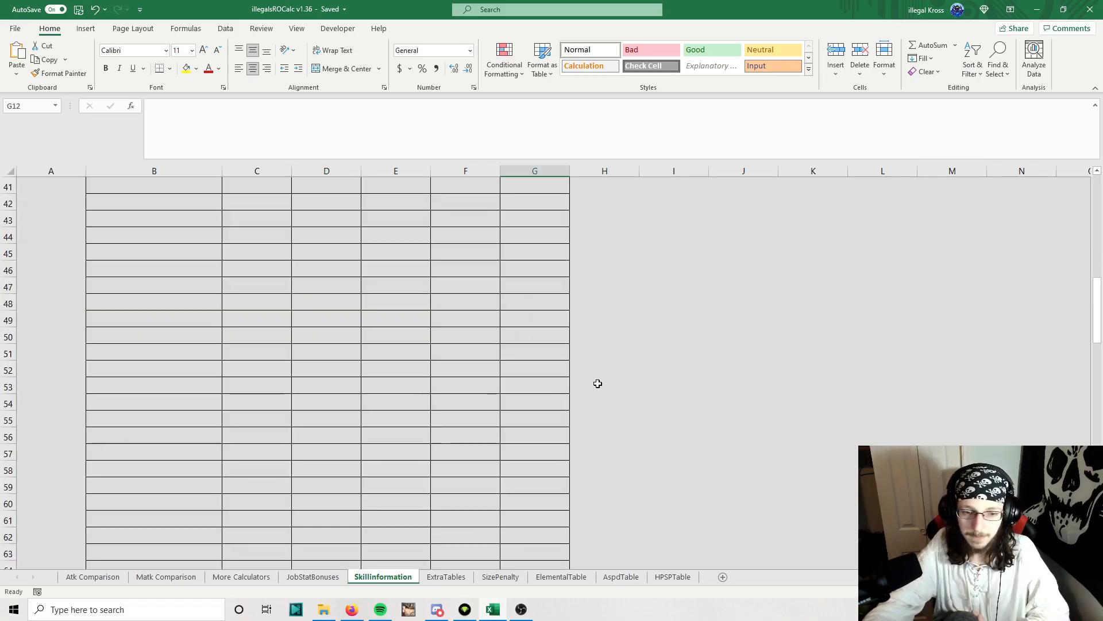
Step: Bring Discord's damage-calculator channel with the download post to the front
click(92, 576)
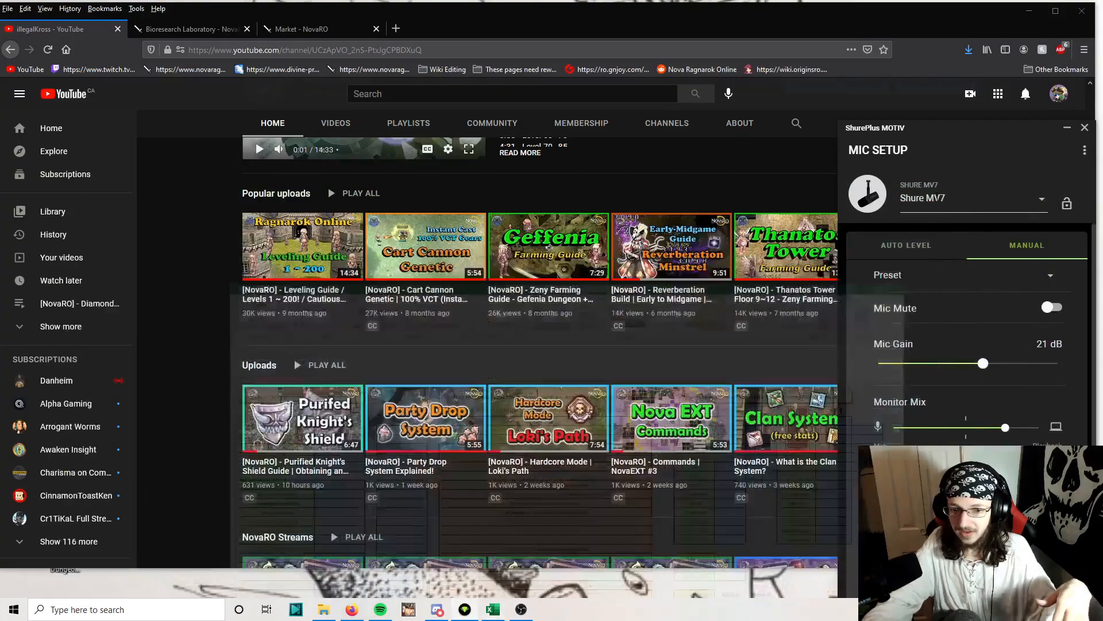
click(1034, 11)
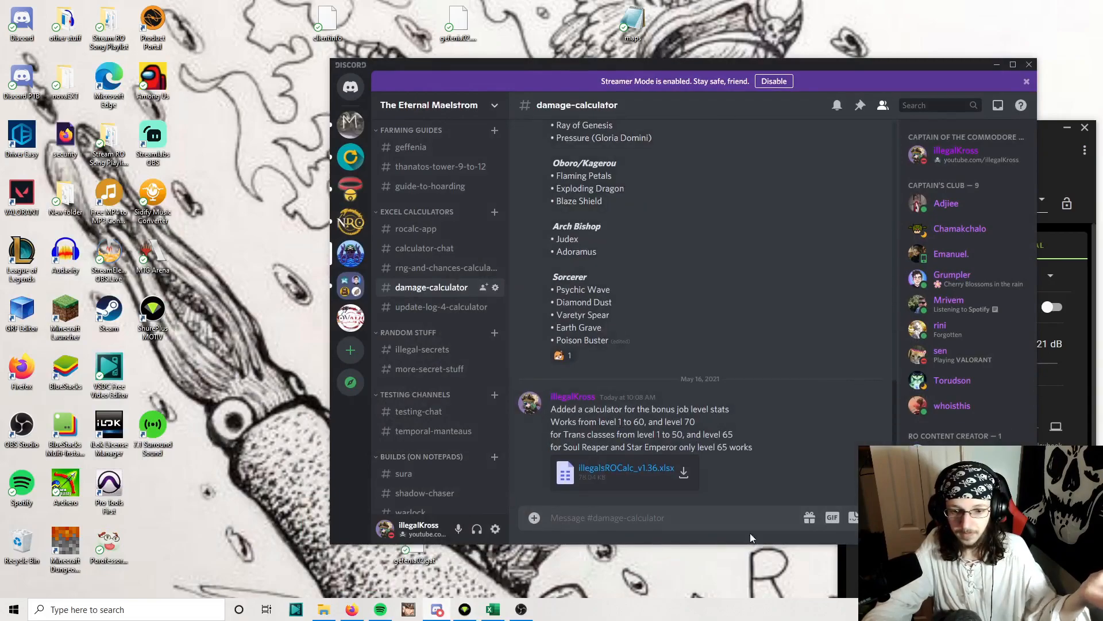
mouse_move(756, 359)
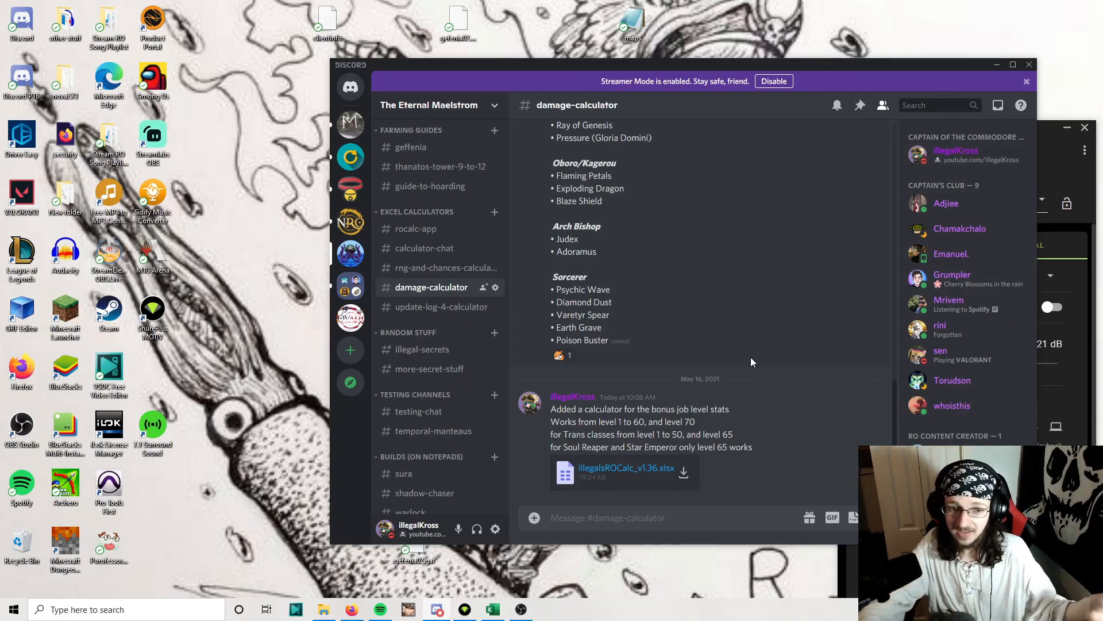
mouse_move(1089, 55)
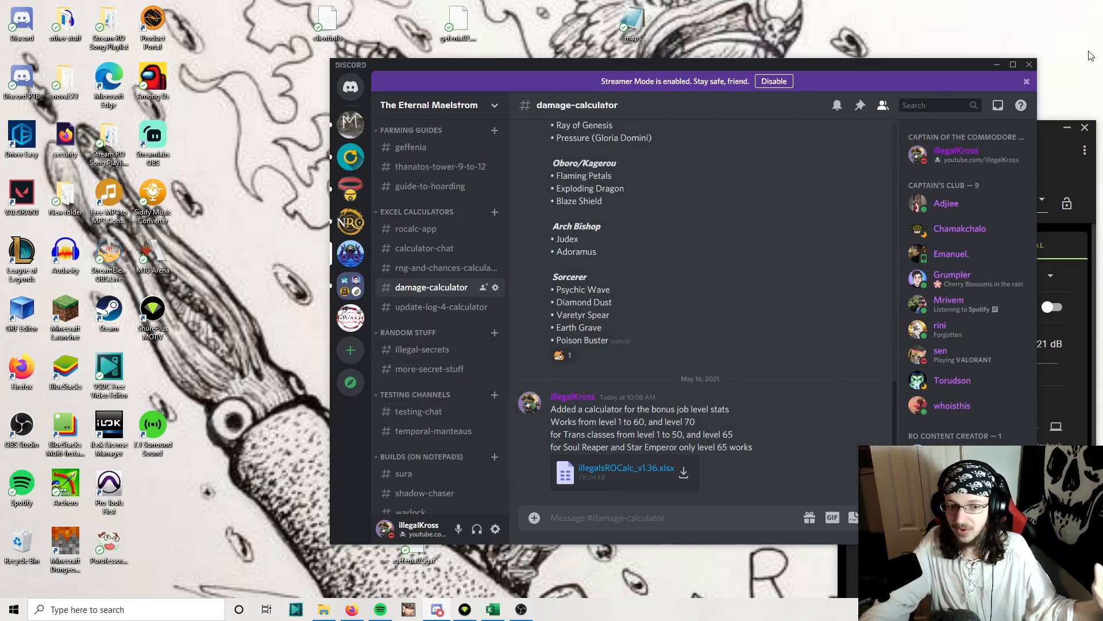
mouse_move(708, 425)
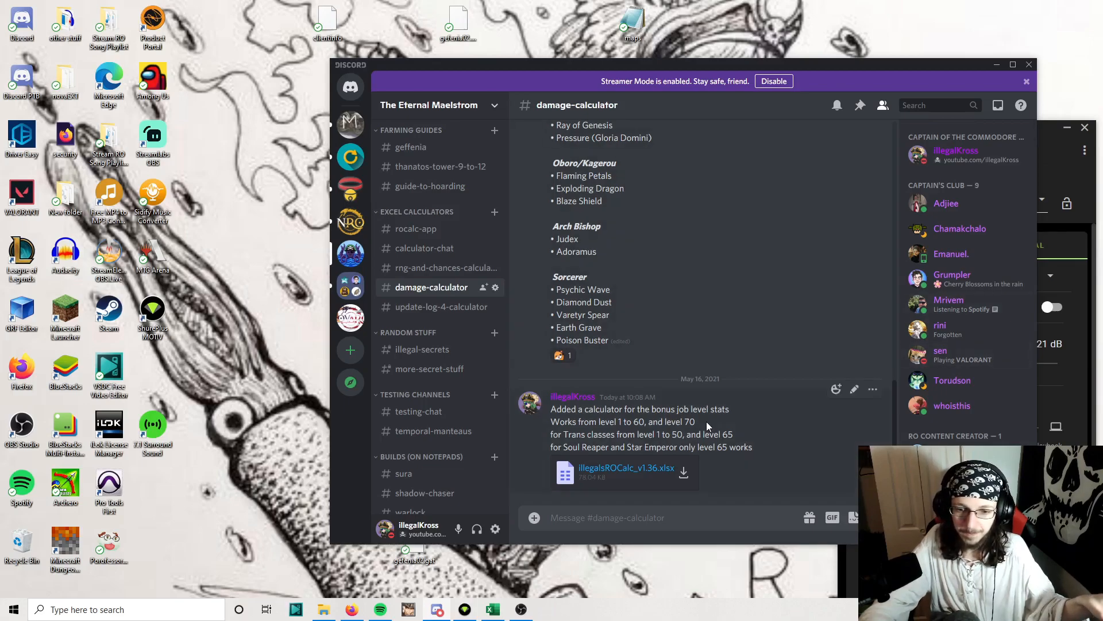